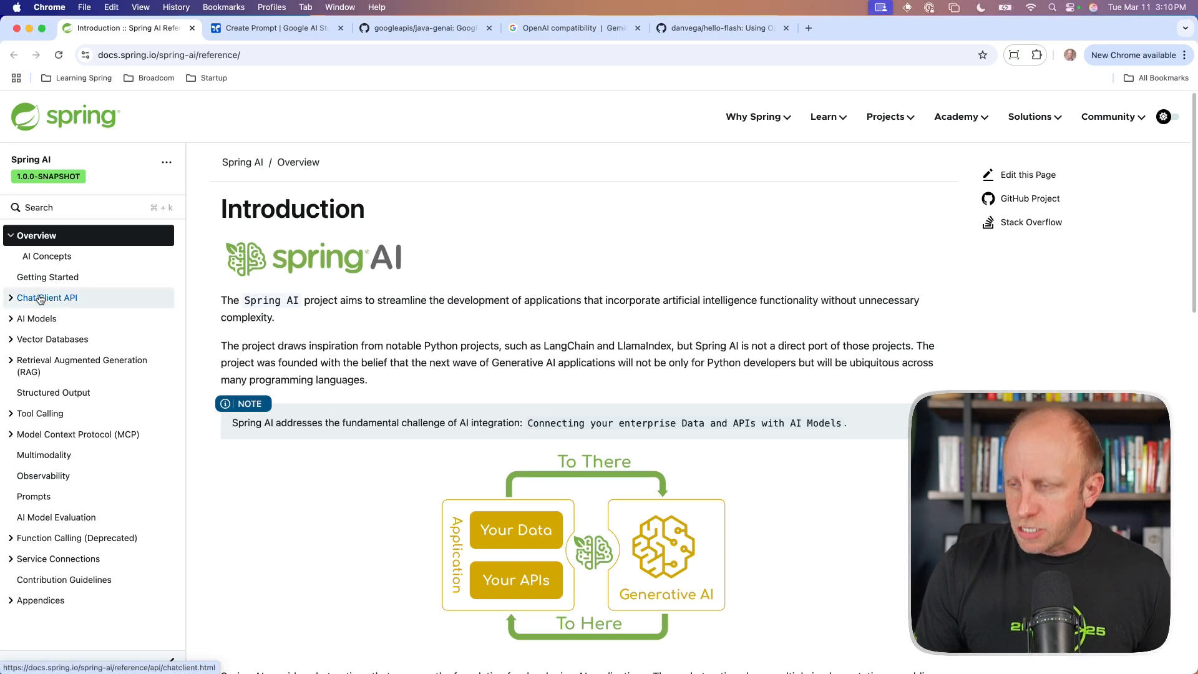
Step: Navigate the sidebar to Chat Models > Google VertexAI > VertexAI Gemini Chat page
left_click(48, 297)
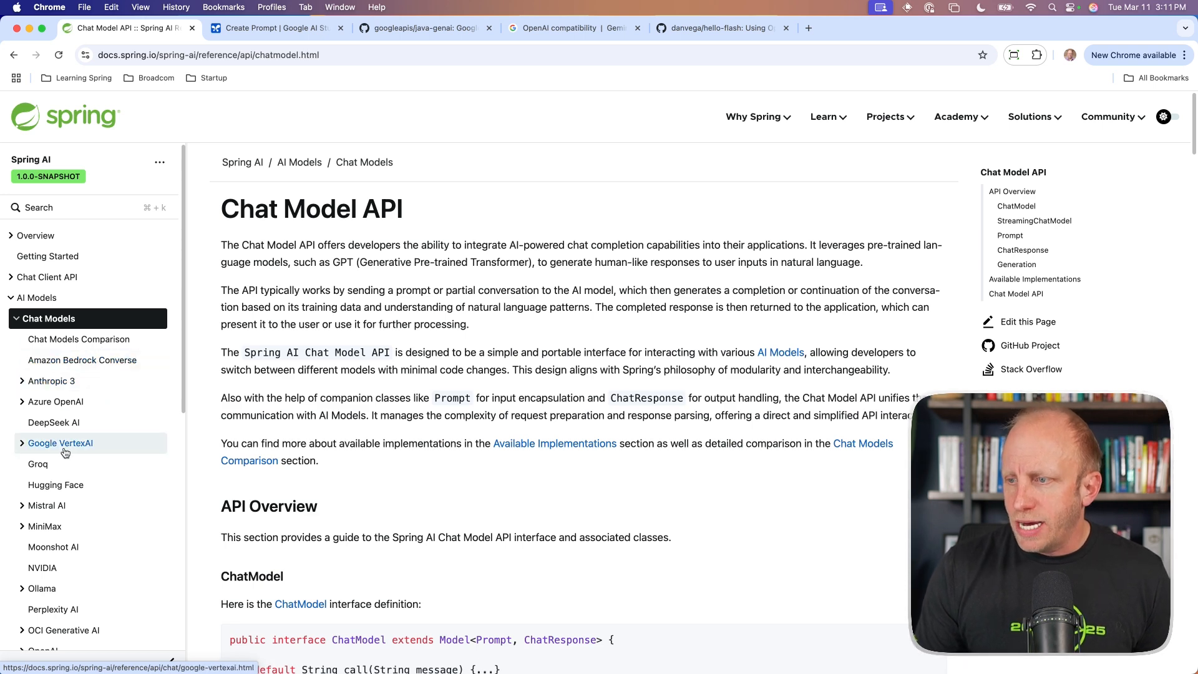
left_click(59, 442)
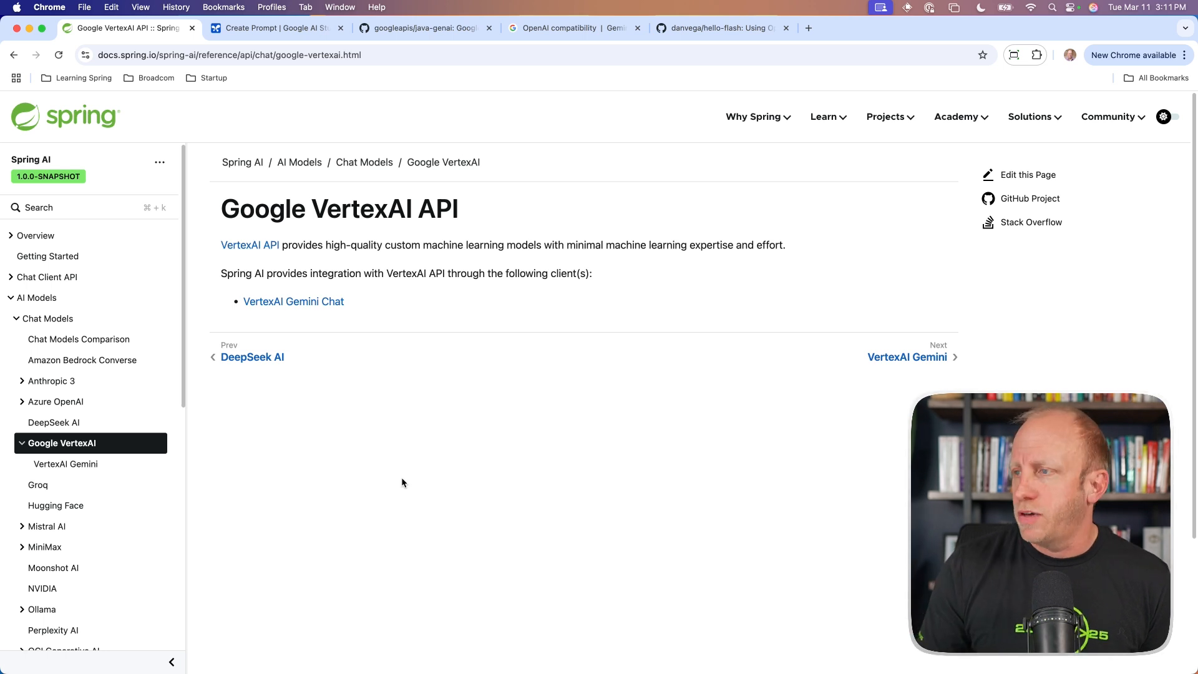
left_click(66, 464)
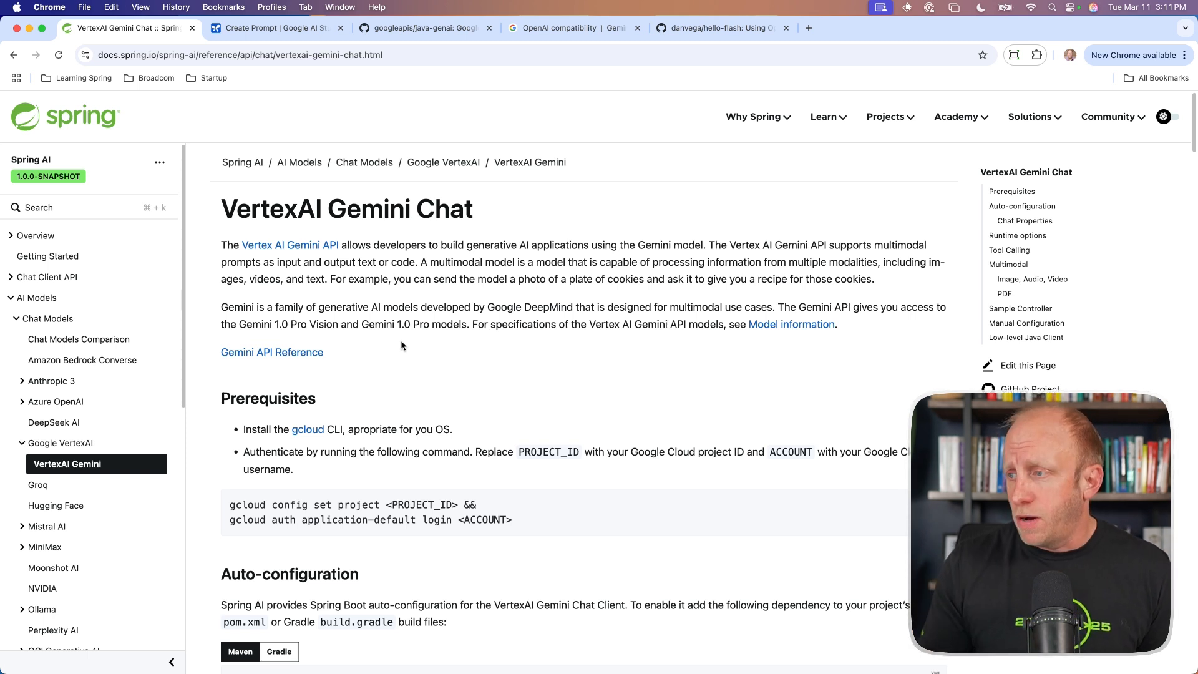
mouse_move(386, 353)
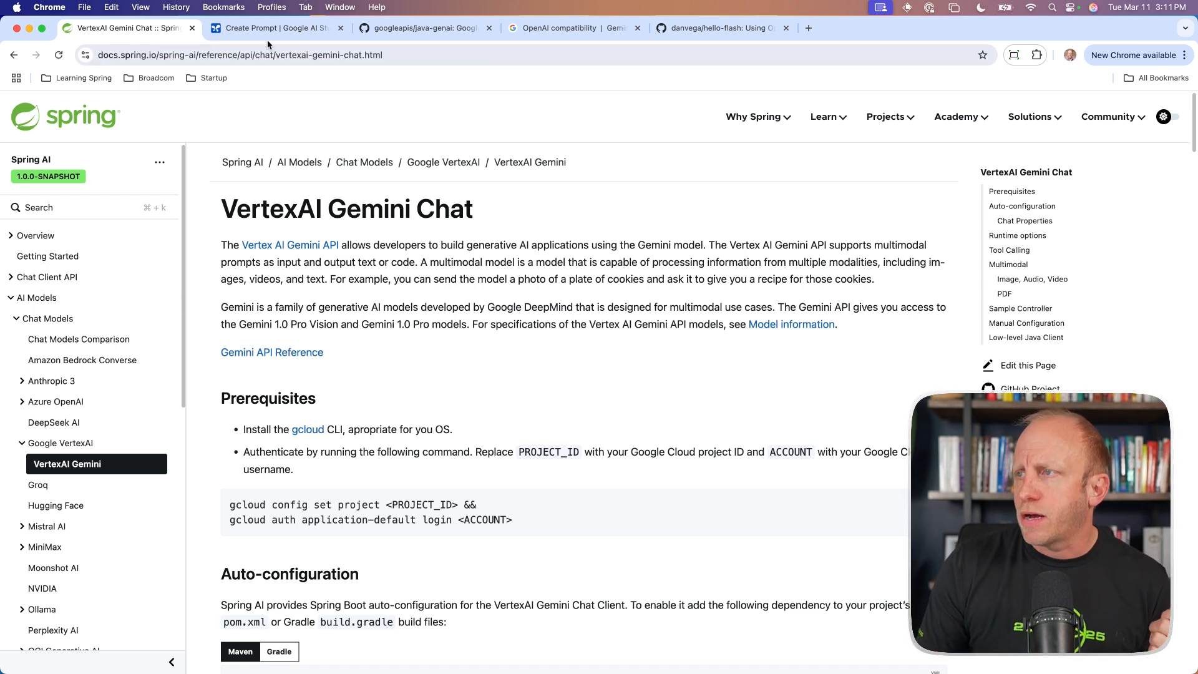
Step: Switch to Google AI Studio and view the Gemini API keys list
left_click(274, 29)
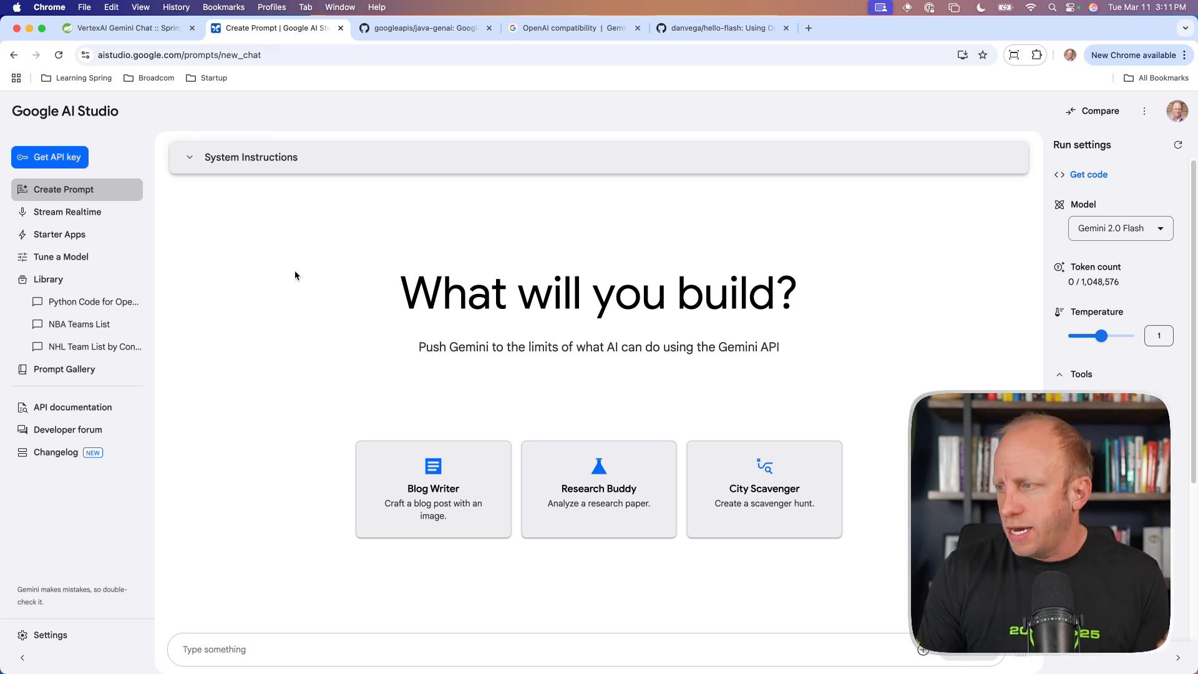
left_click(50, 157)
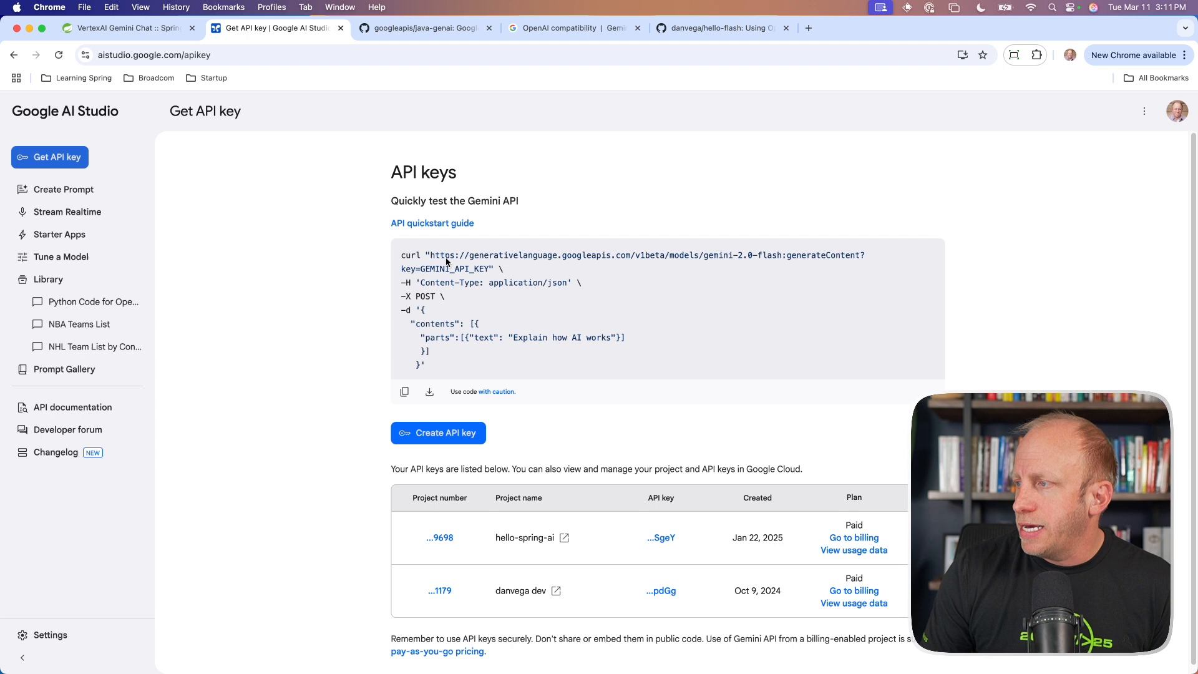
mouse_move(458, 310)
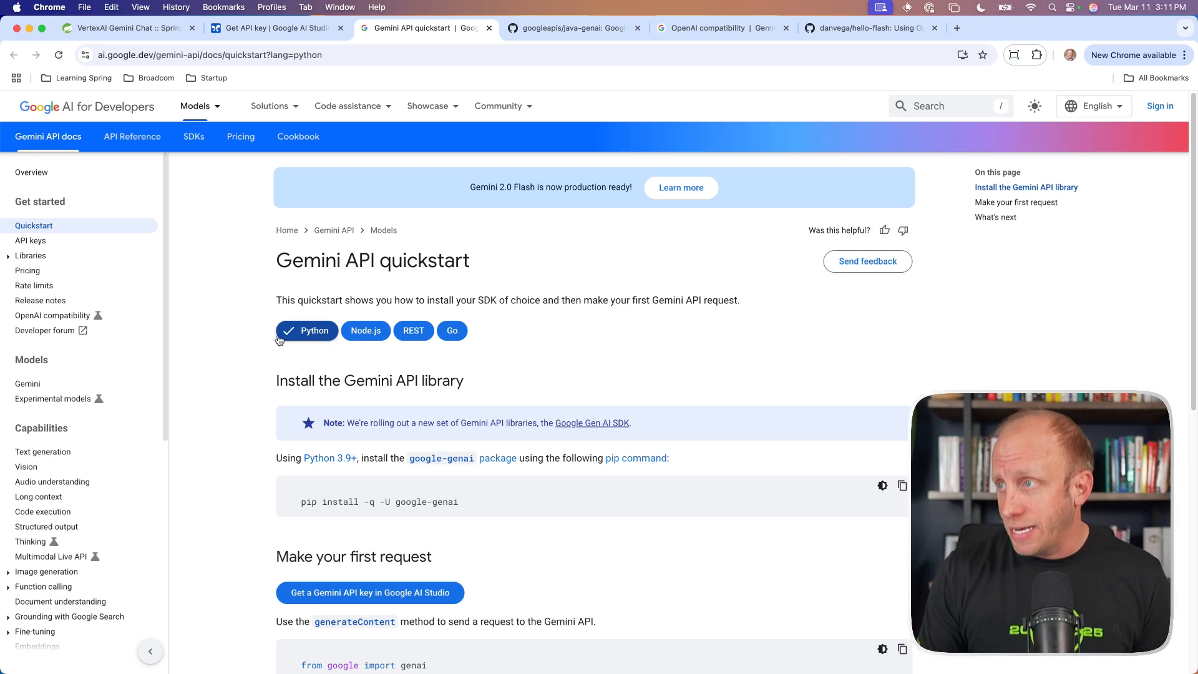
Step: Review the java-genai README's Maven dependency, then switch to the OpenAI compatibility docs
left_click(569, 27)
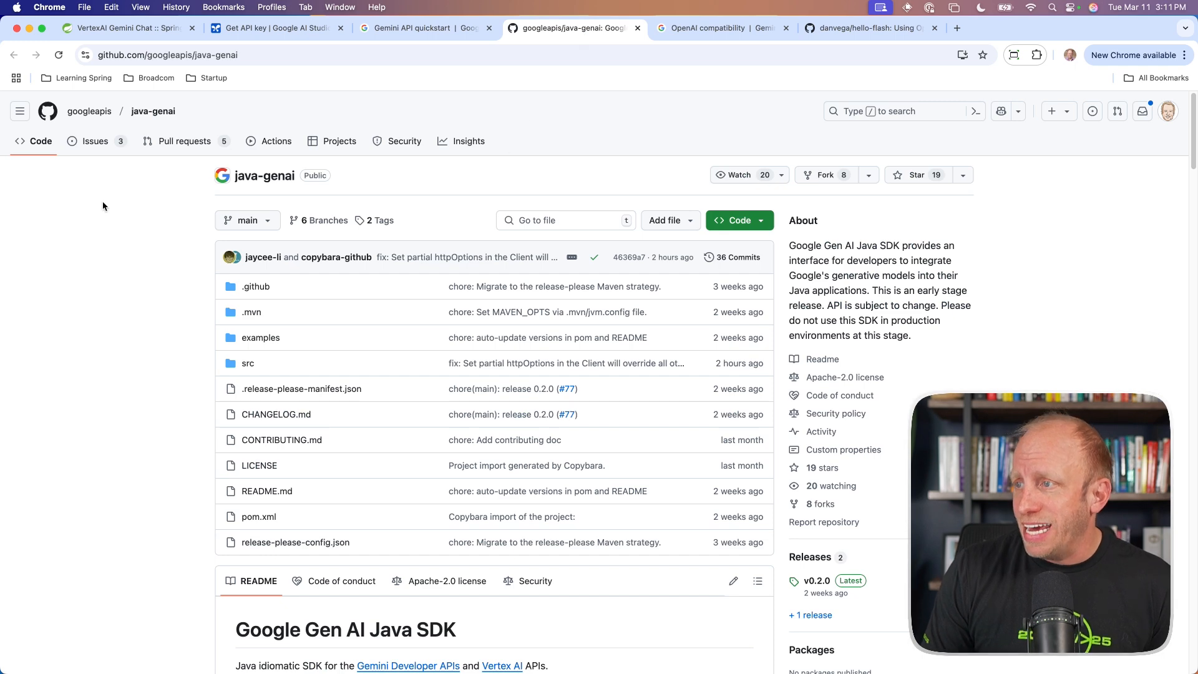
scroll("down", 3)
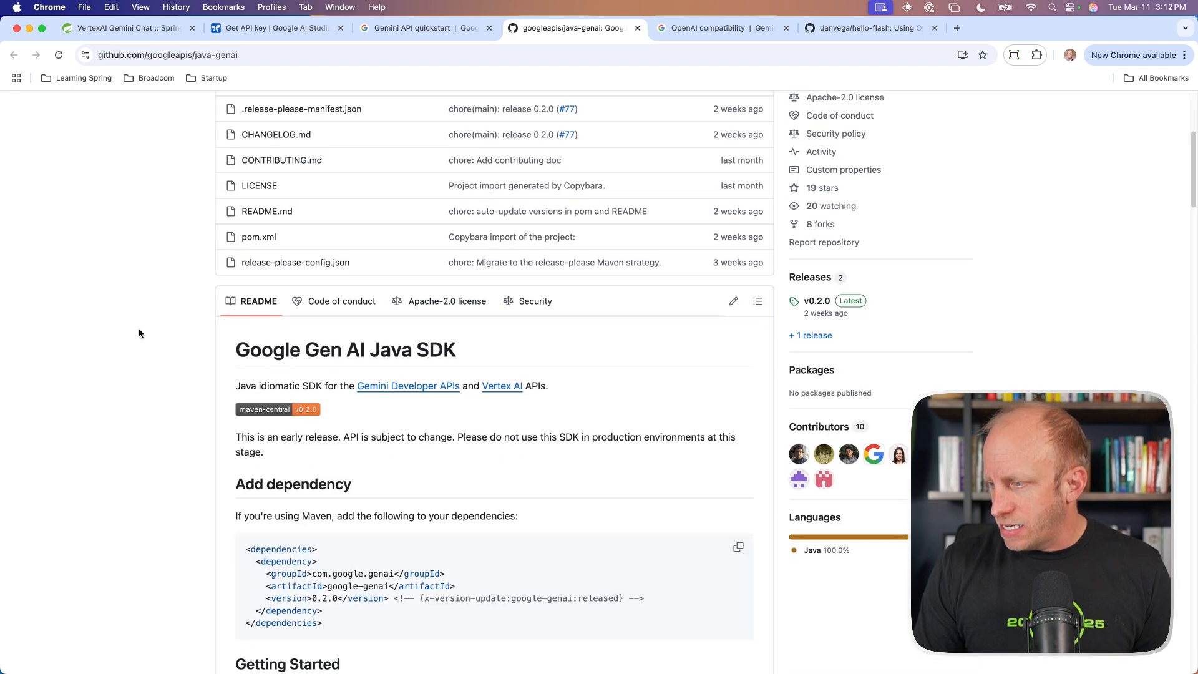
mouse_move(139, 532)
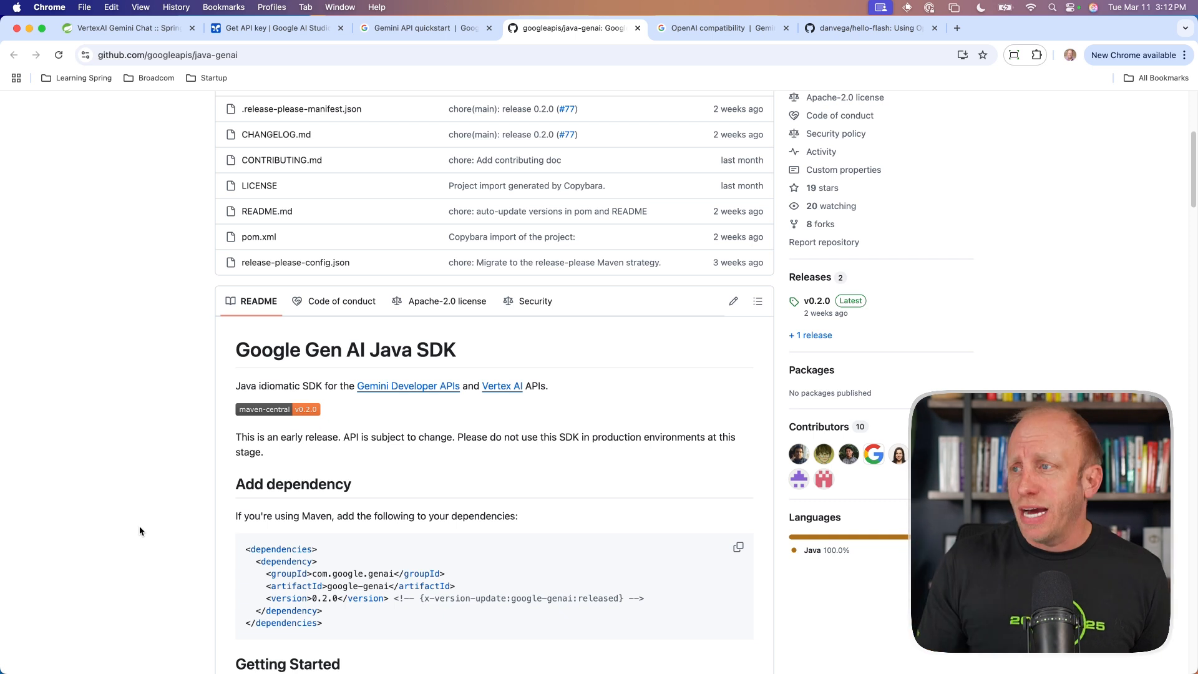
left_click(702, 29)
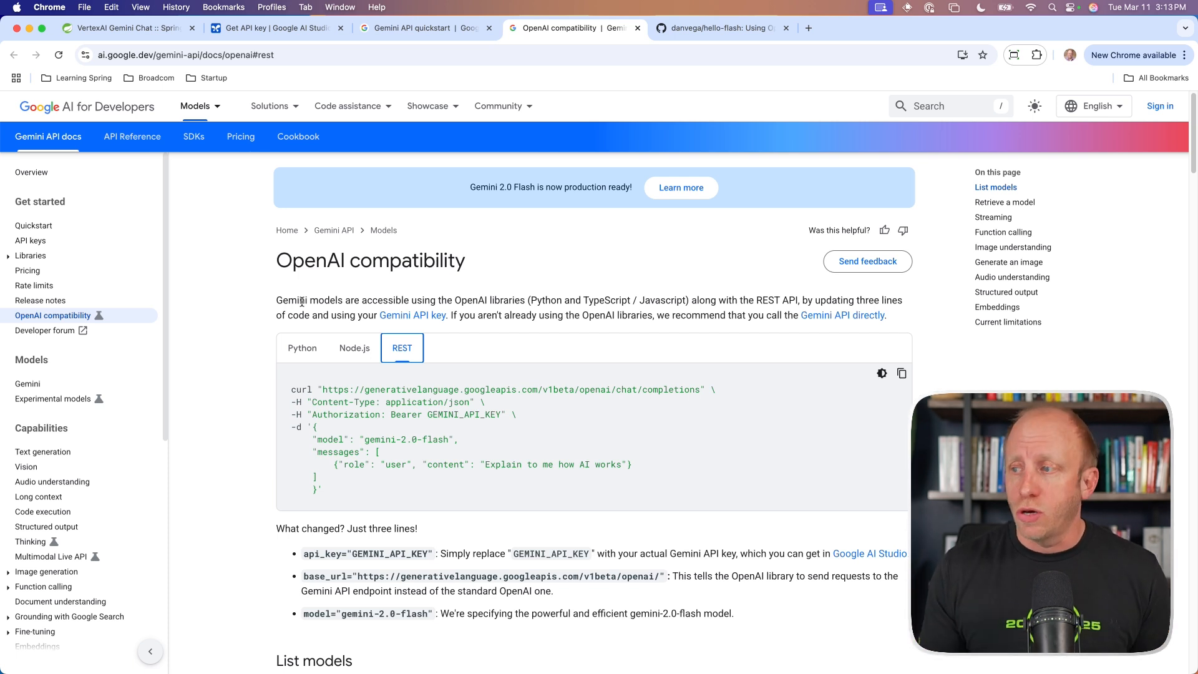
mouse_move(327, 320)
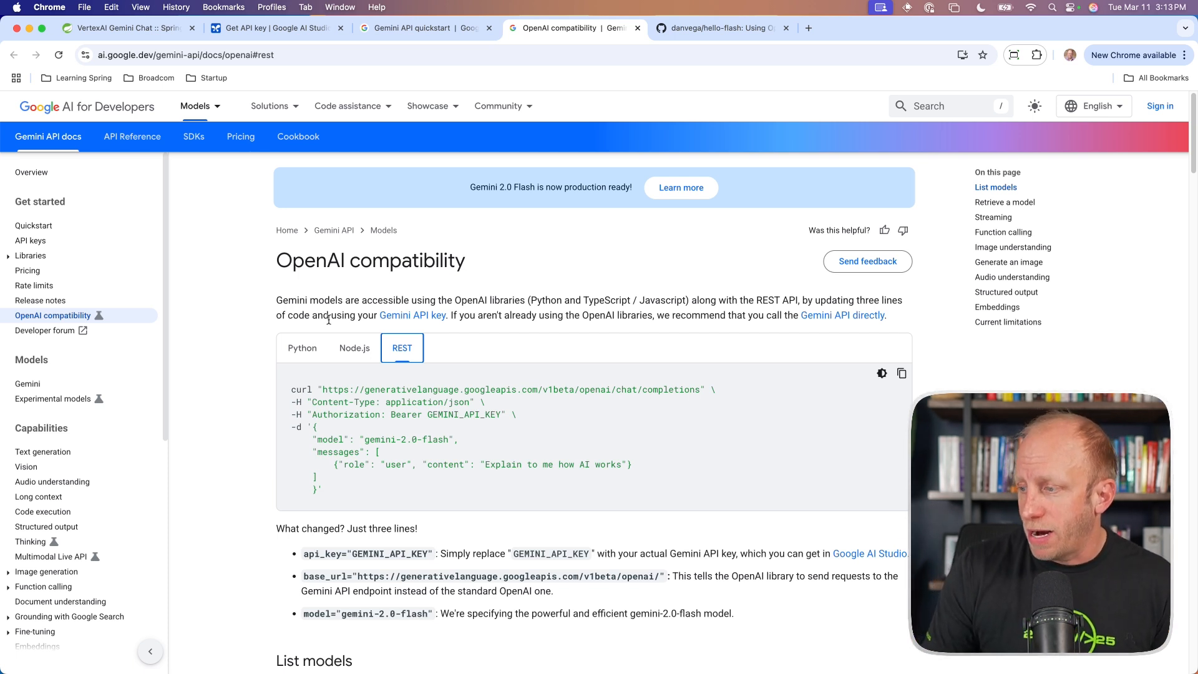
Step: Leave the OpenAI compatibility page and bring up the danvega/hello-flash repository
left_click(498, 105)
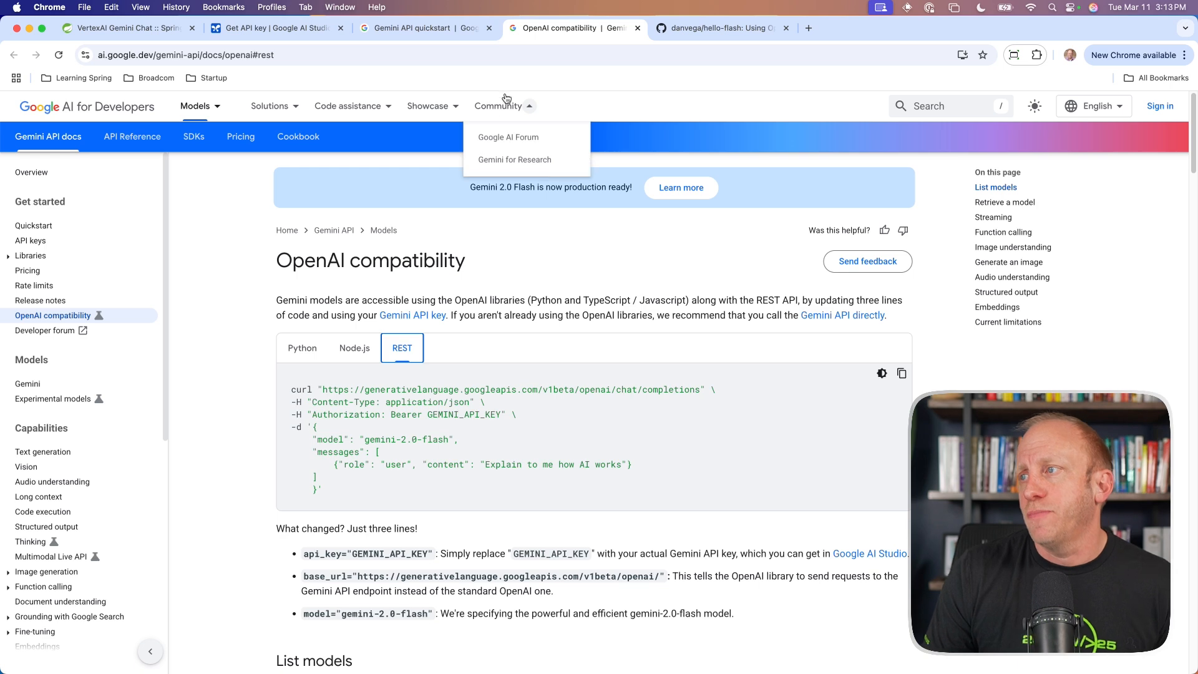
left_click(719, 29)
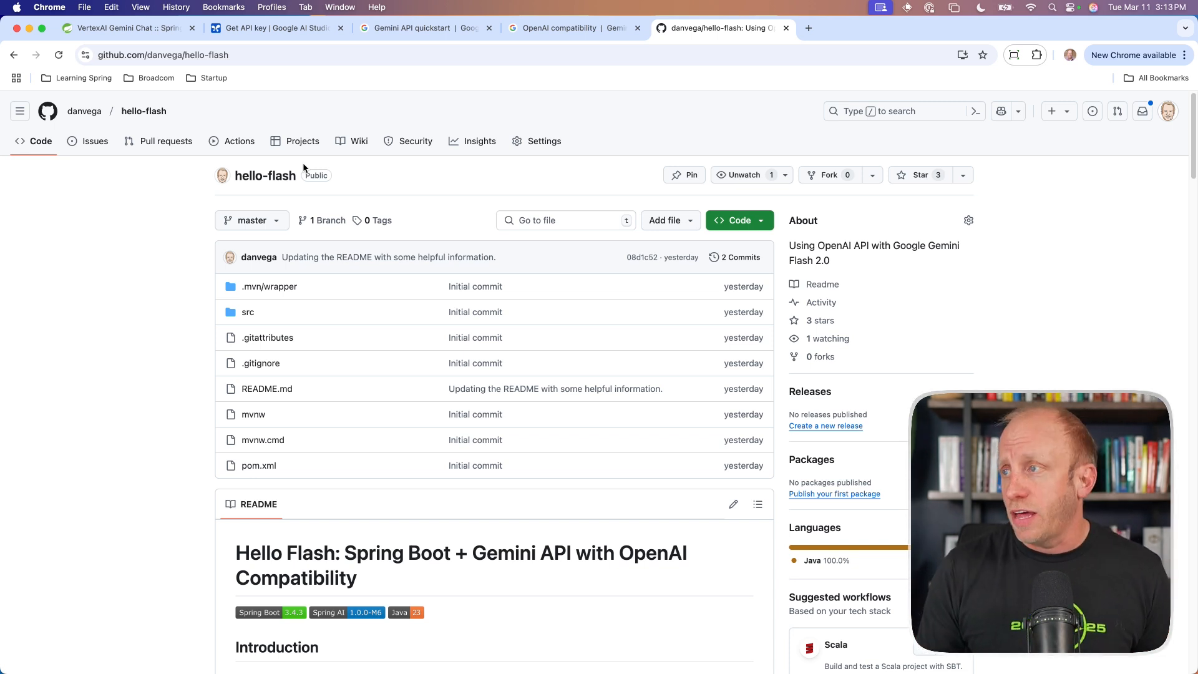
mouse_move(382, 190)
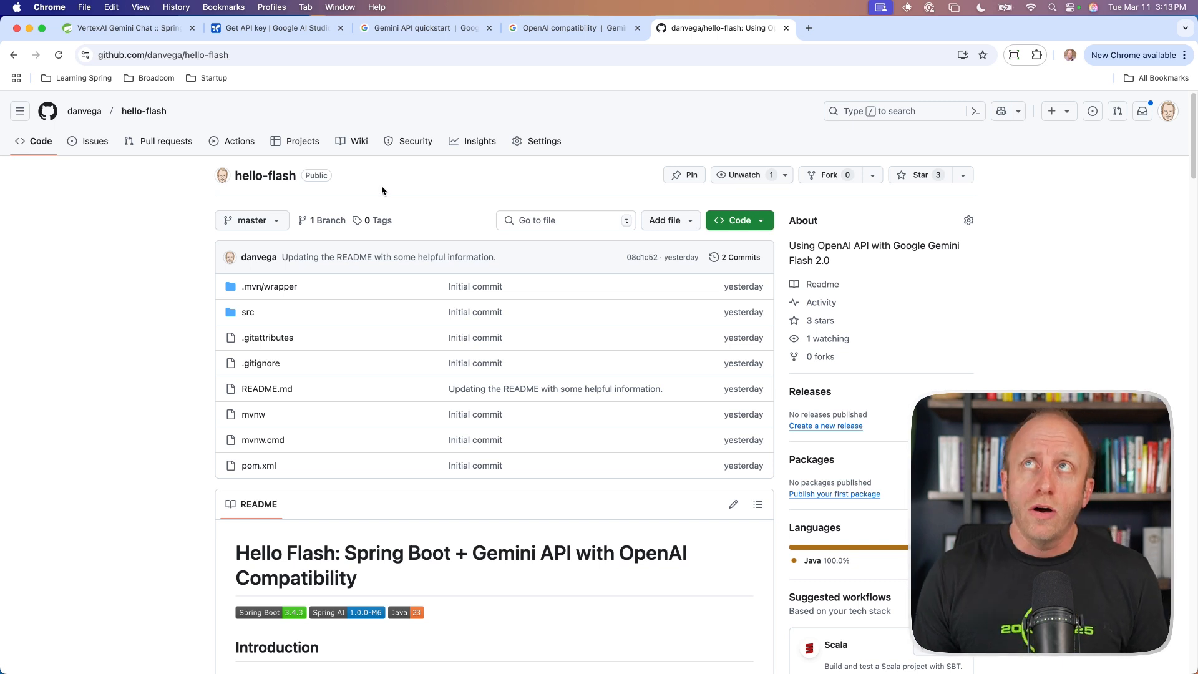
Step: Return to the Google AI Studio API keys page
left_click(277, 29)
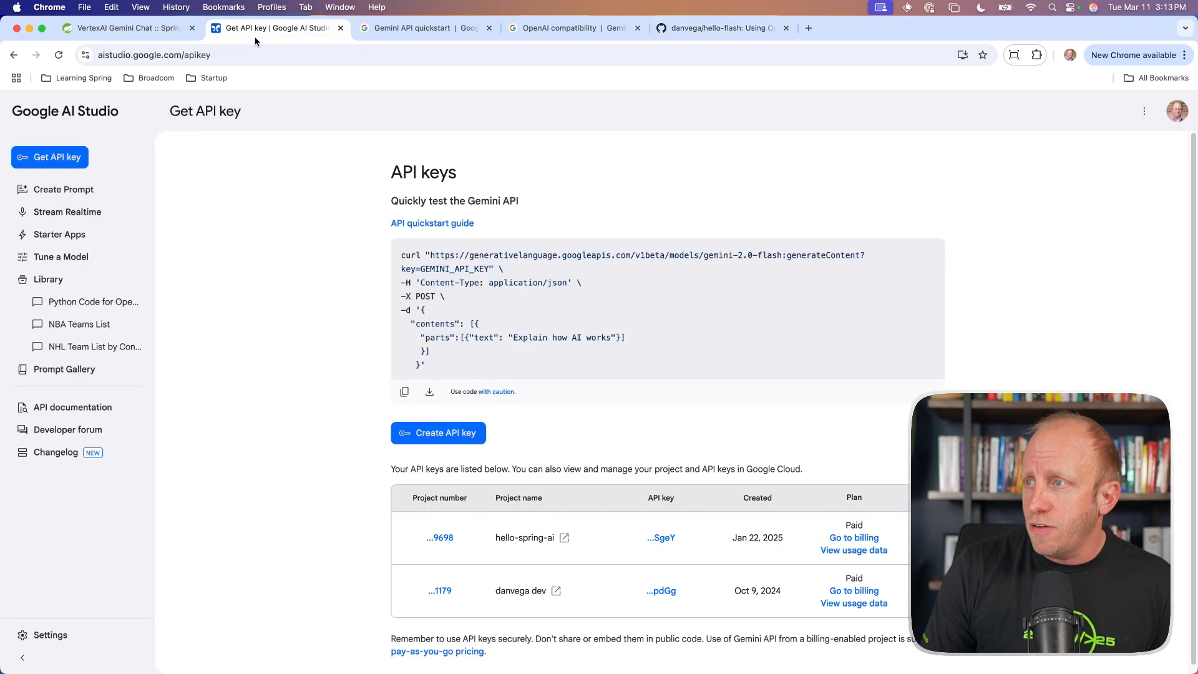
mouse_move(73, 178)
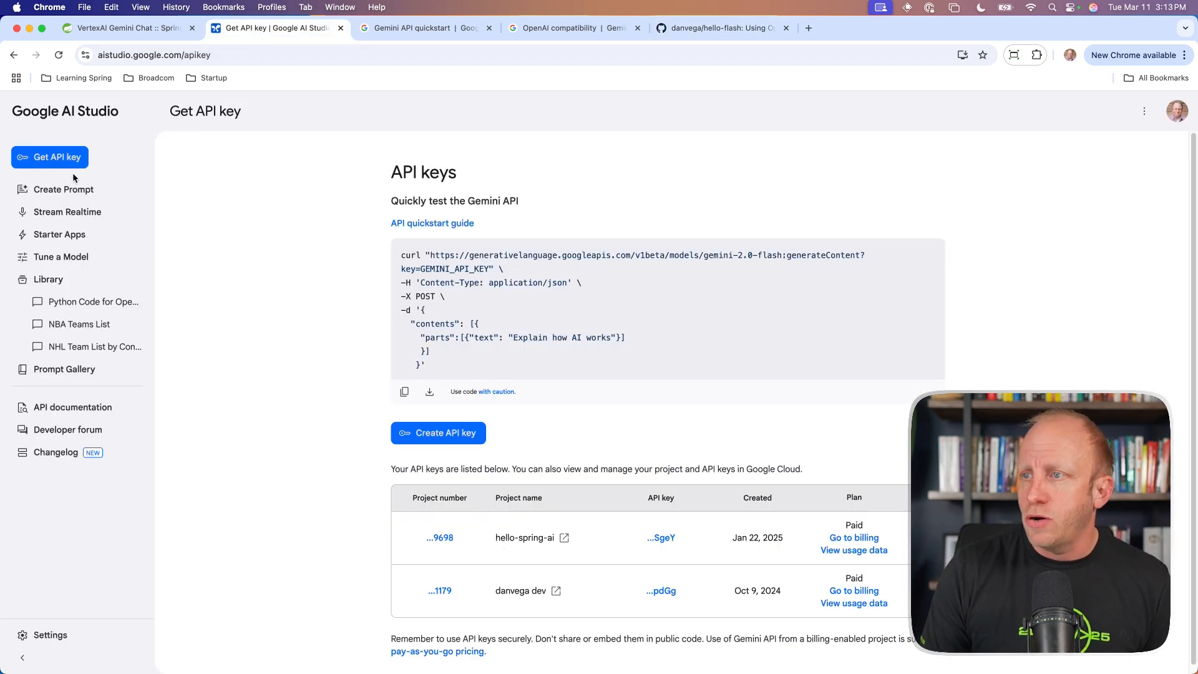
mouse_move(247, 321)
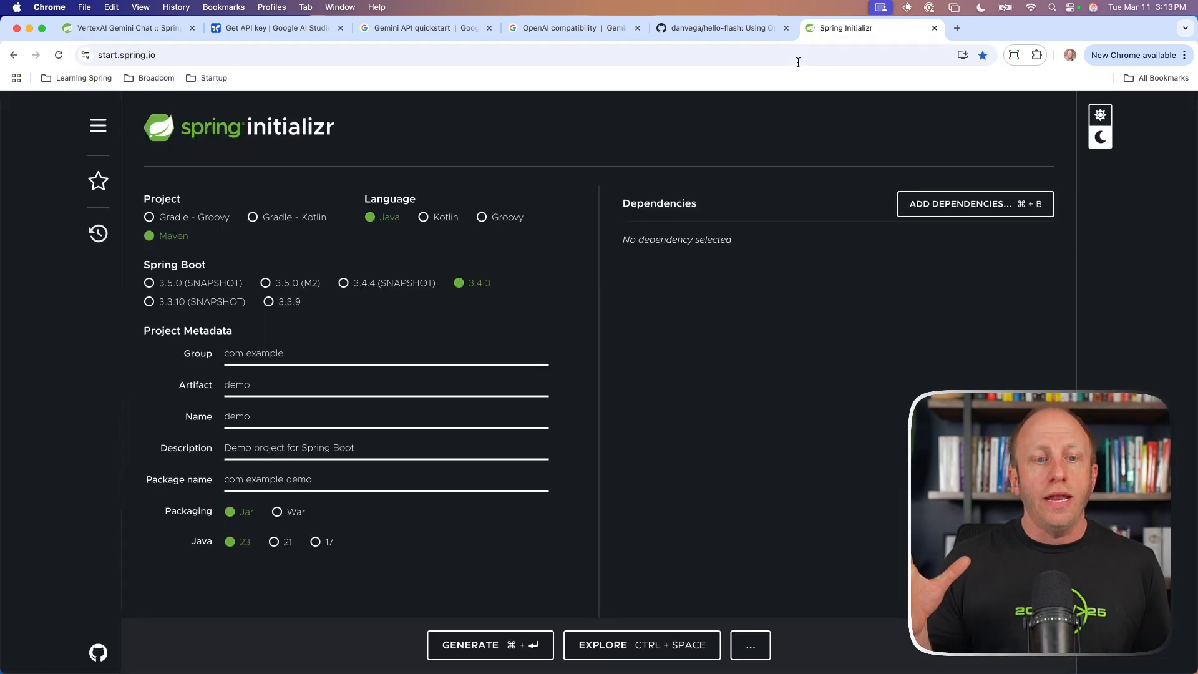
Step: Generate project 'flash' in group dev.danvega with Spring Web and OpenAI dependencies
double_click(233, 353)
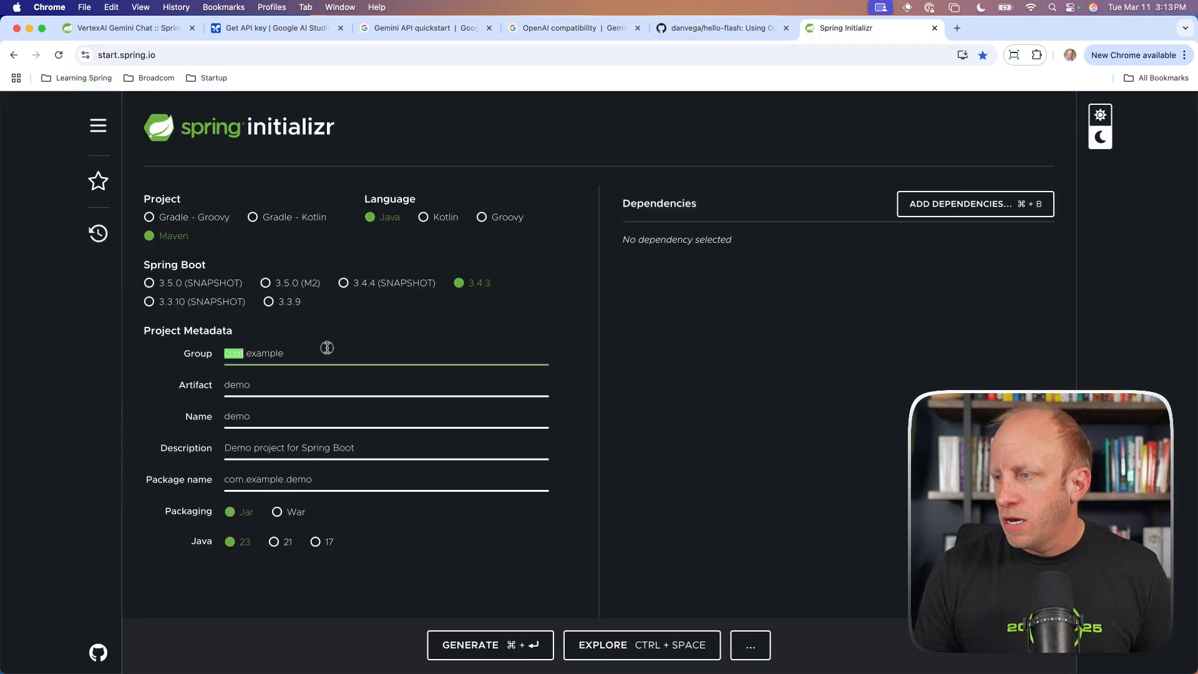
type("dev.da")
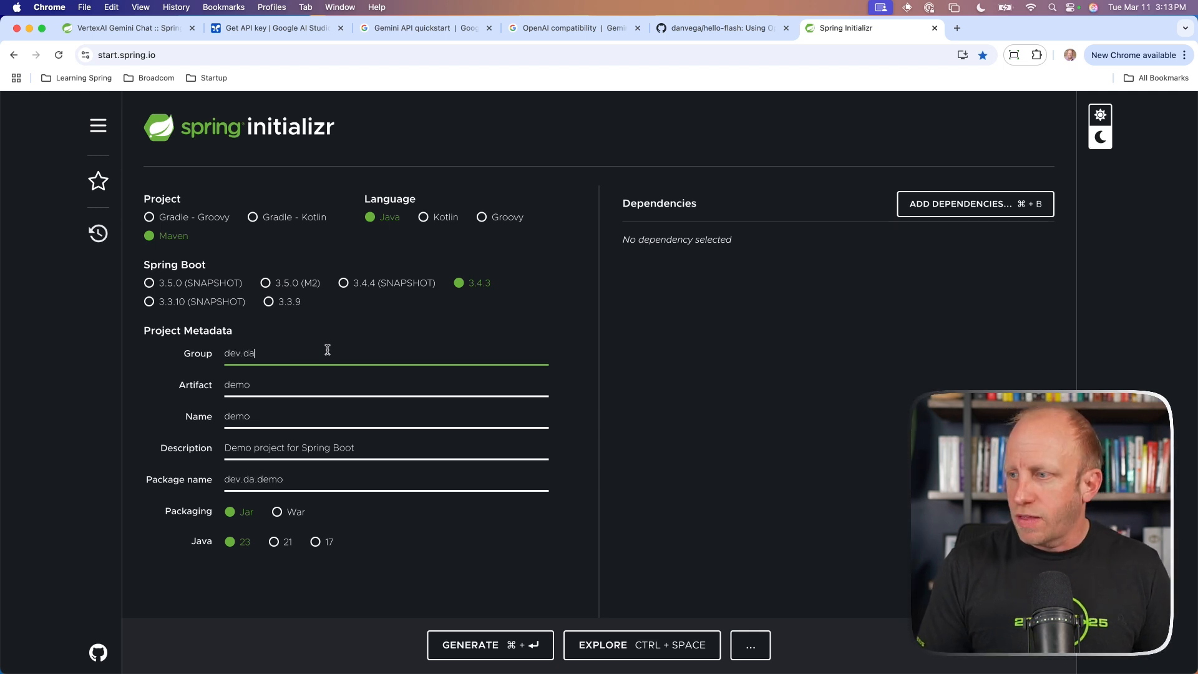
type("flash")
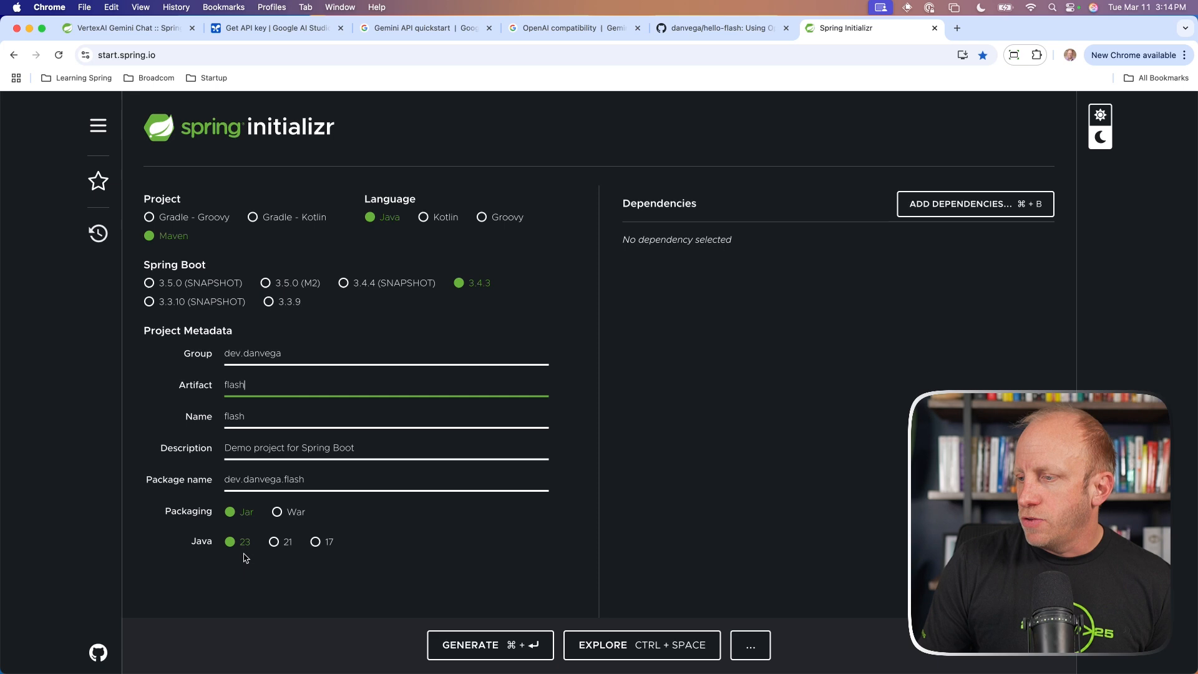
type("web")
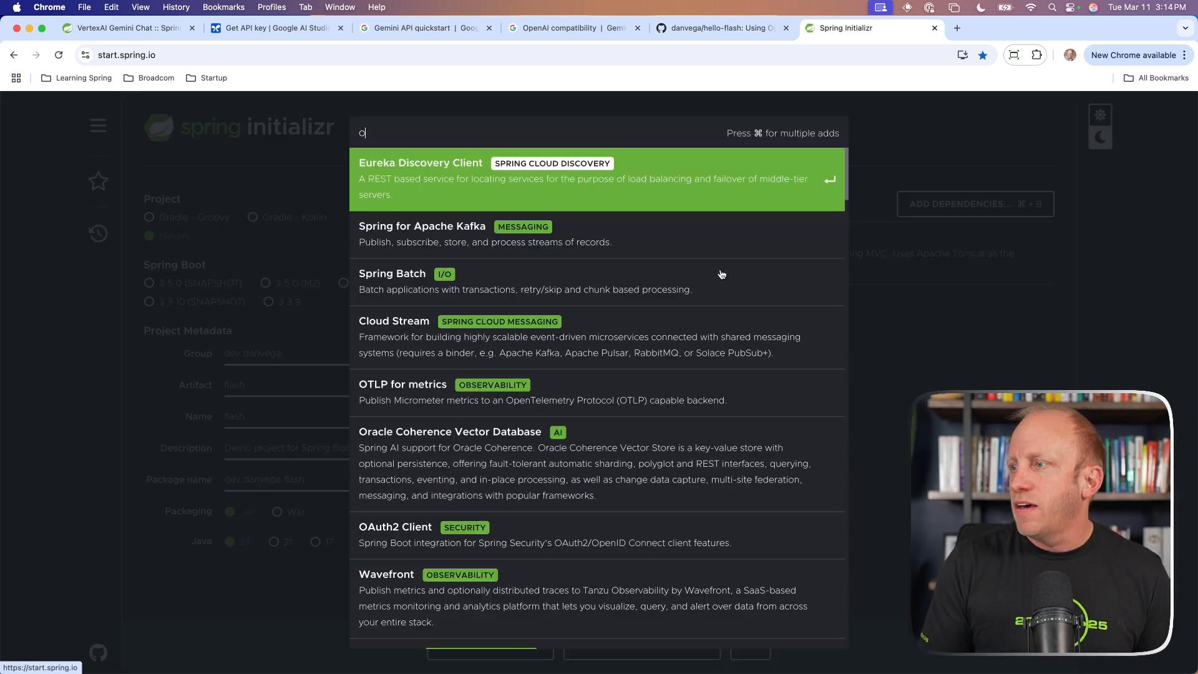
type("open")
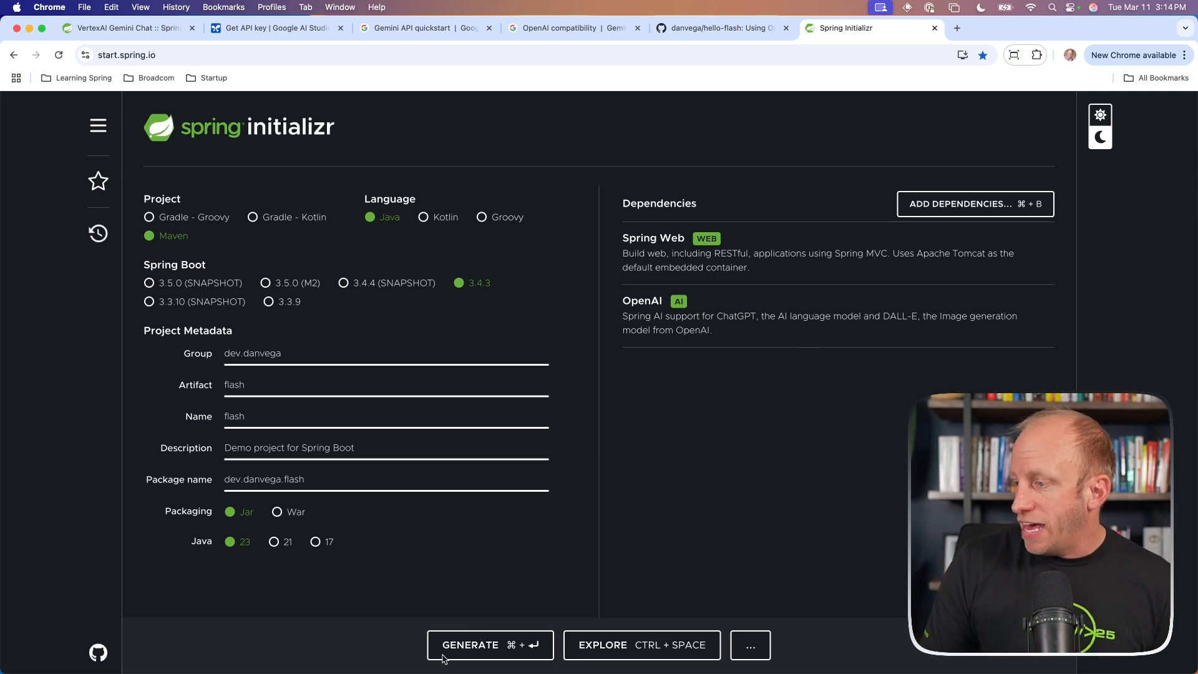
left_click(489, 644)
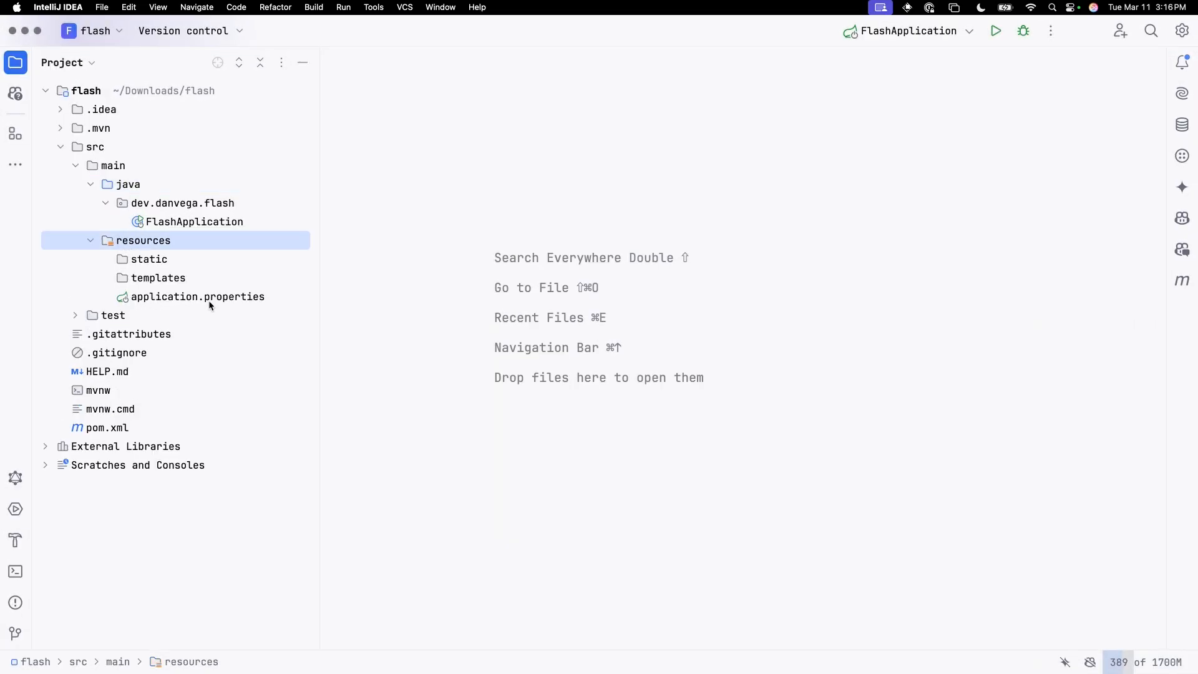
double_click(197, 297)
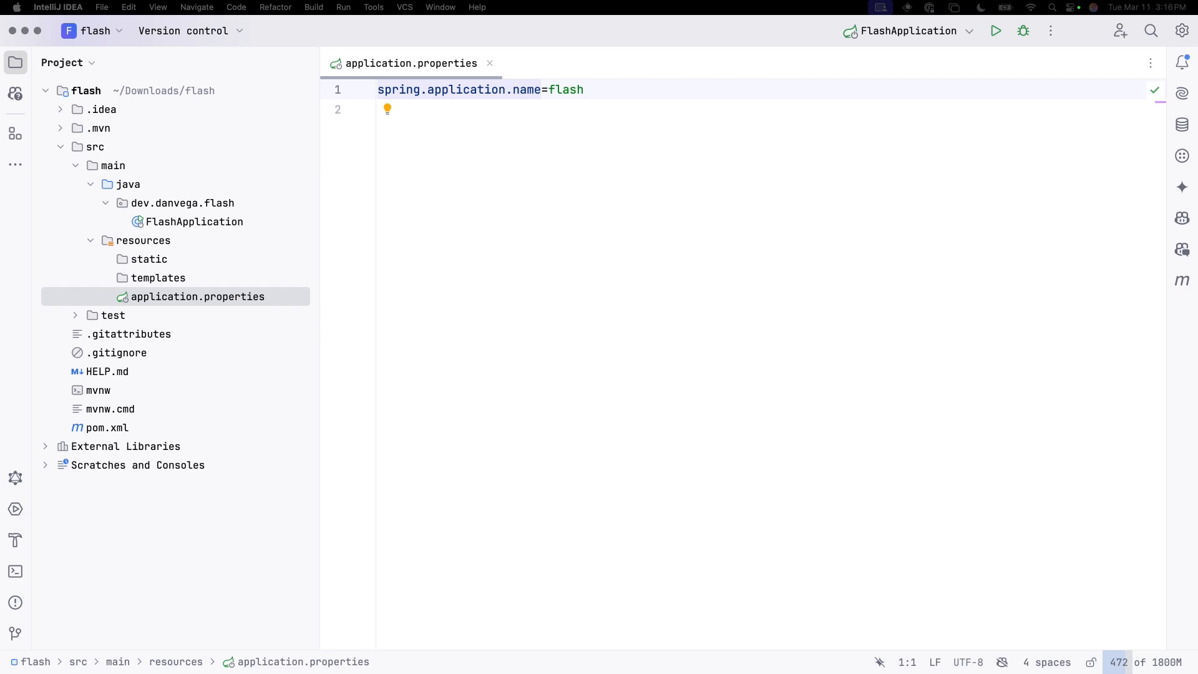
type("spring.ai.openai.chat.base-url=https://generativelanguage.googleapis.com")
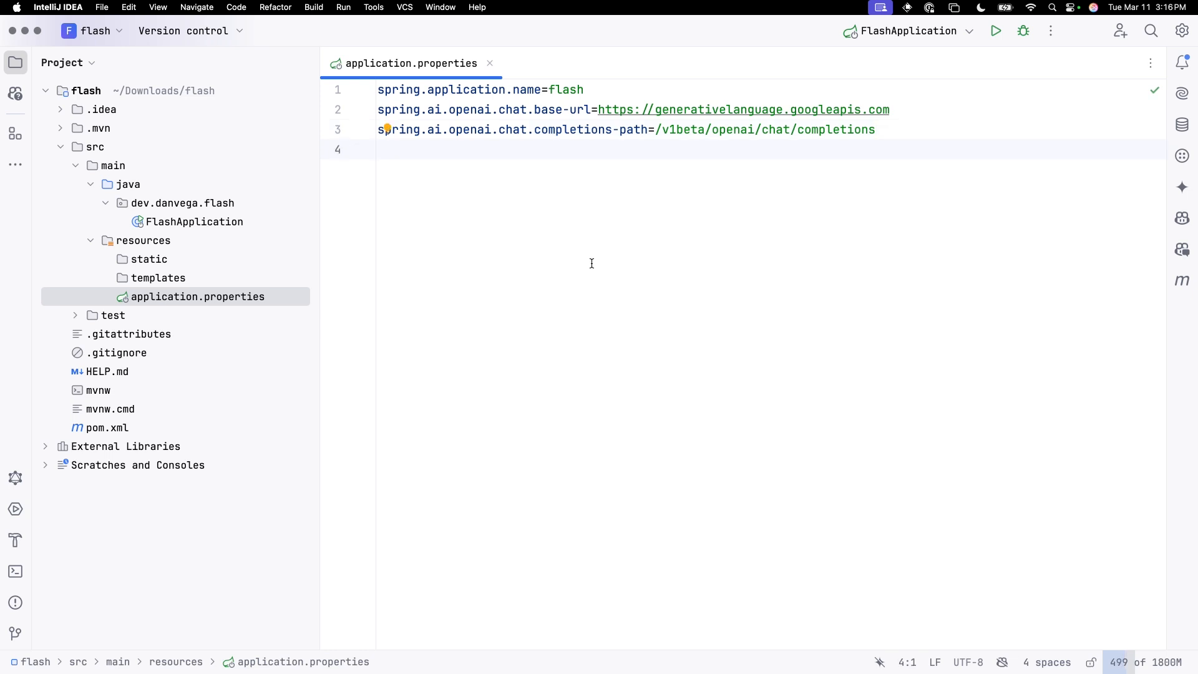
type("spring.ai.openai.api-key=")
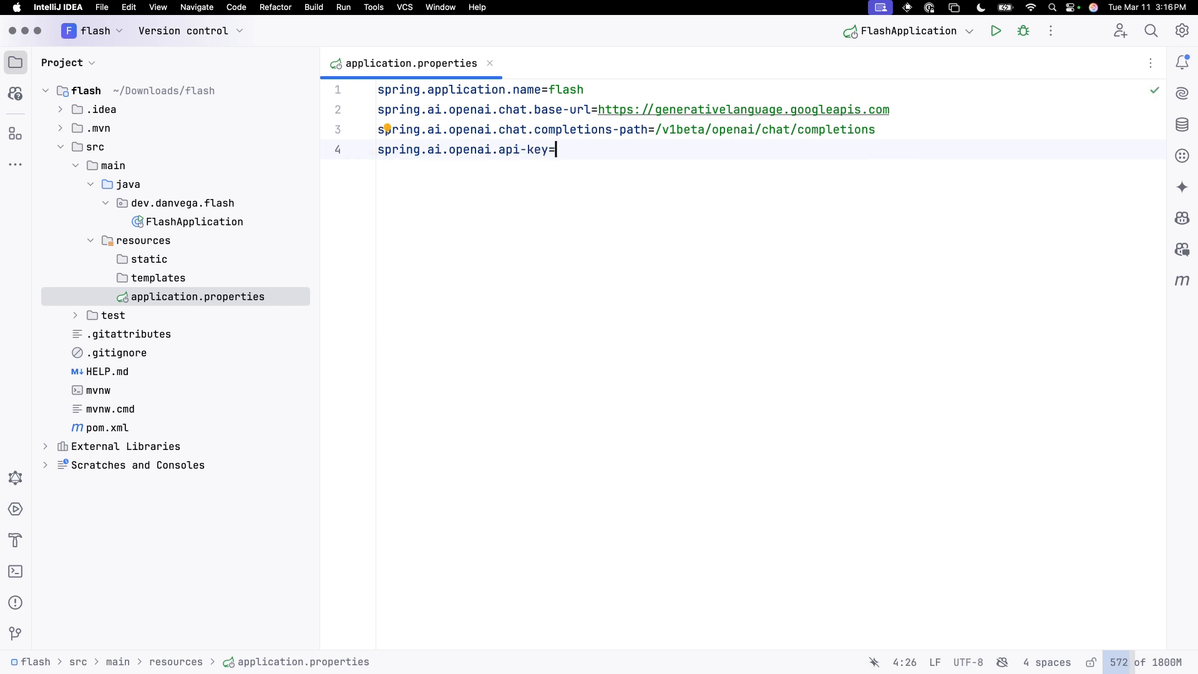
key("Enter")
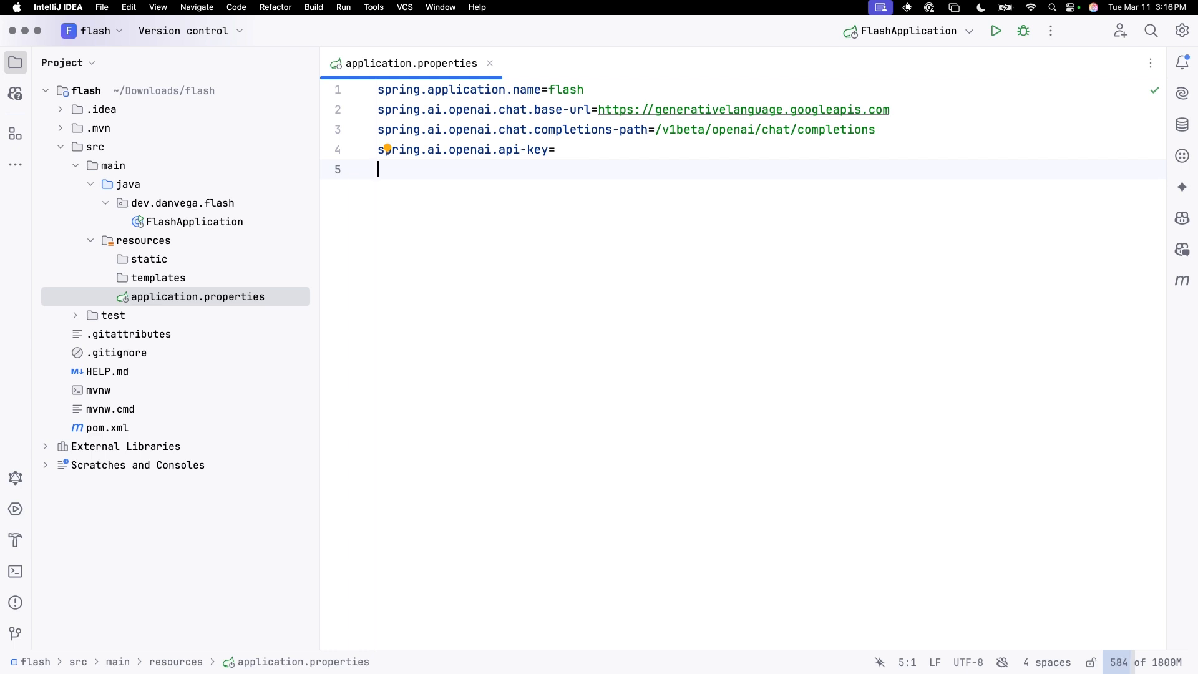
Step: Add the API-key entry and set the chat model to gemini-2.0-flash
type("sprin")
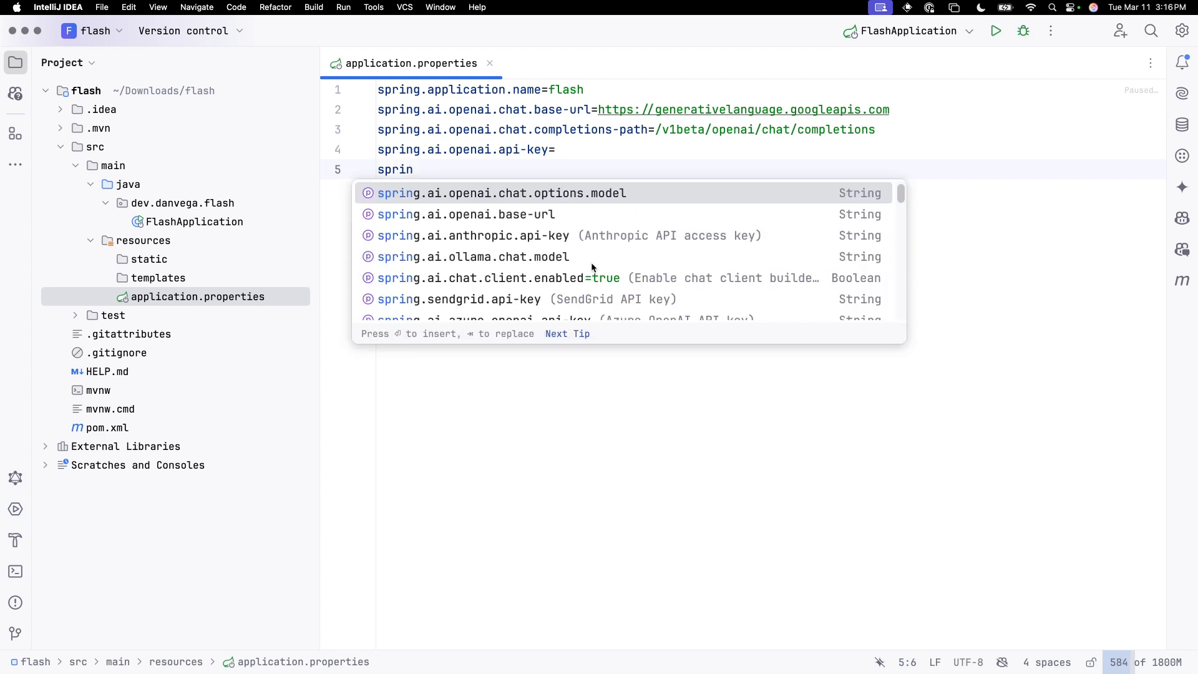
key("enter")
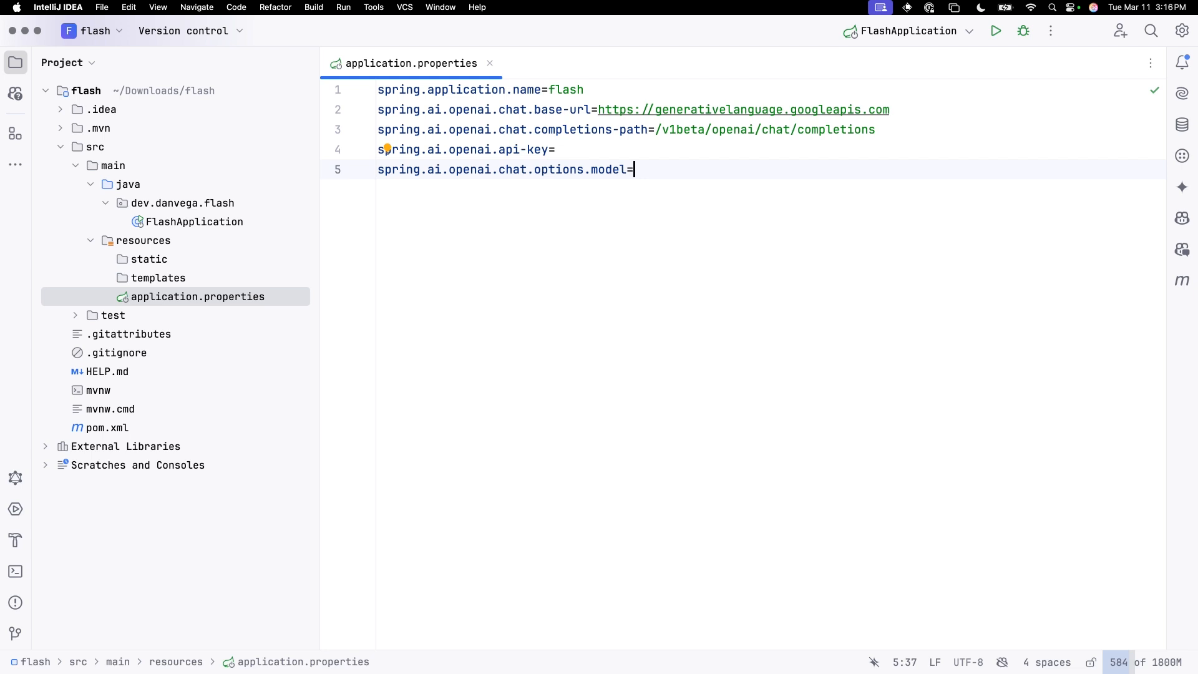
type("gemini")
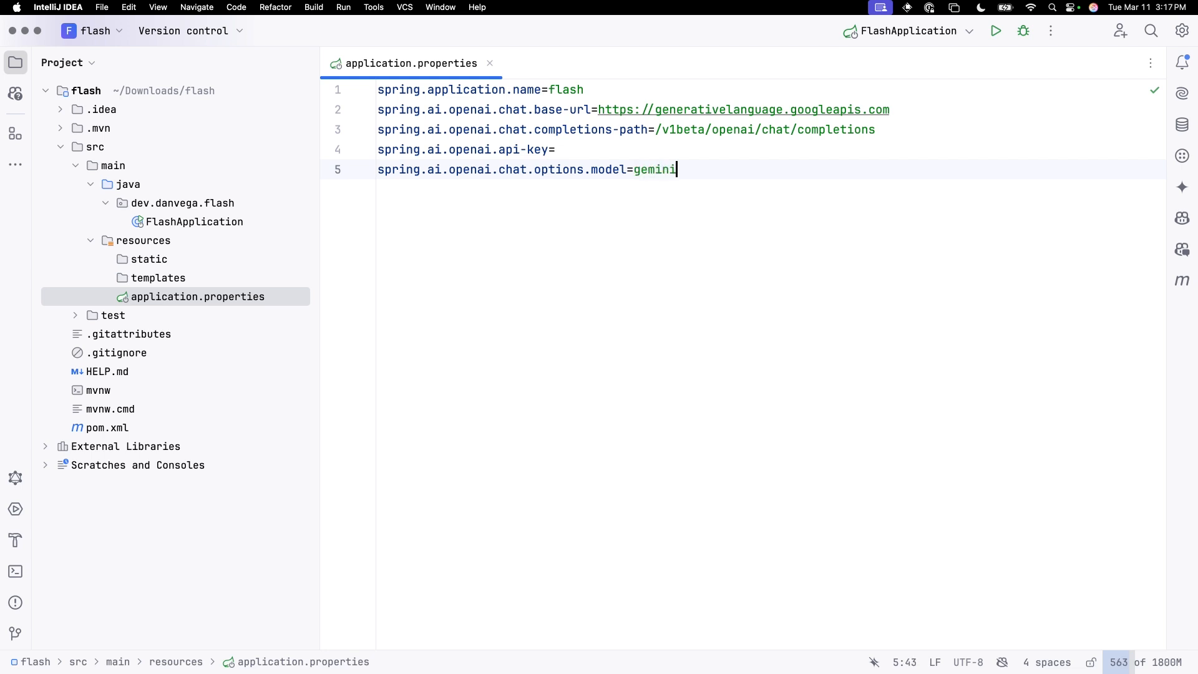
type("-2.0-f")
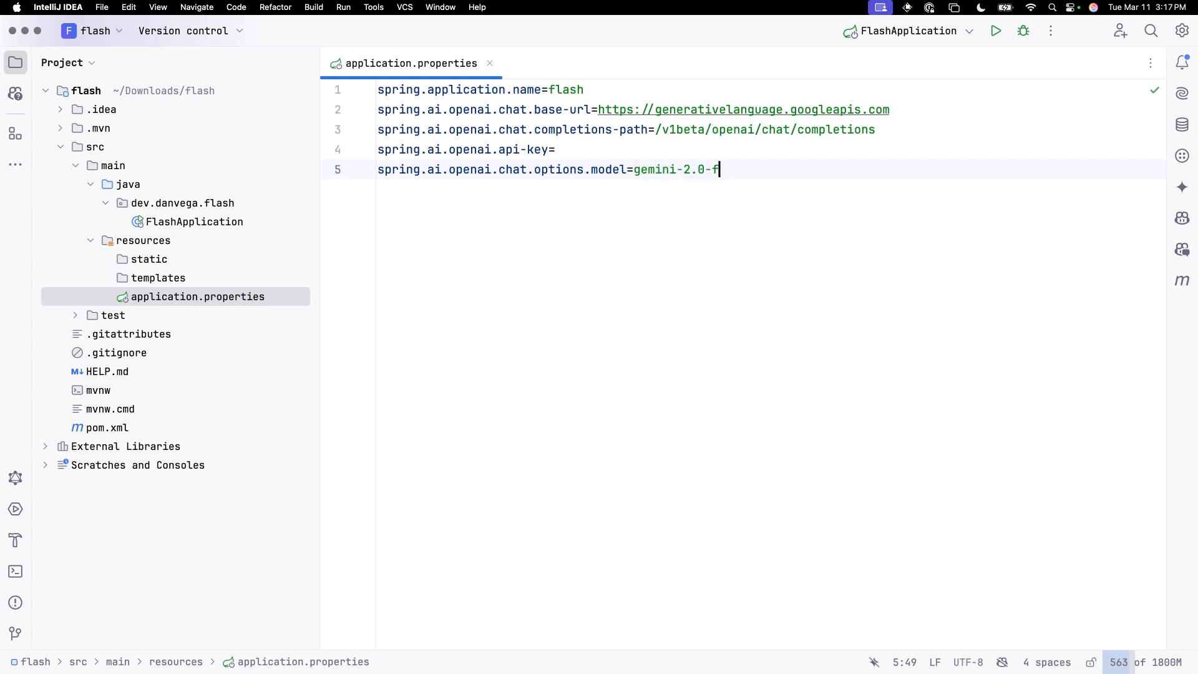
type("lash")
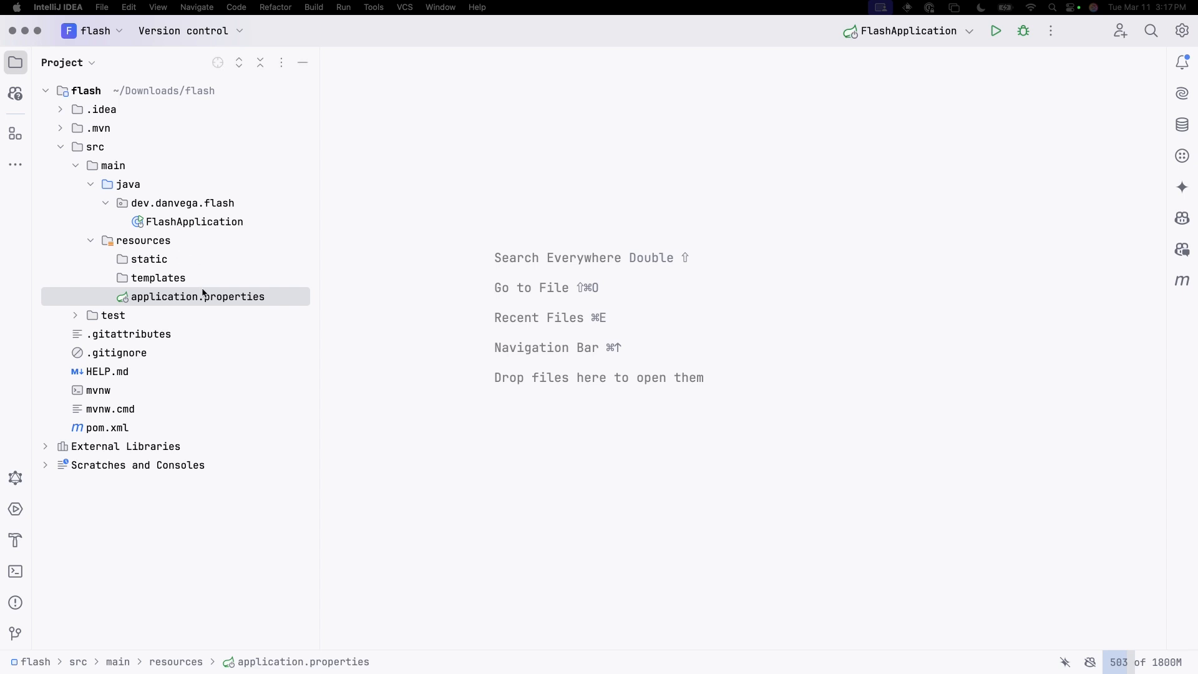
mouse_move(186, 229)
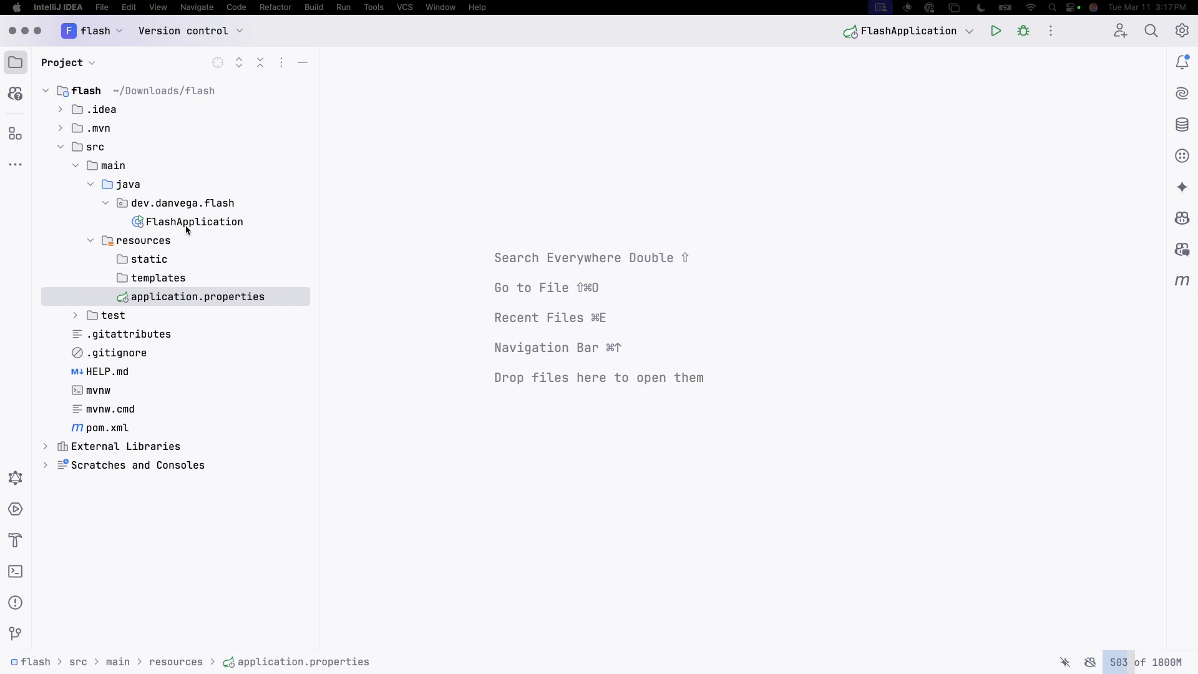
double_click(194, 222)
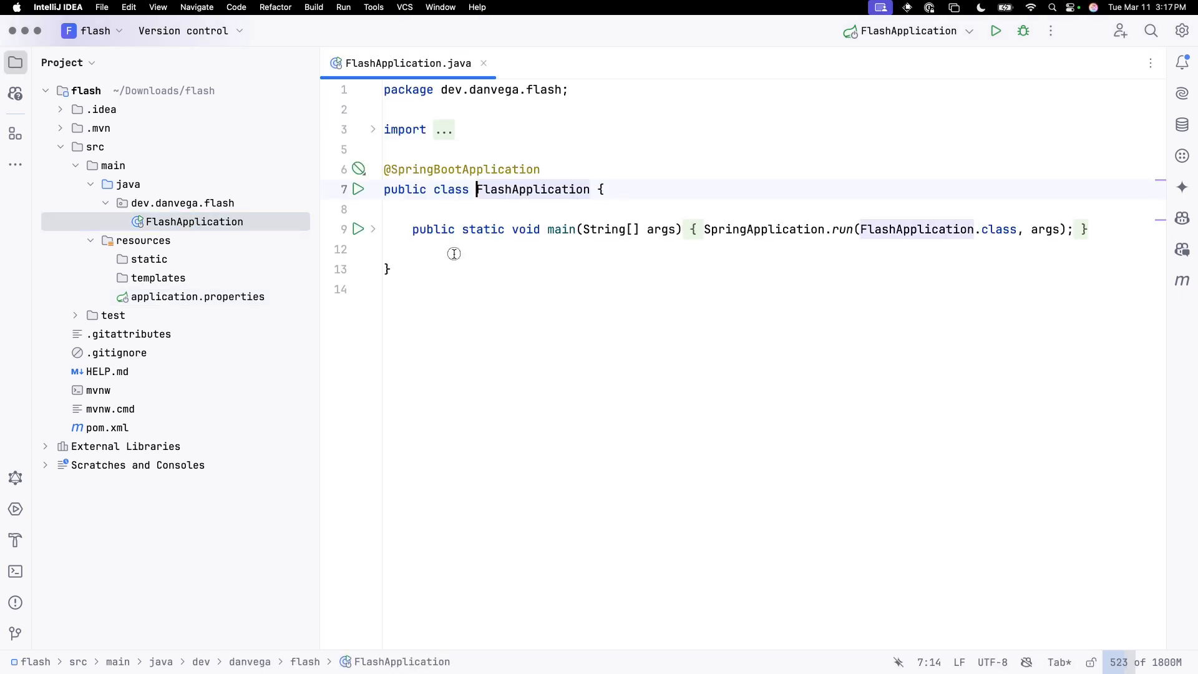
type("@")
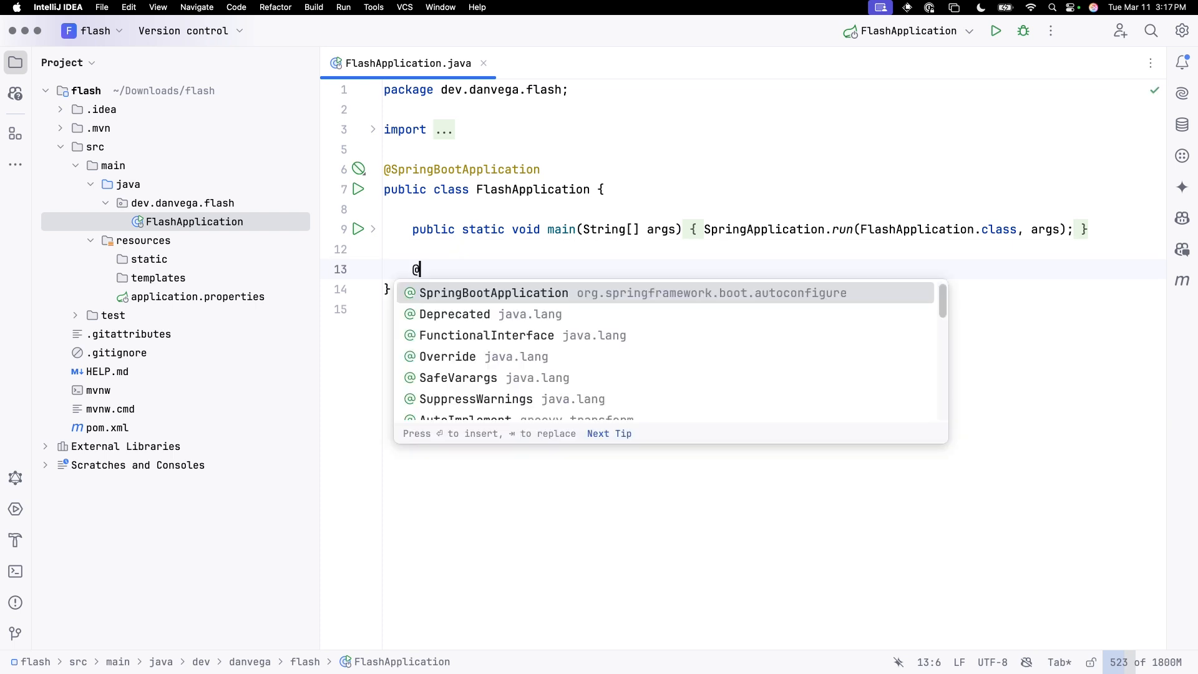
type("Bean")
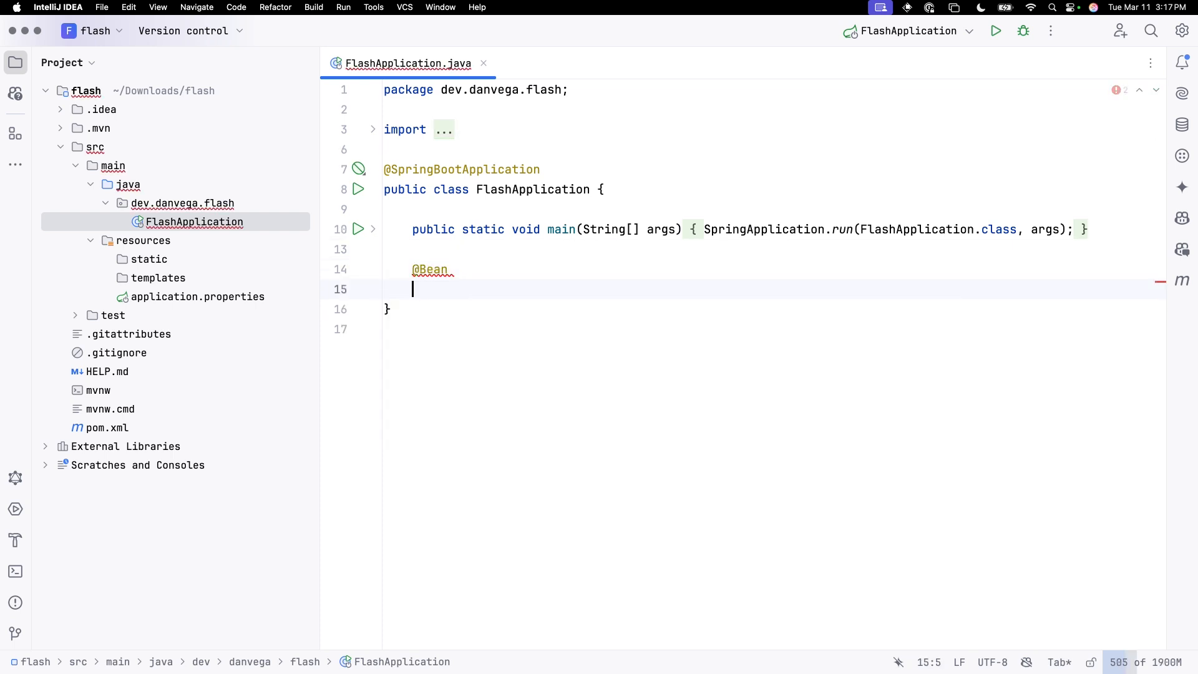
type("CommandLineRunner commandLineRunner")
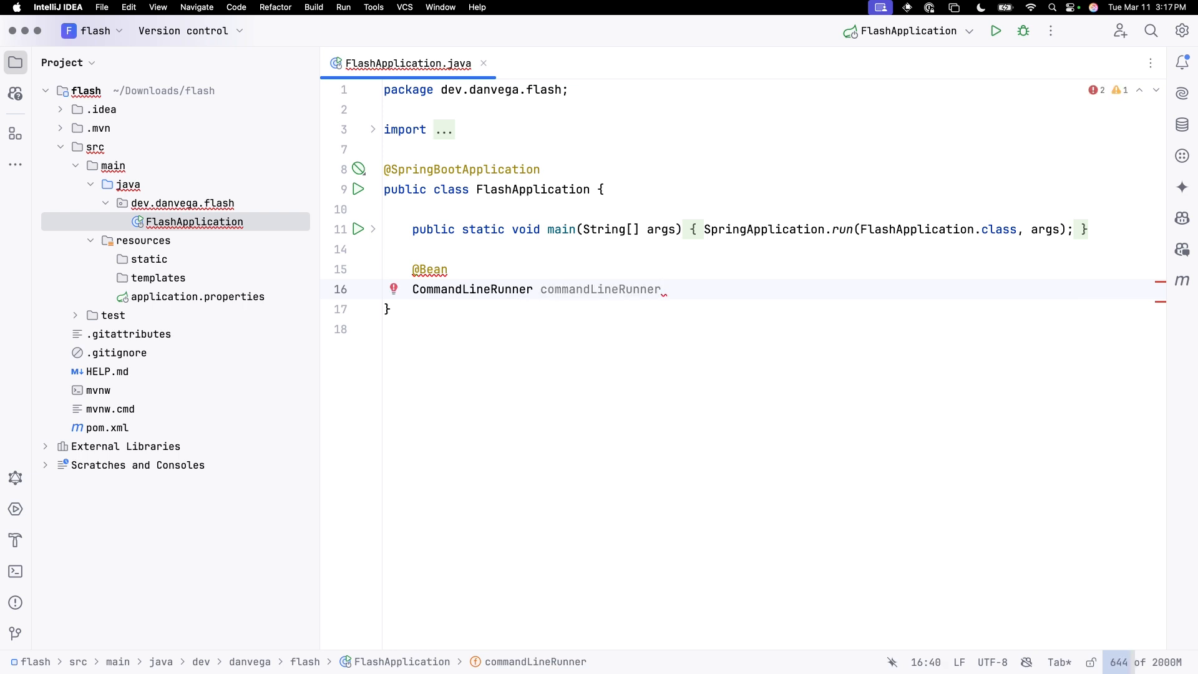
type("()")
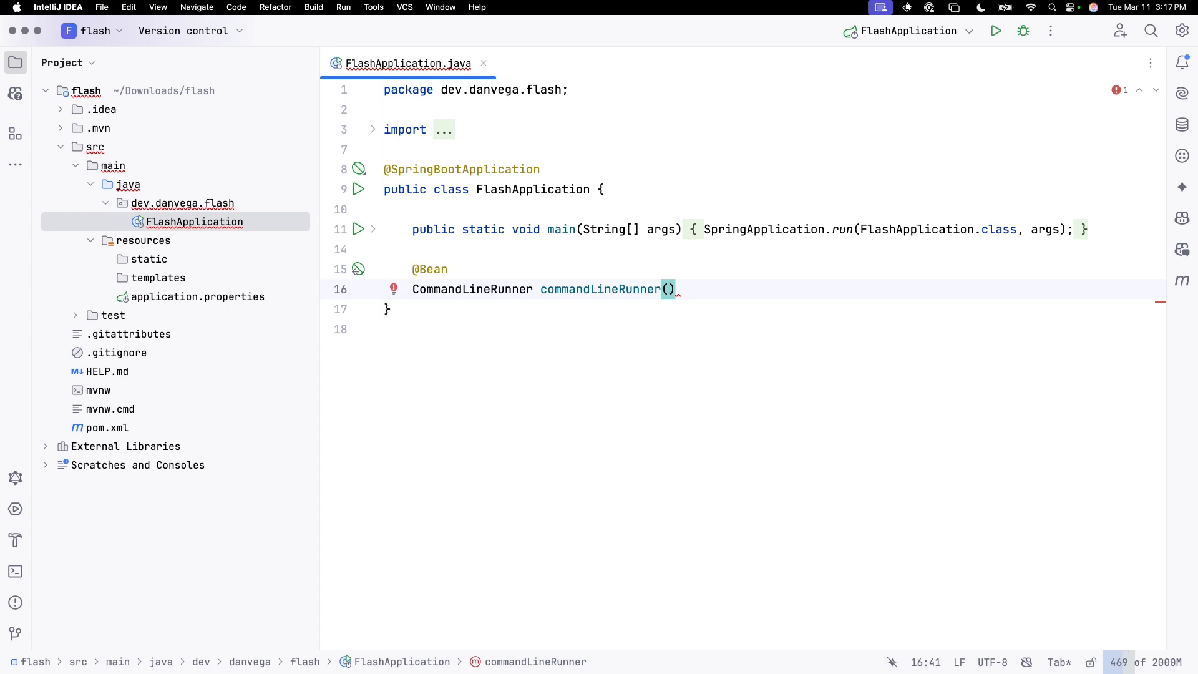
type("ChatClient.Builder")
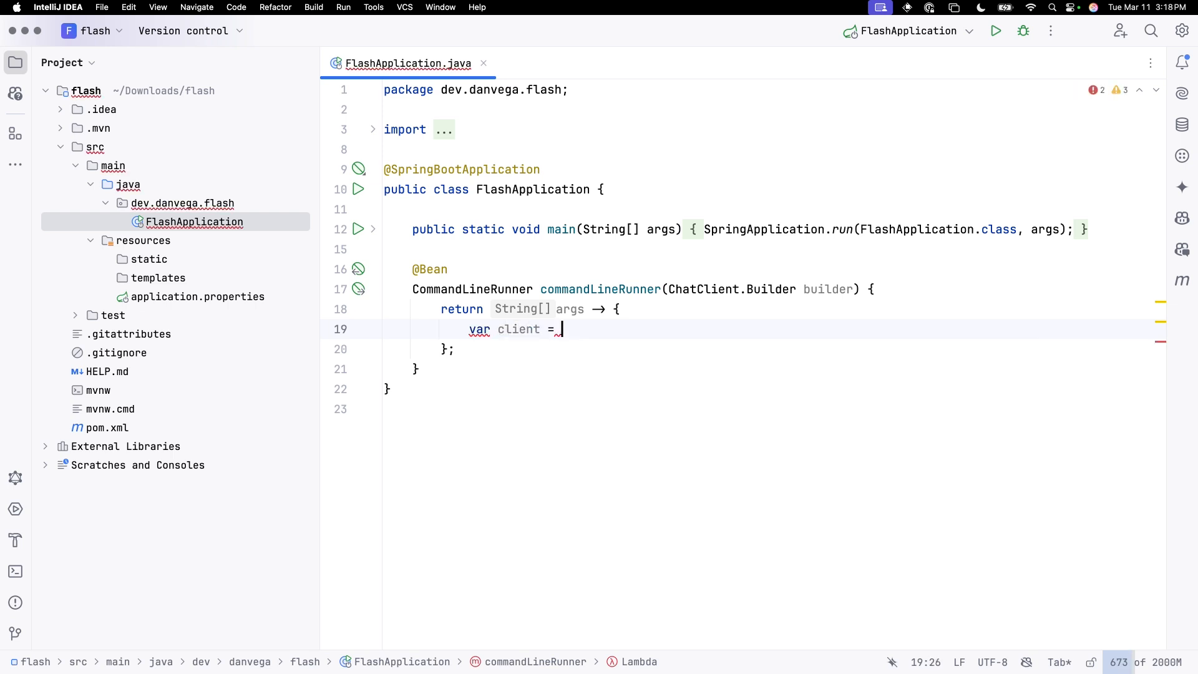
type("builder.build();")
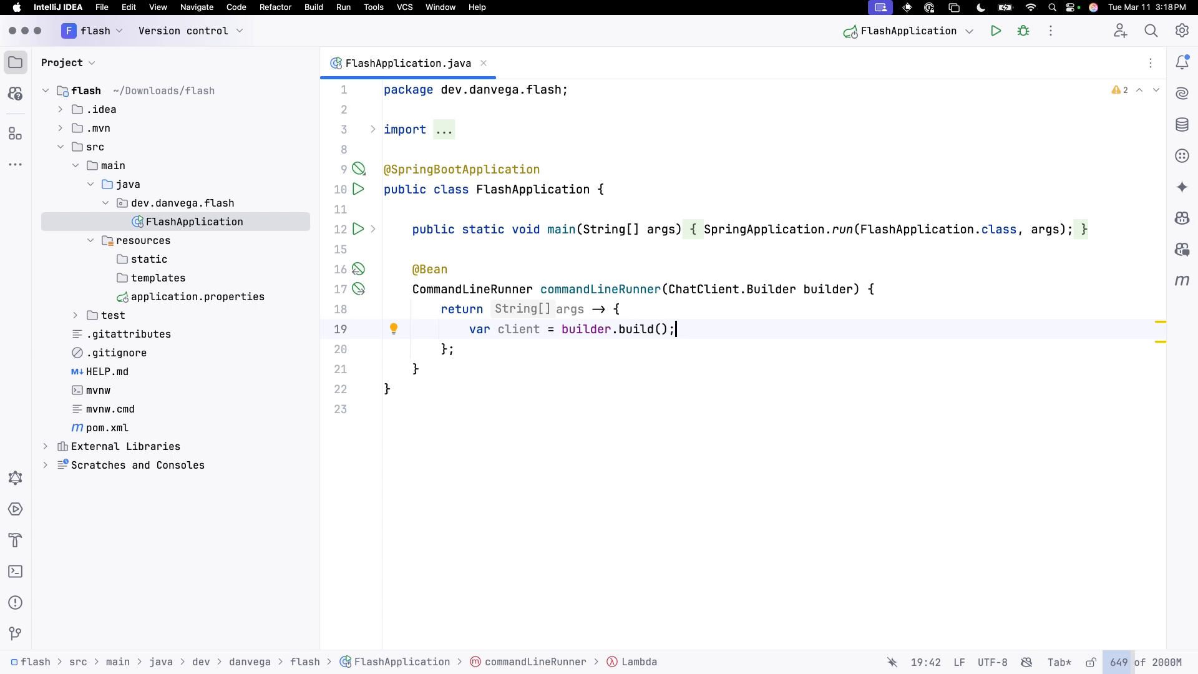
Step: Prompt 'Tell me an interesting fact about Google', call content() and print the response
type("client.prompt(\"")
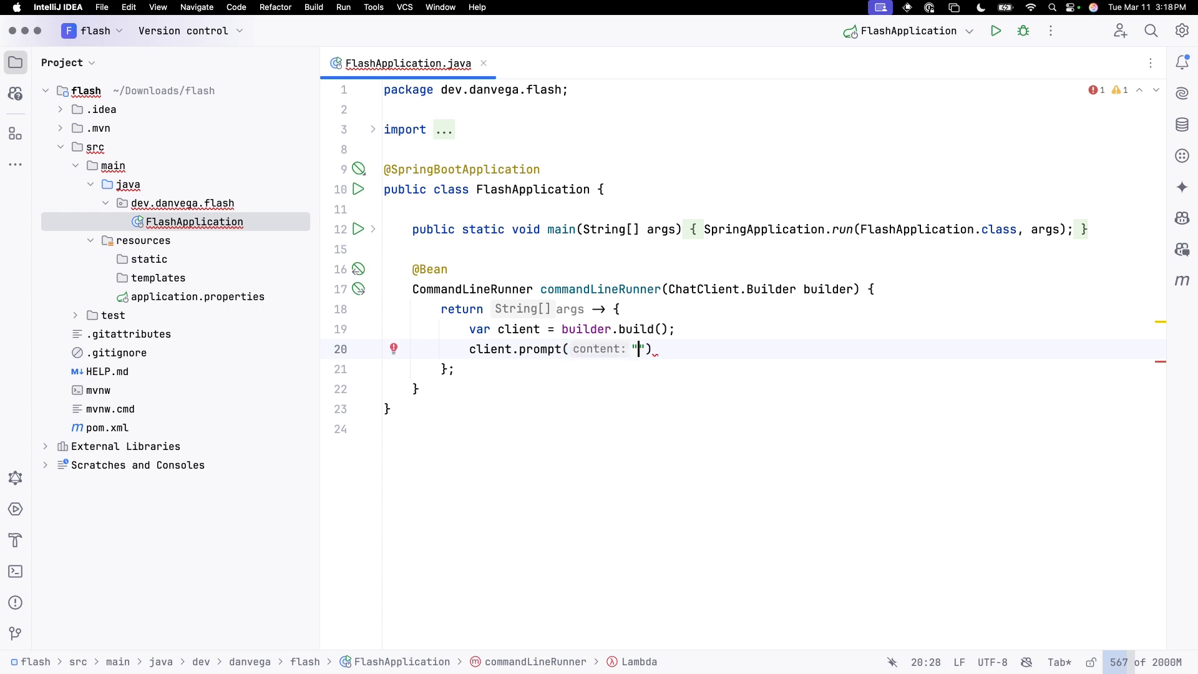
type("Tell me")
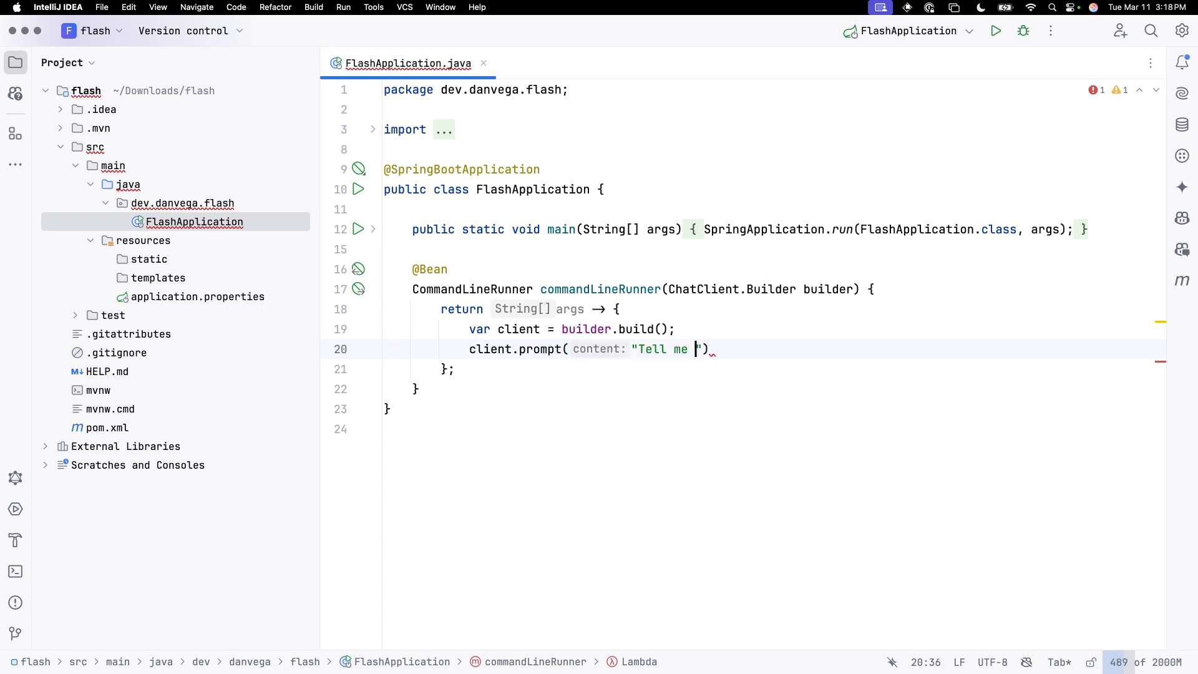
type("an interesting fact about Goo")
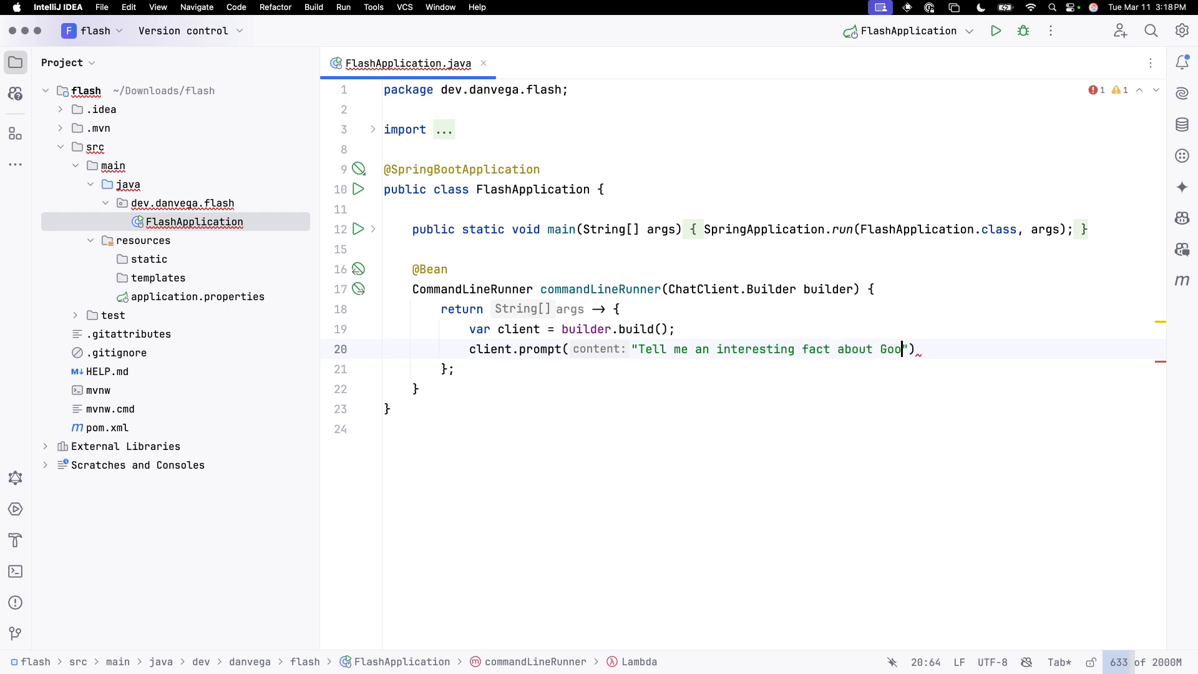
type("gle")
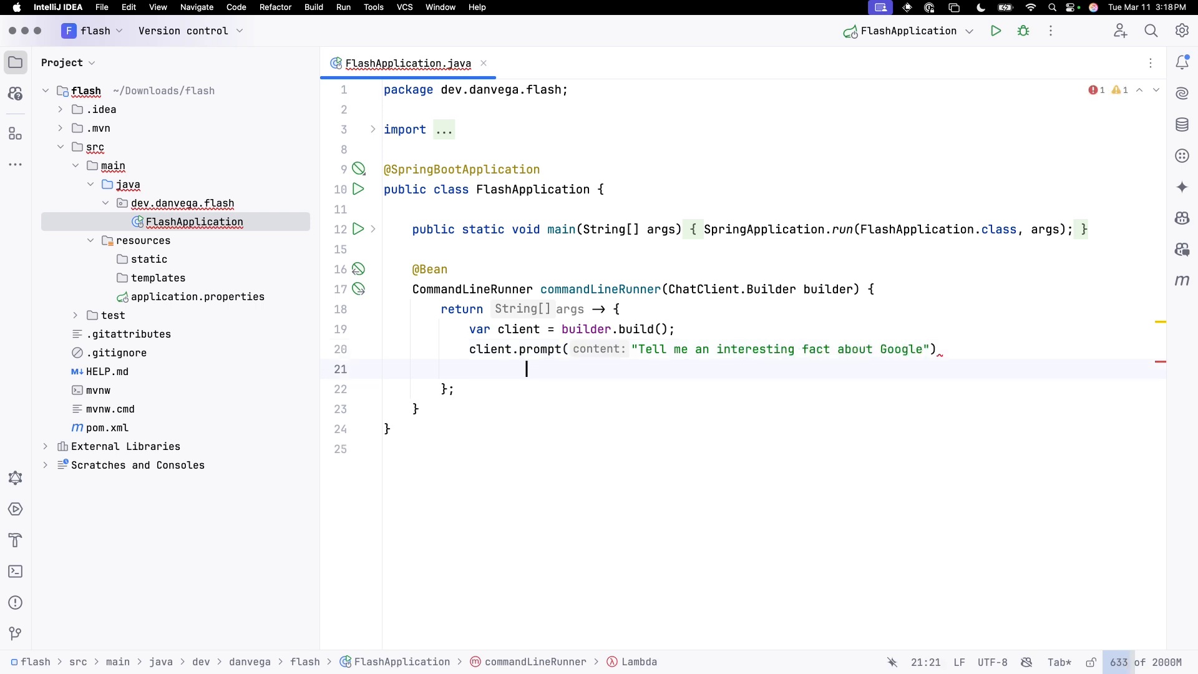
type(".call()")
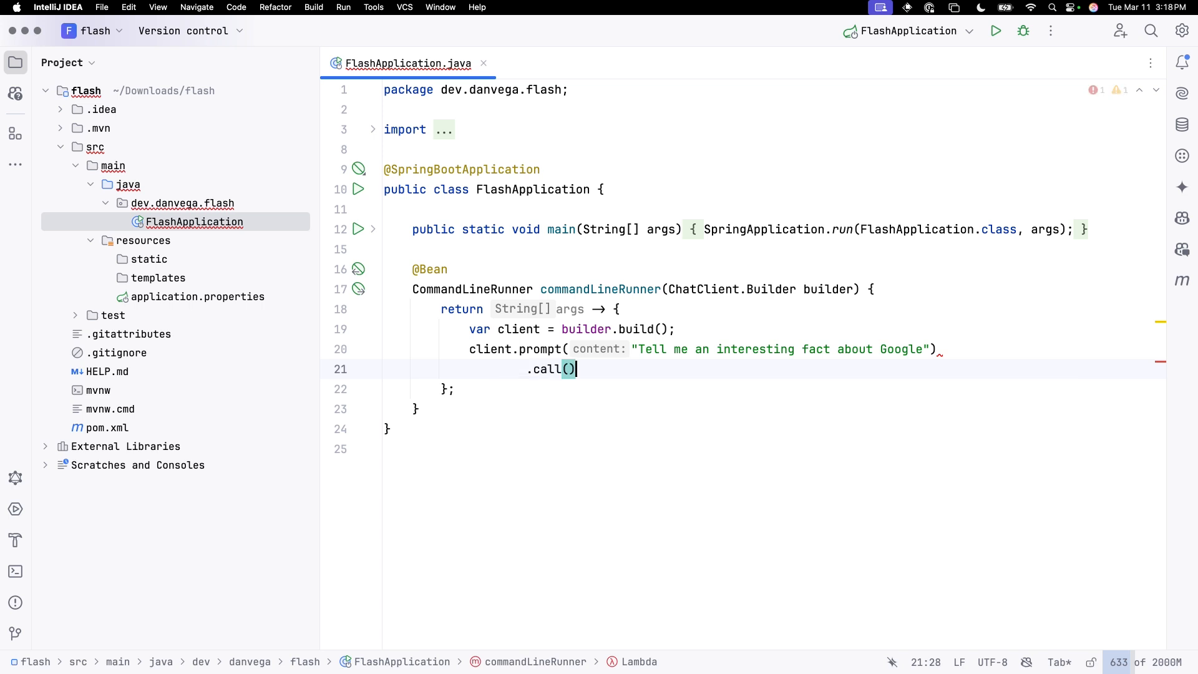
type(".content(")
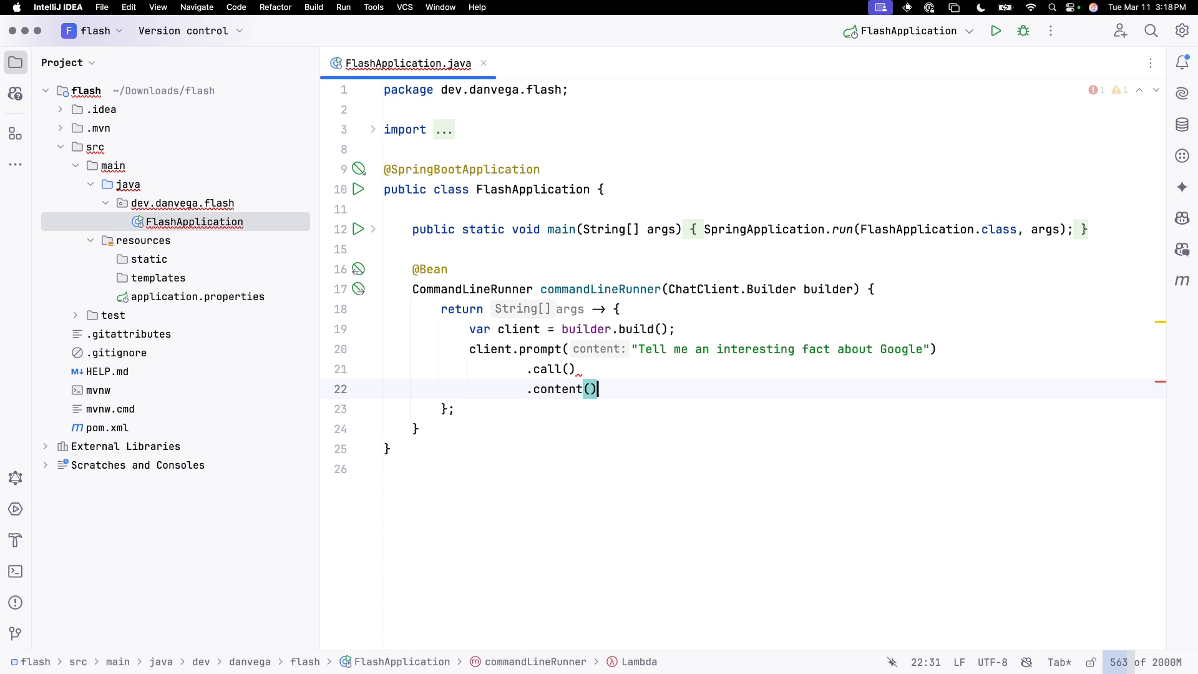
type(".var")
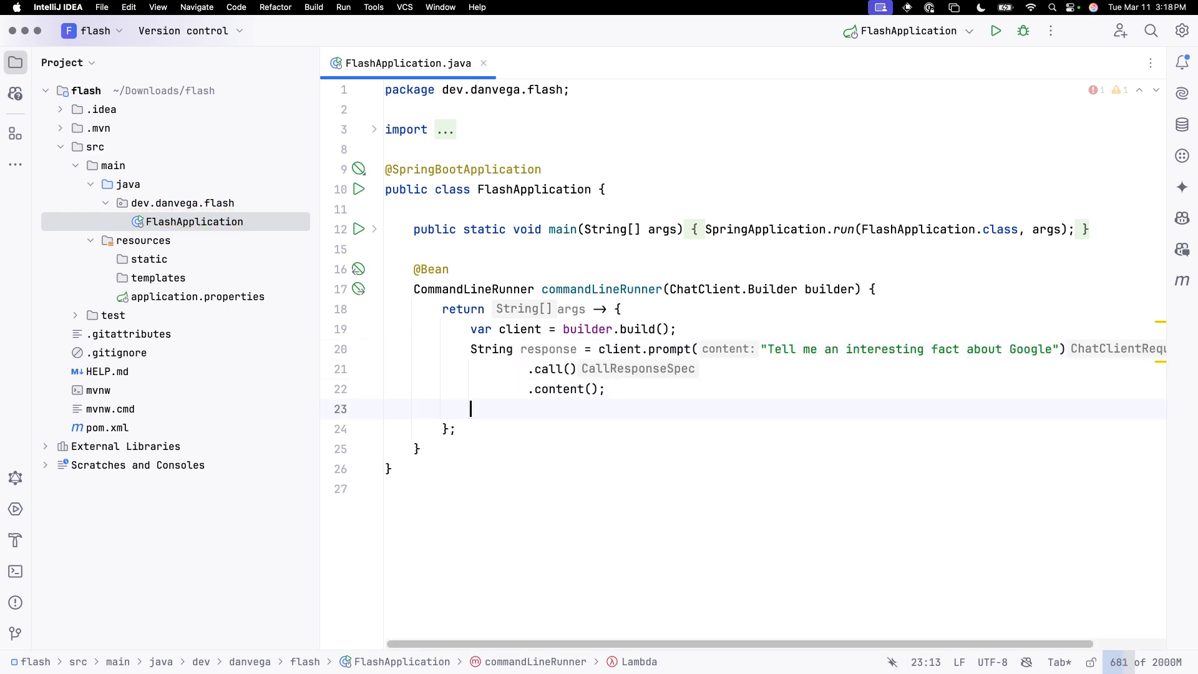
type("System.out.println(response);")
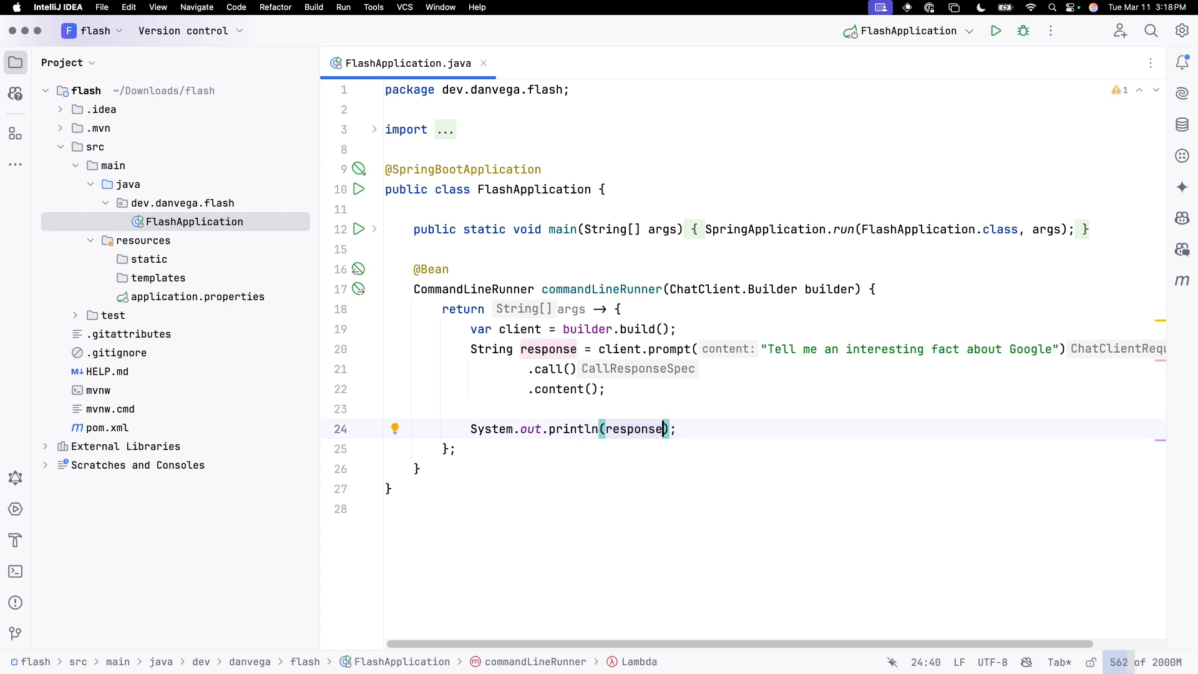
Step: Run FlashApplication to see Gemini's Google fact in the console, then hide the output panel
left_click(995, 30)
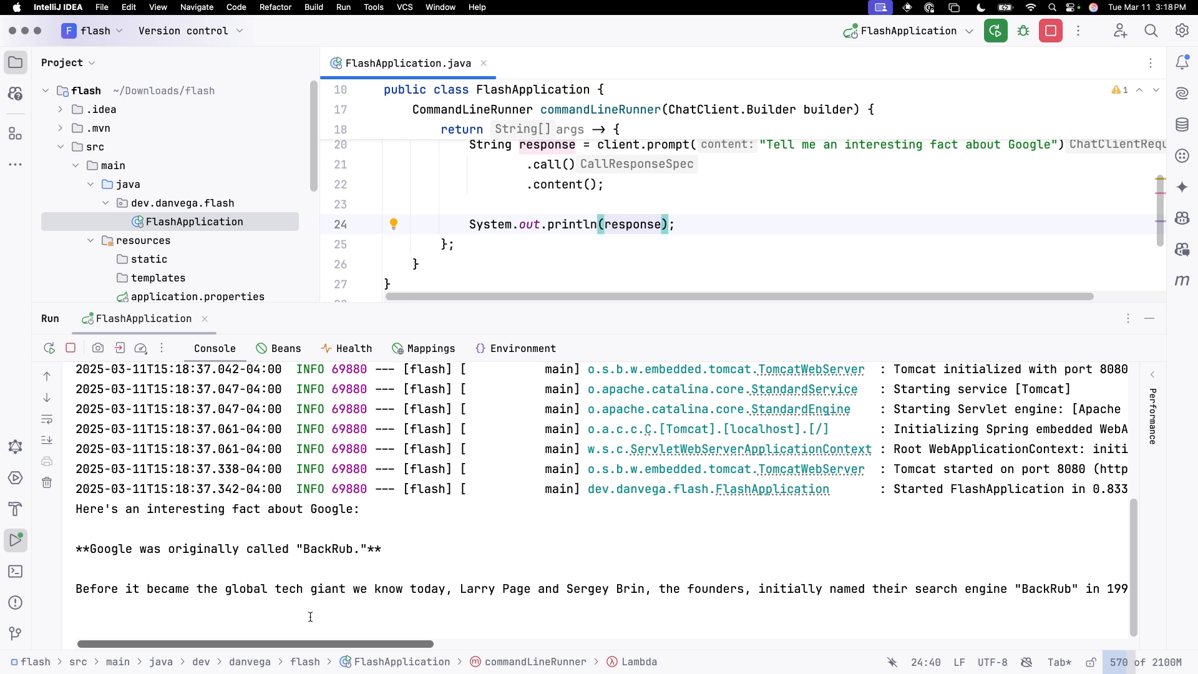
mouse_move(597, 583)
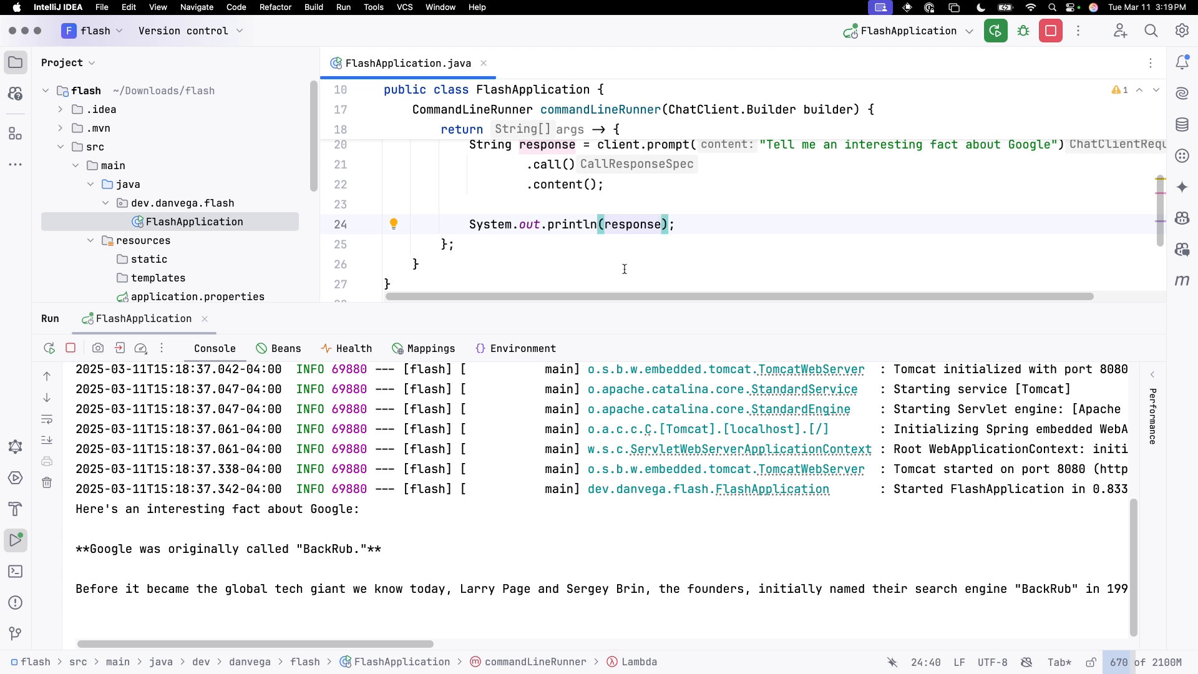
mouse_move(583, 185)
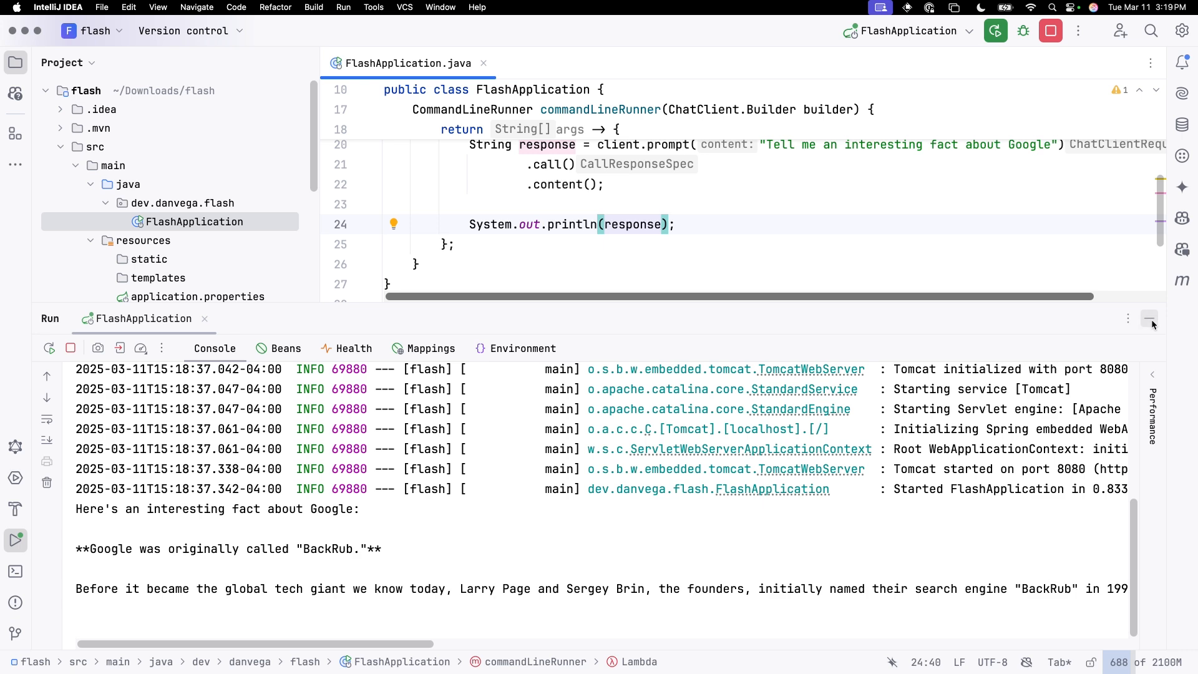
left_click(1149, 318)
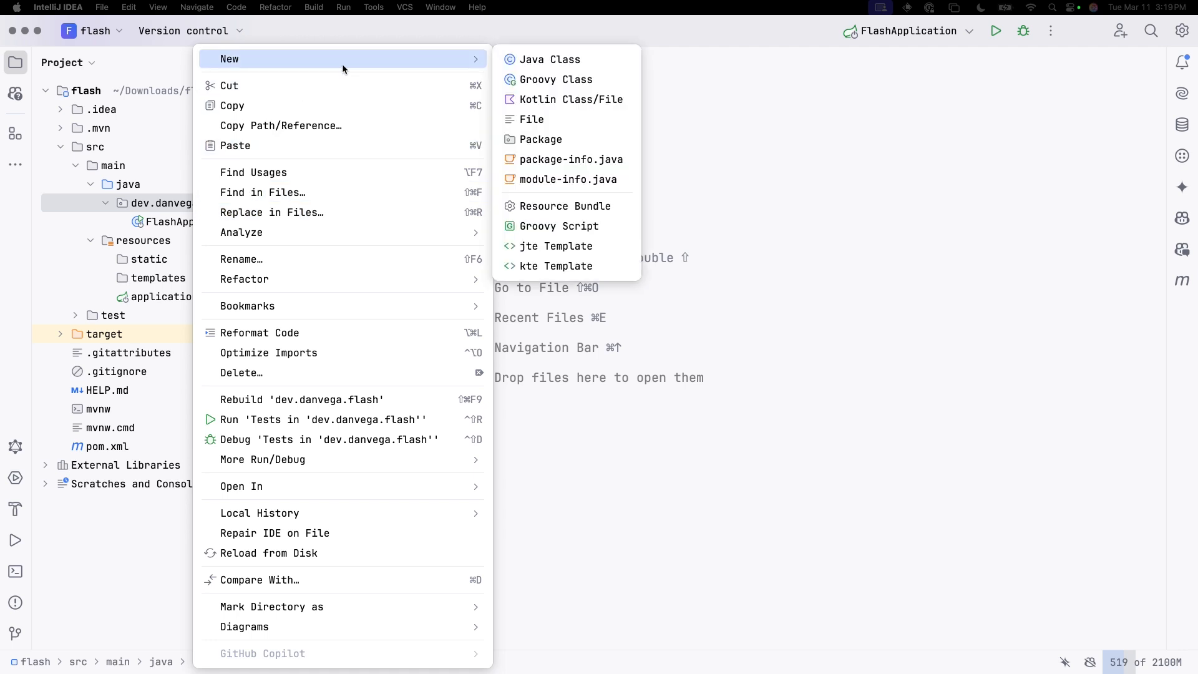
Step: Create a new Java class GeminiModelController in the dev.danvega.flash package
left_click(550, 59)
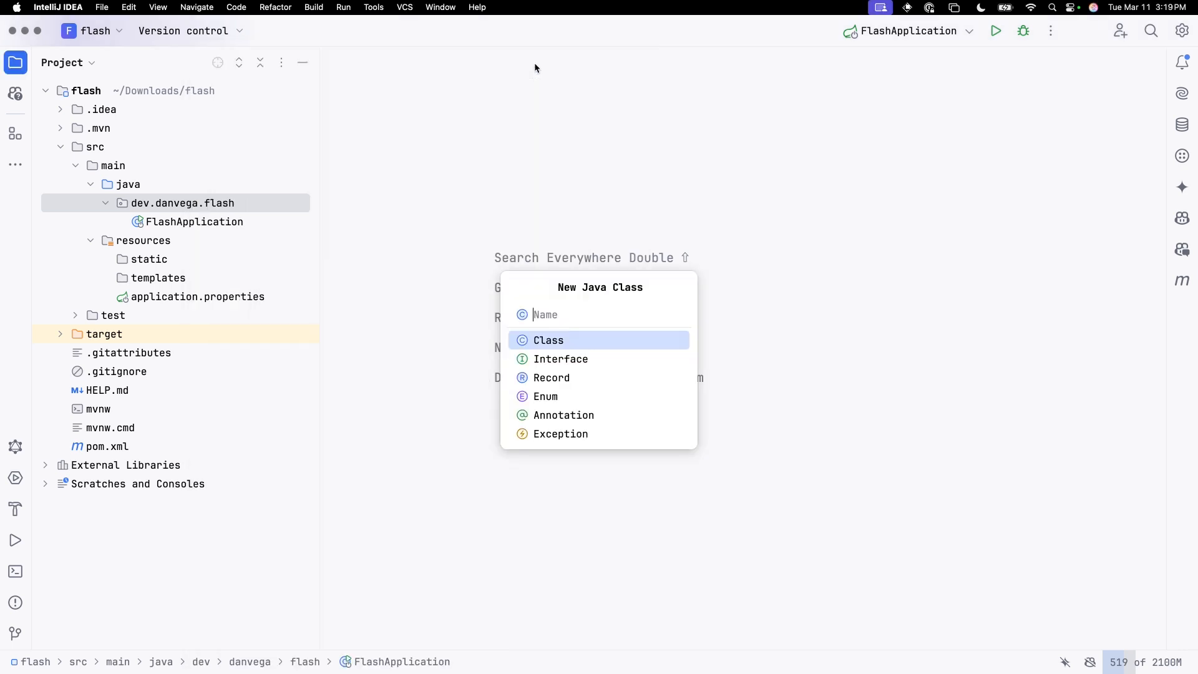
type("GeminiModelContr")
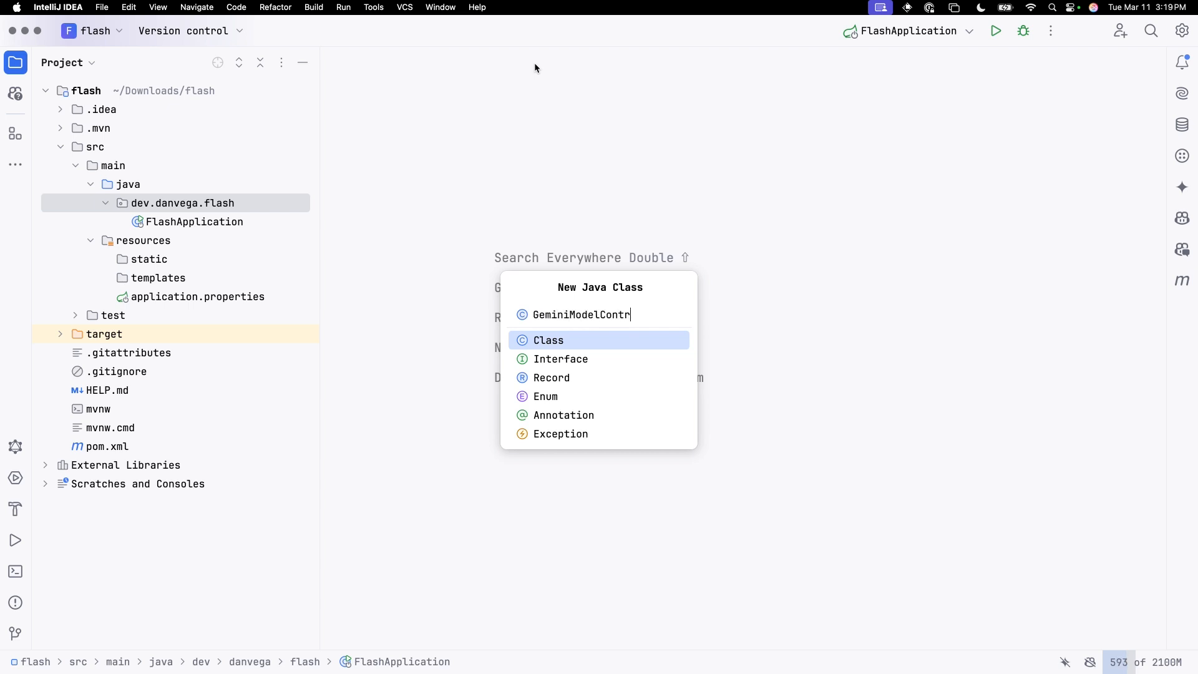
key("enter")
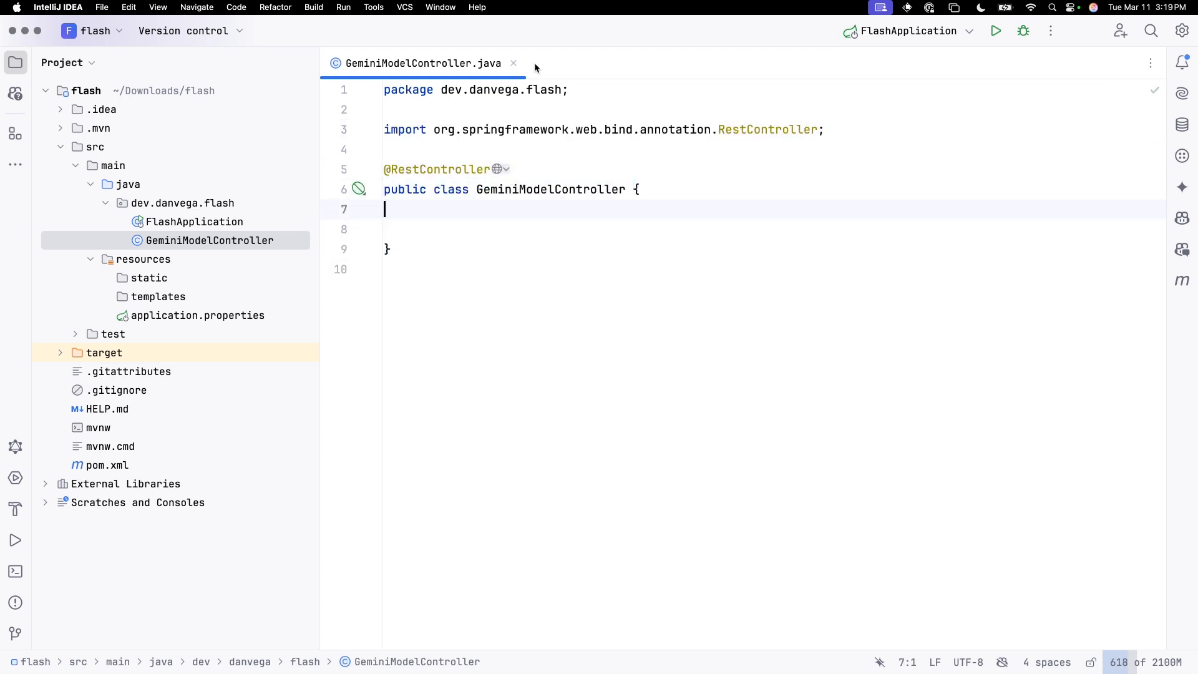
Step: Finish the logger field and declare a private String GEMINI_API_KEY field
type("loggewr")
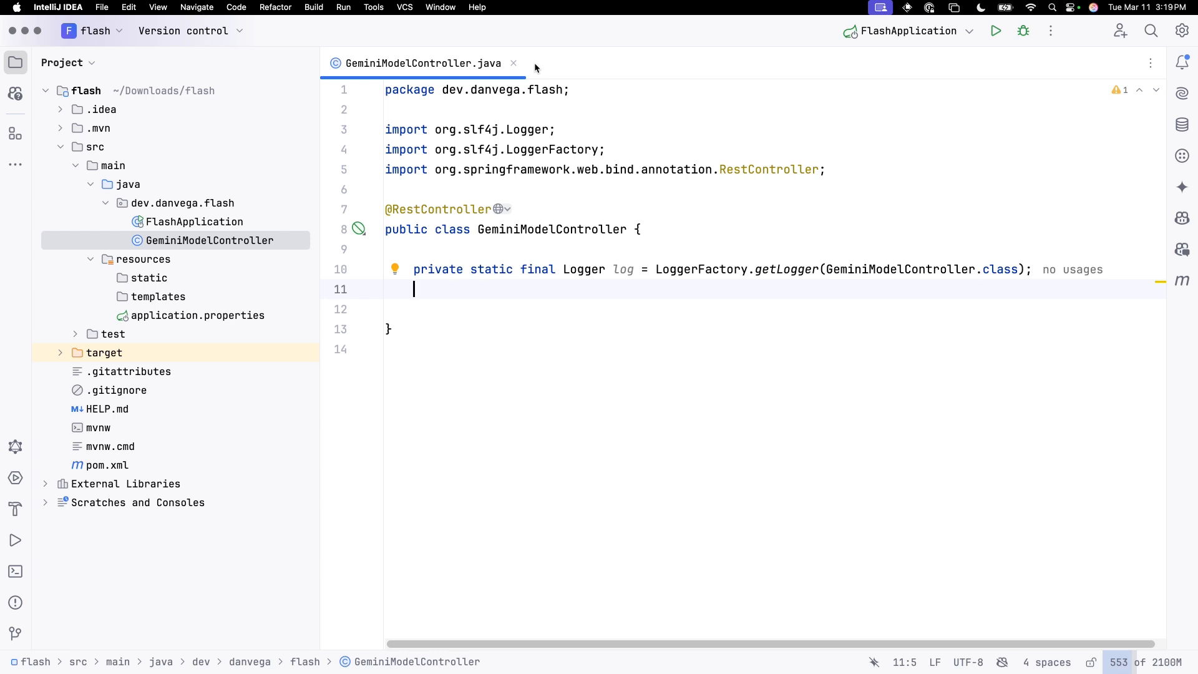
type("private String")
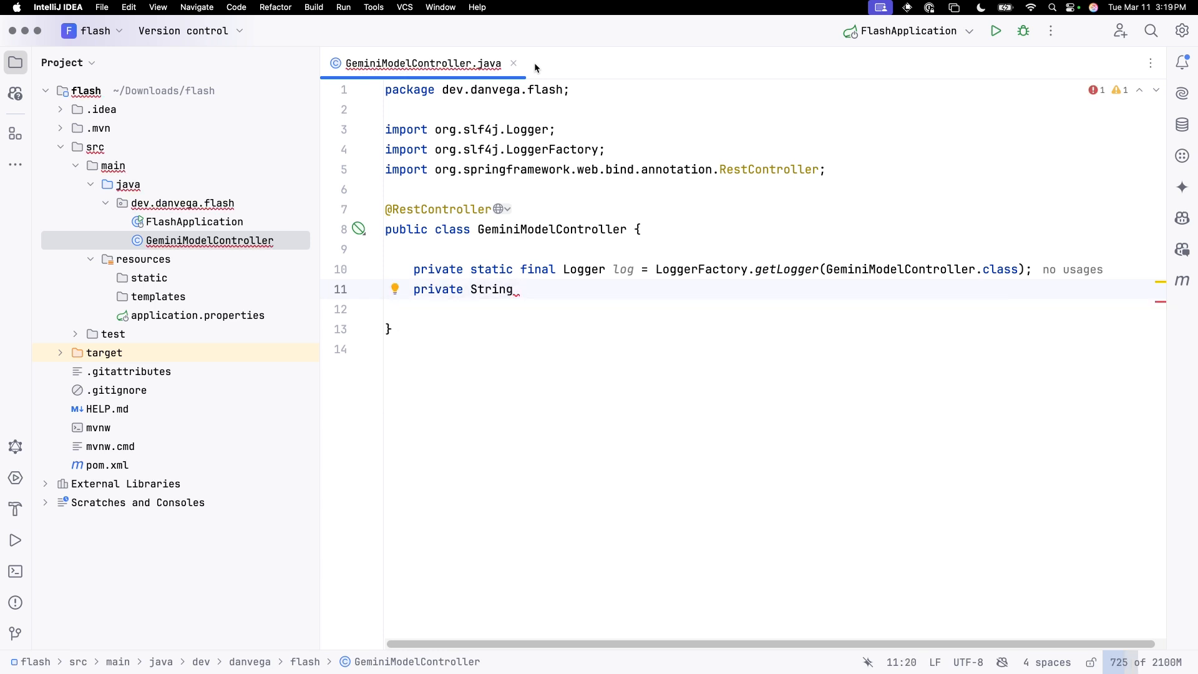
type("GEMINI_A")
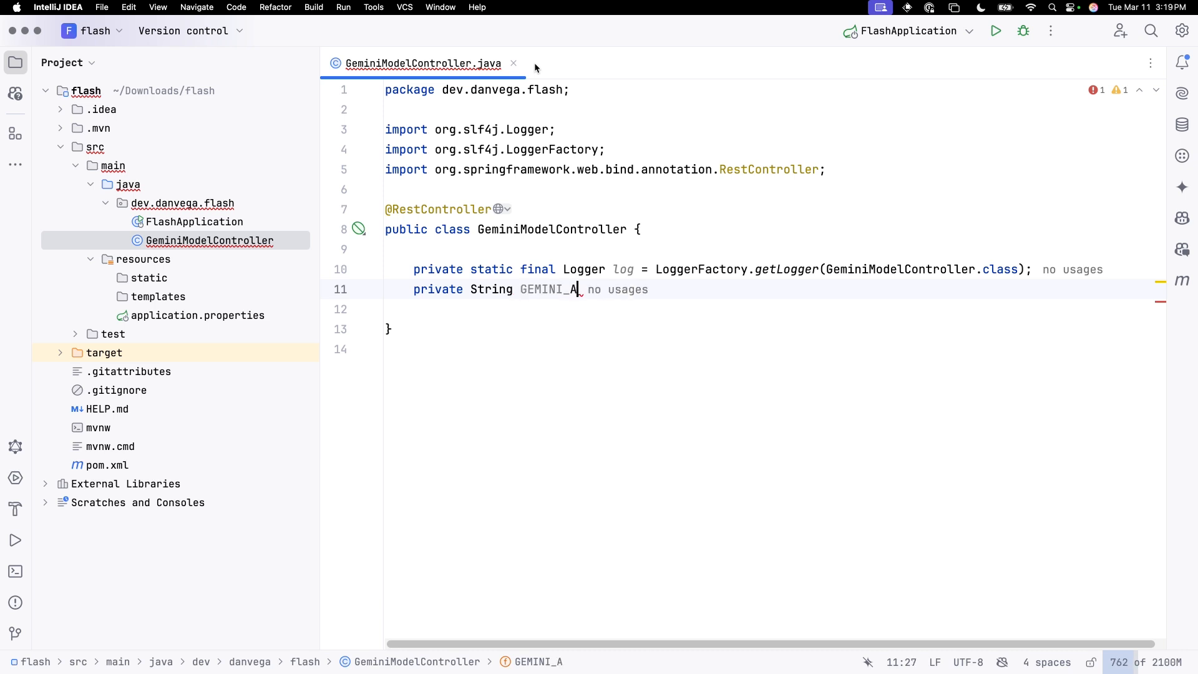
type("PI_KEY;")
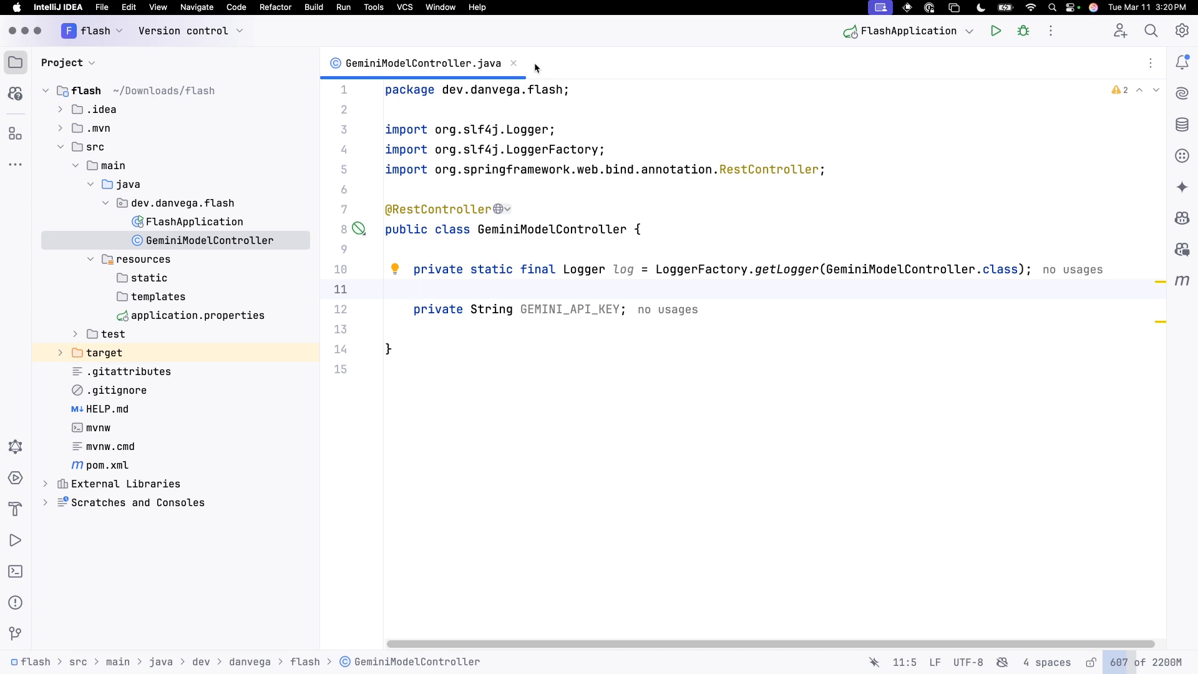
left_click(413, 288)
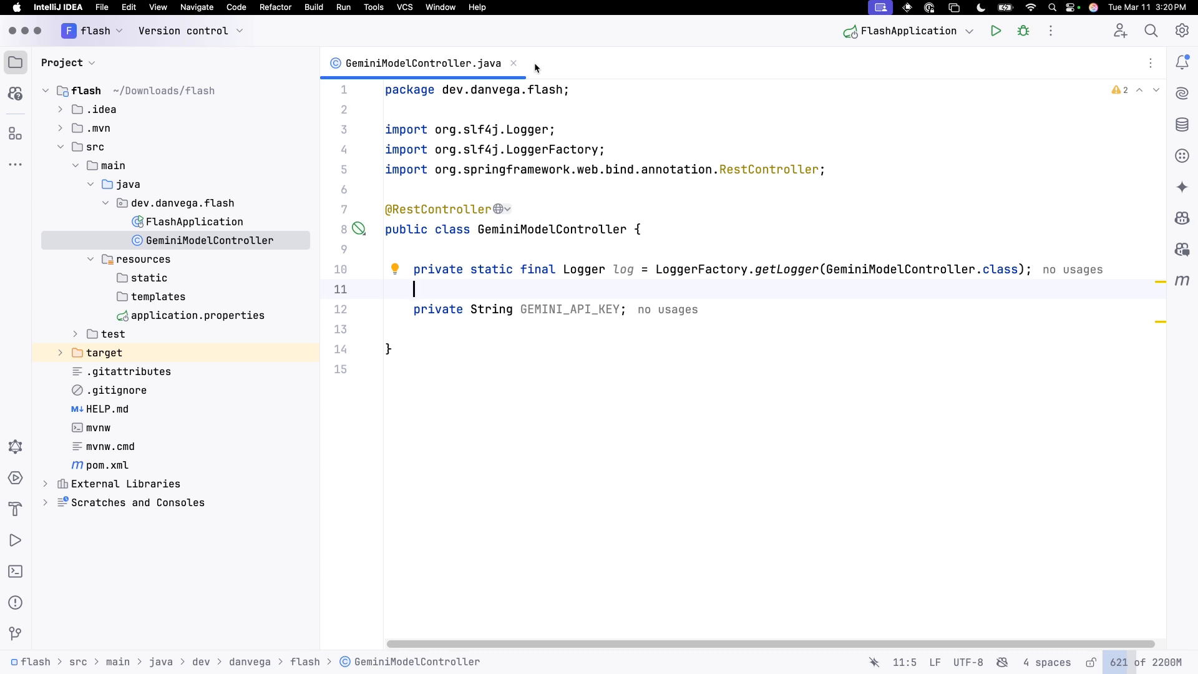
type("@Value(\"%")
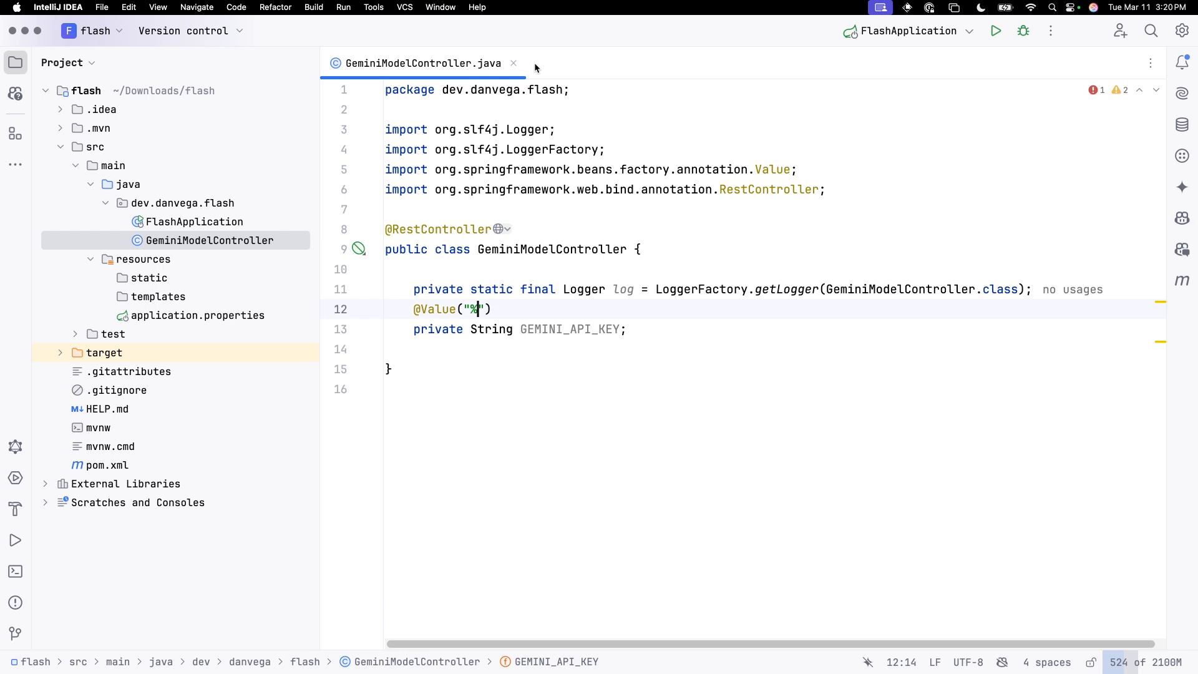
type("${")
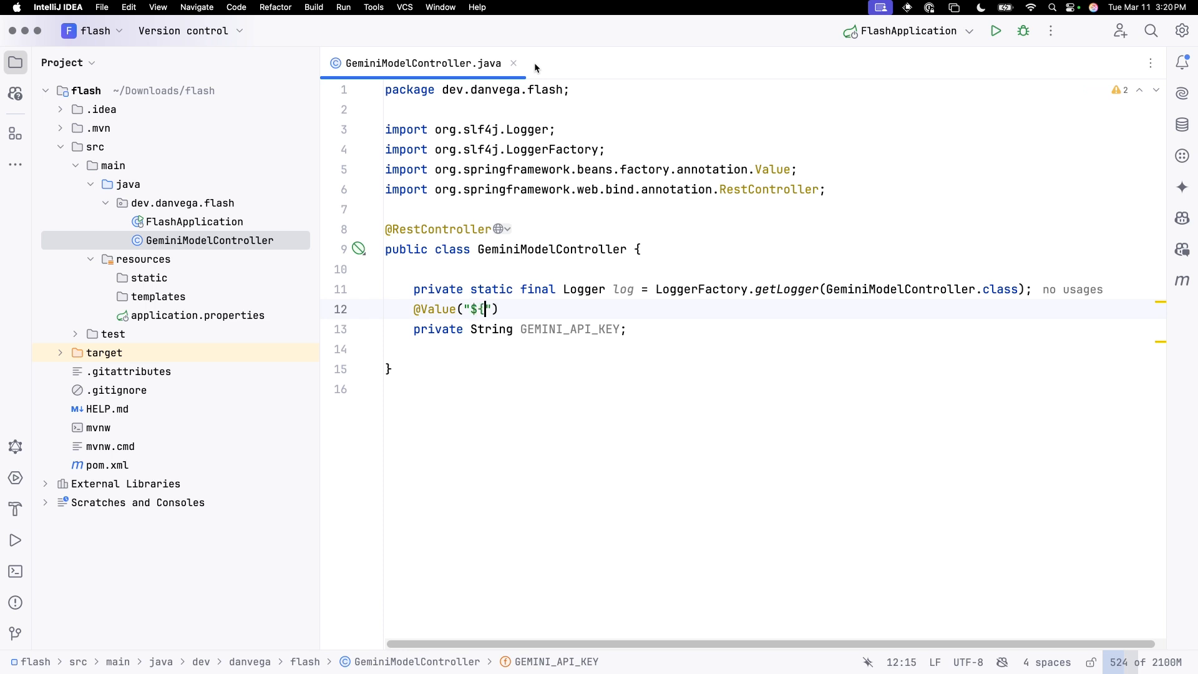
type("spring.ai.")
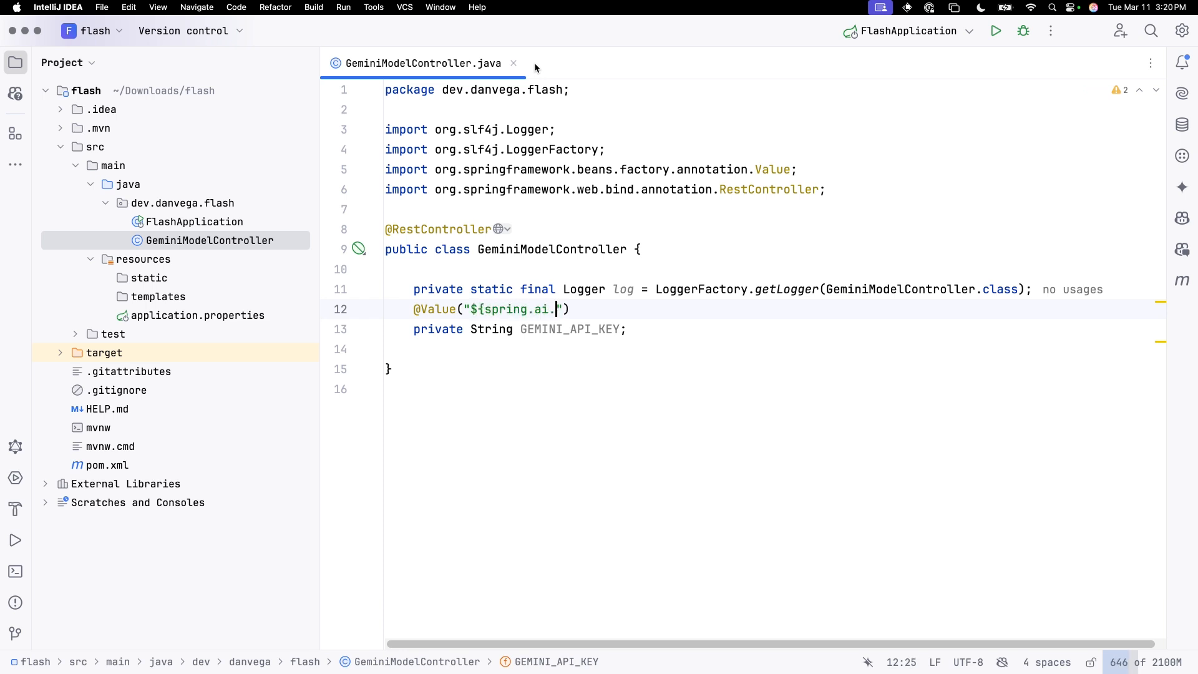
type("openai")
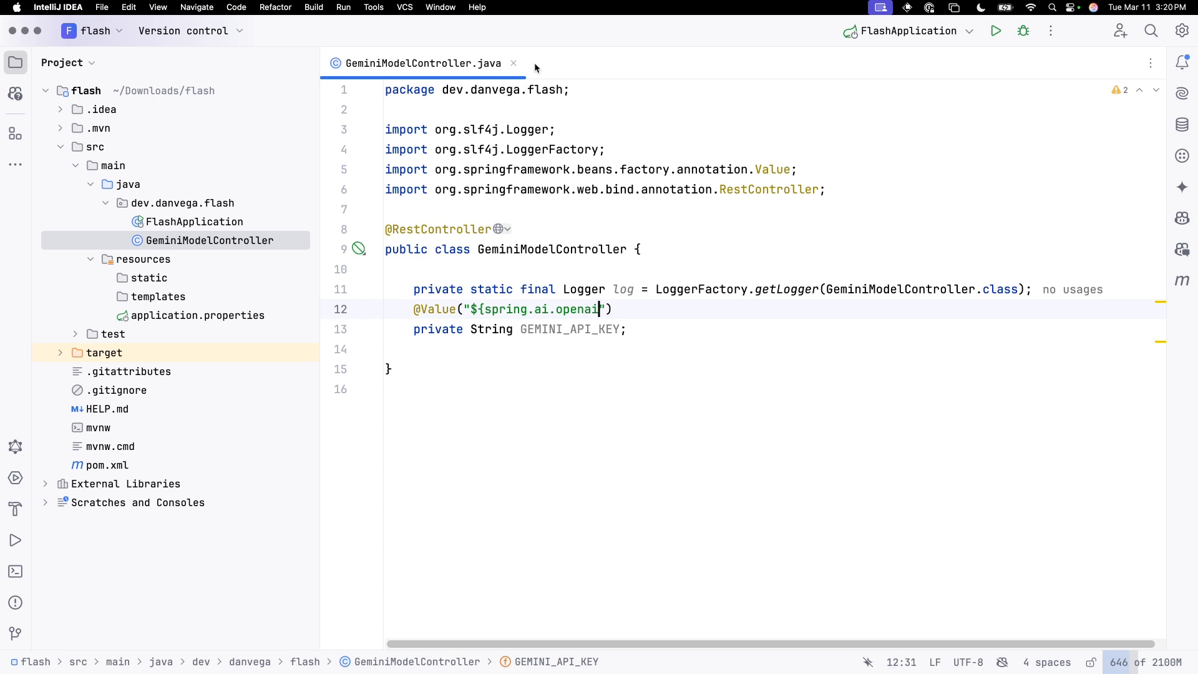
type(".api-key")
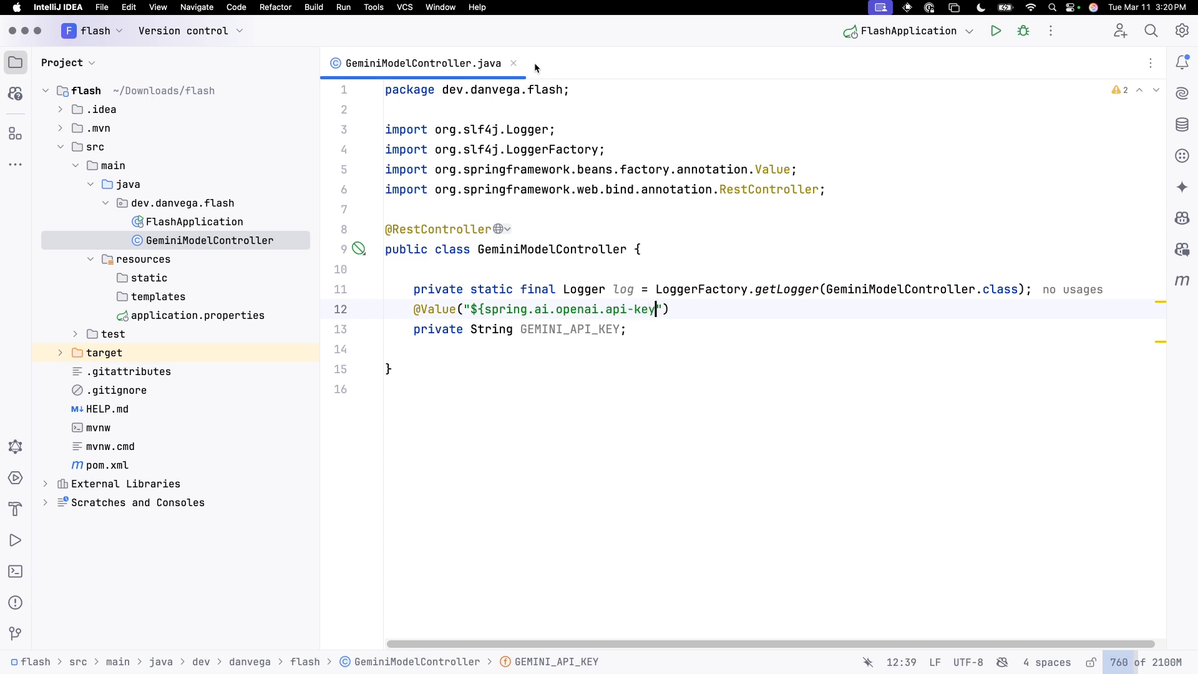
type("private")
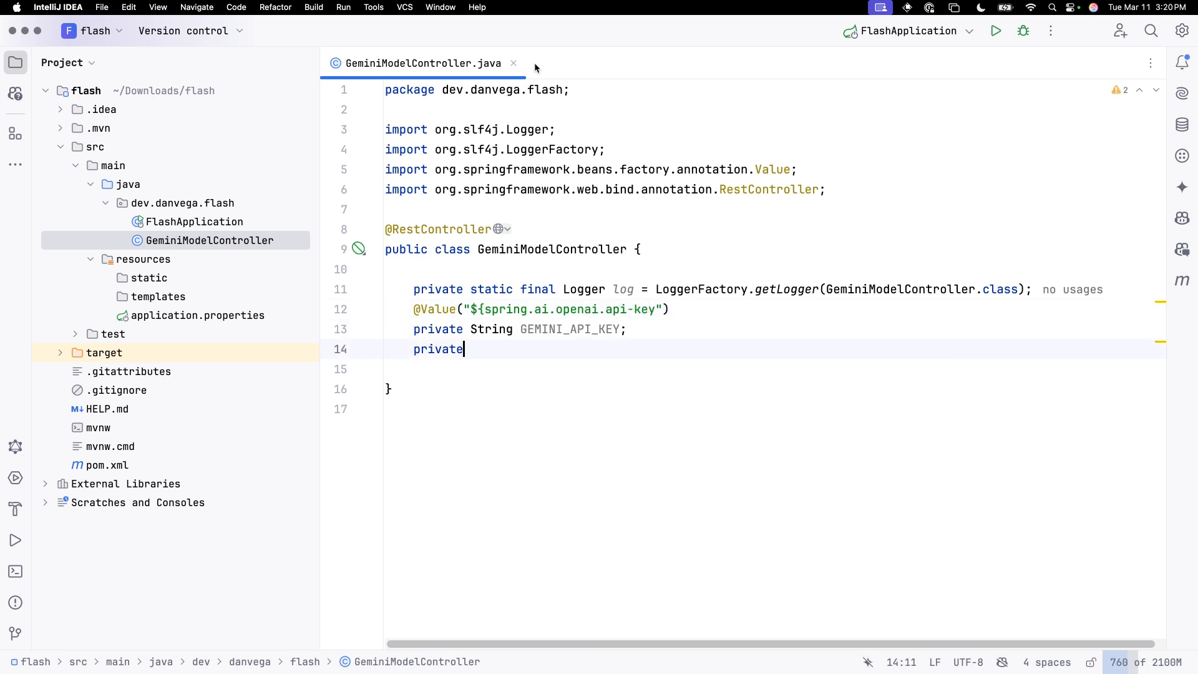
Step: Declare private final RestClient restClient with a constructor, then look at FlashApplication.java
type("final Rest")
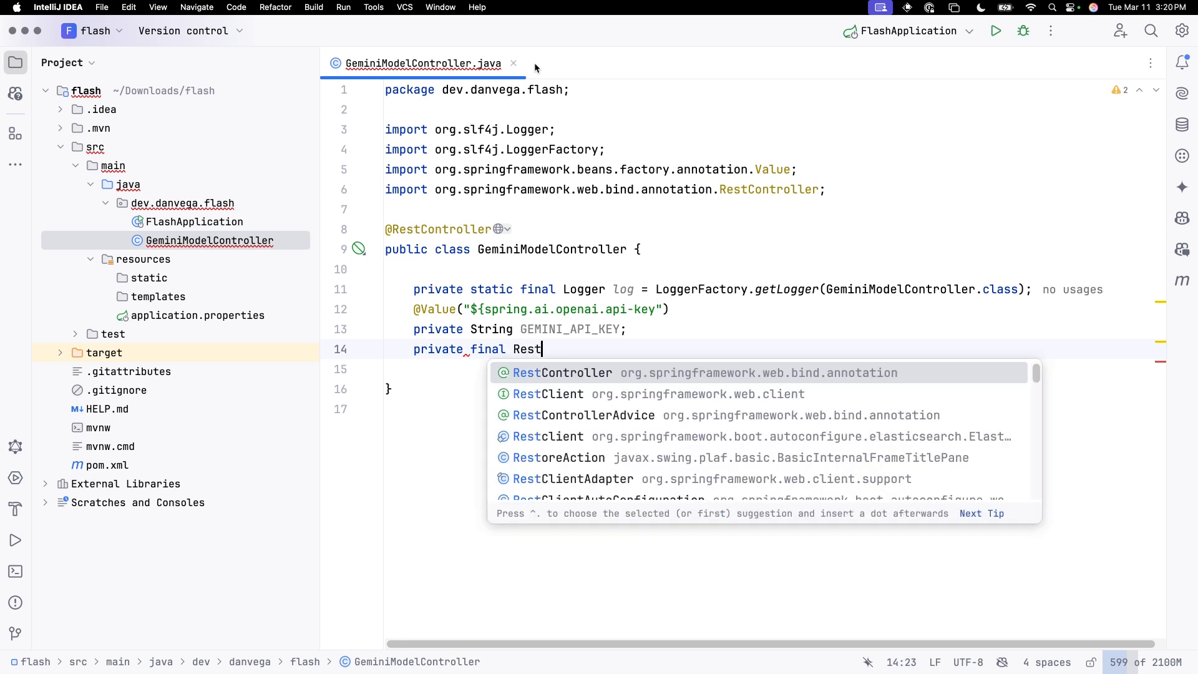
type("Client")
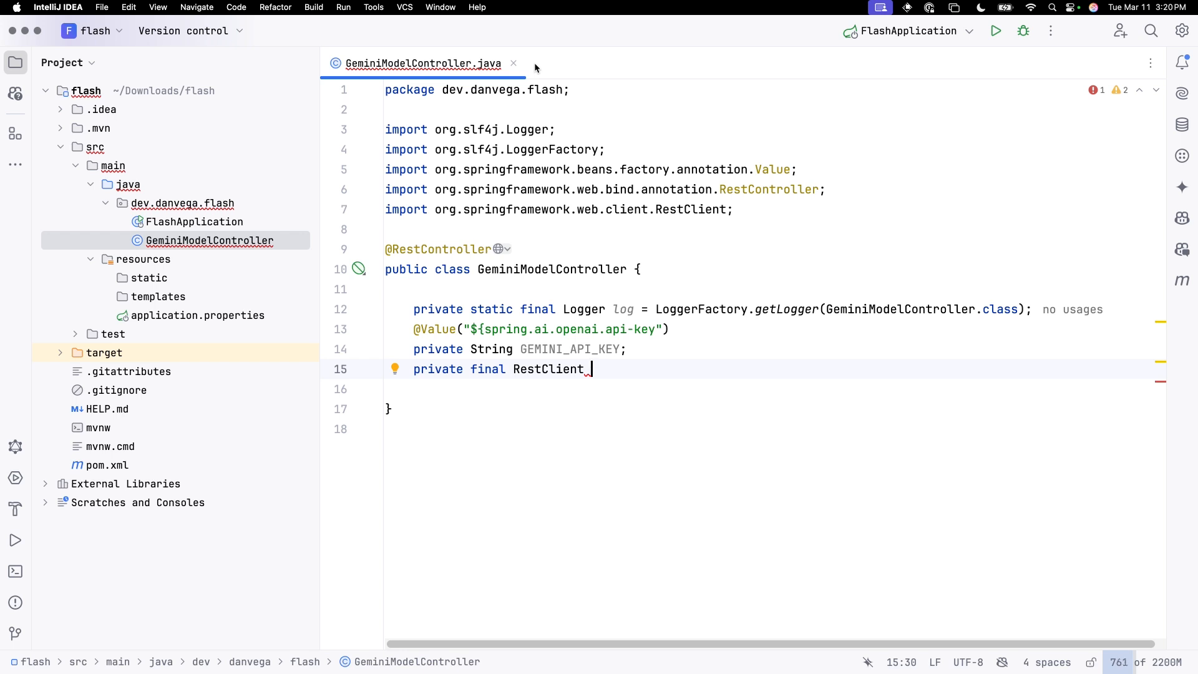
type("restClient;")
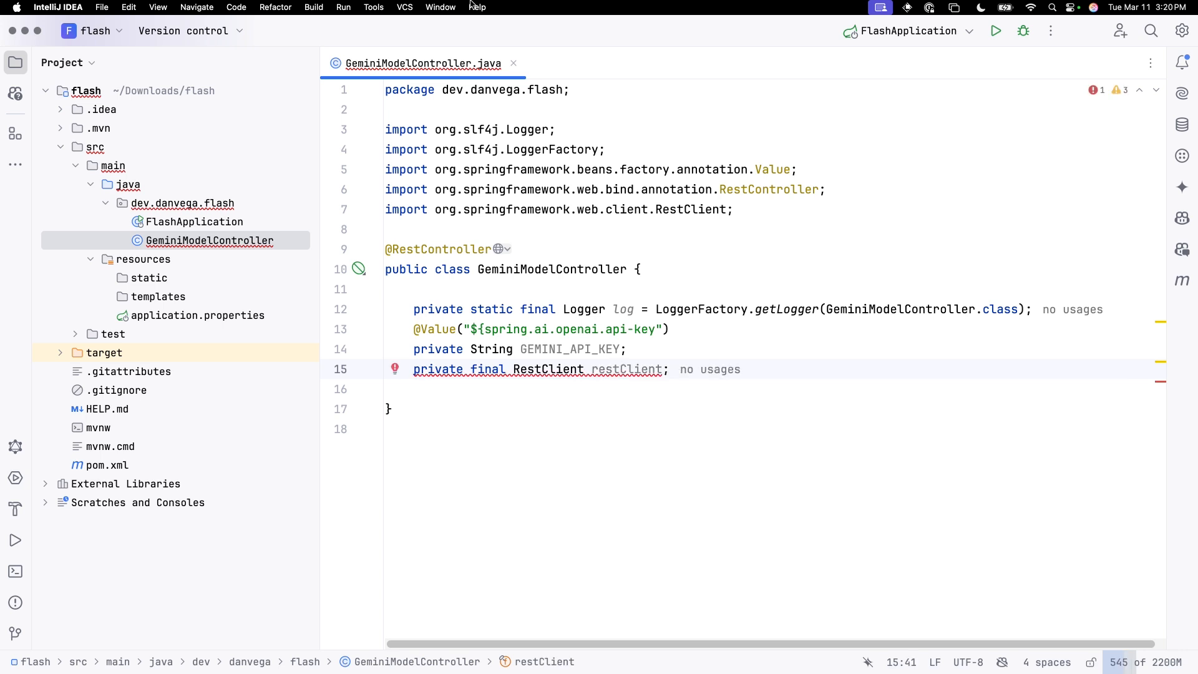
left_click(194, 222)
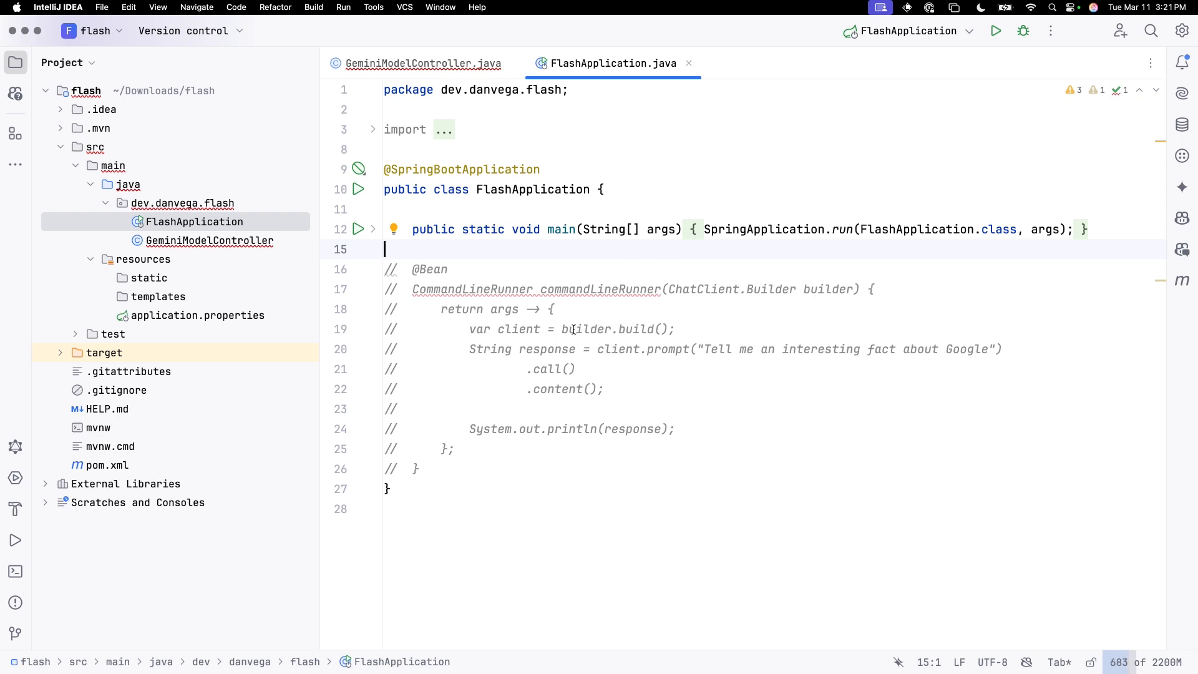
left_click(423, 62)
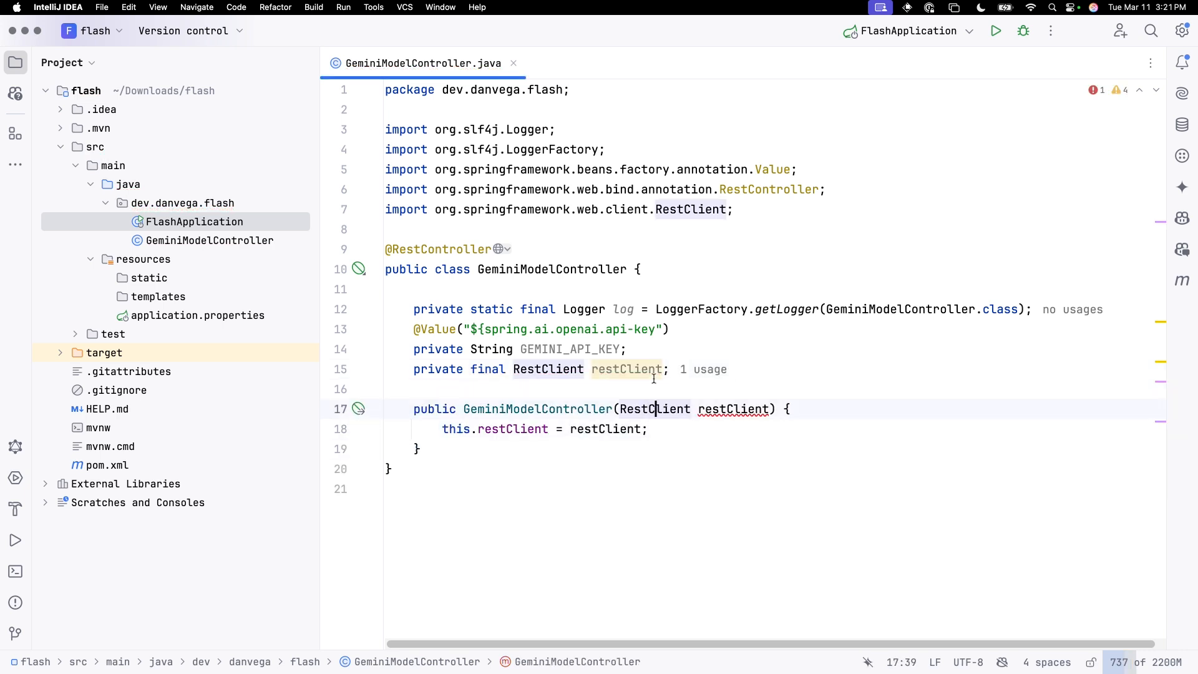
Step: Change the constructor parameter to RestClient.Builder named builder
type("/")
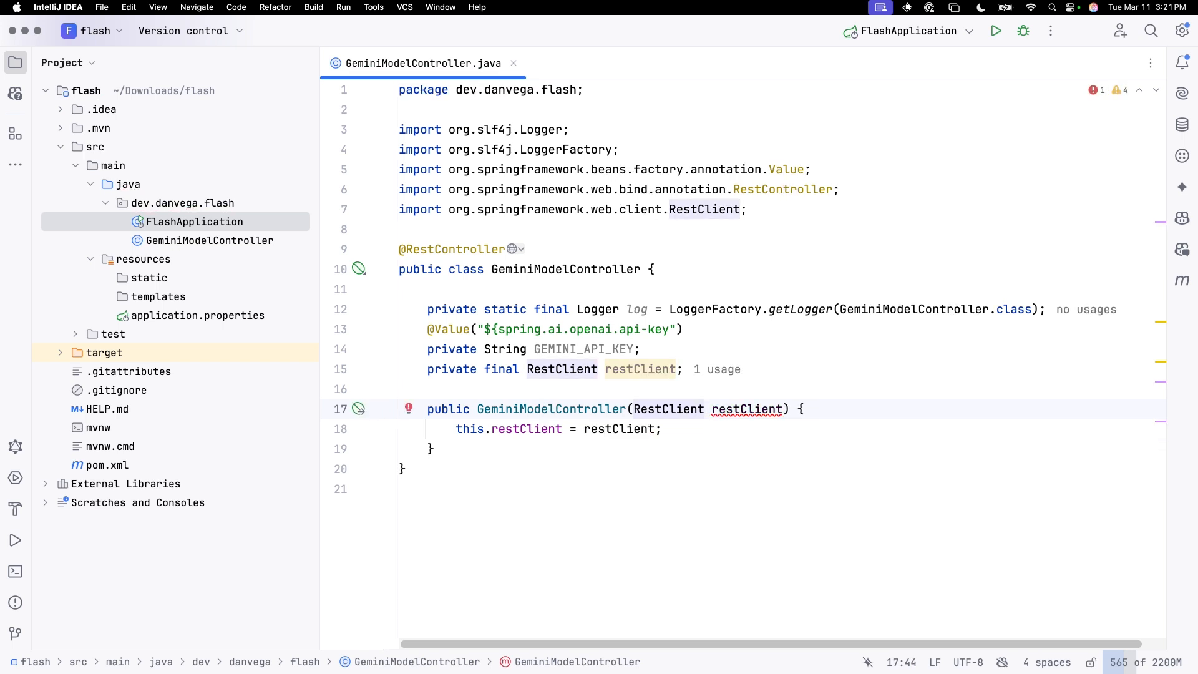
type(".Bui")
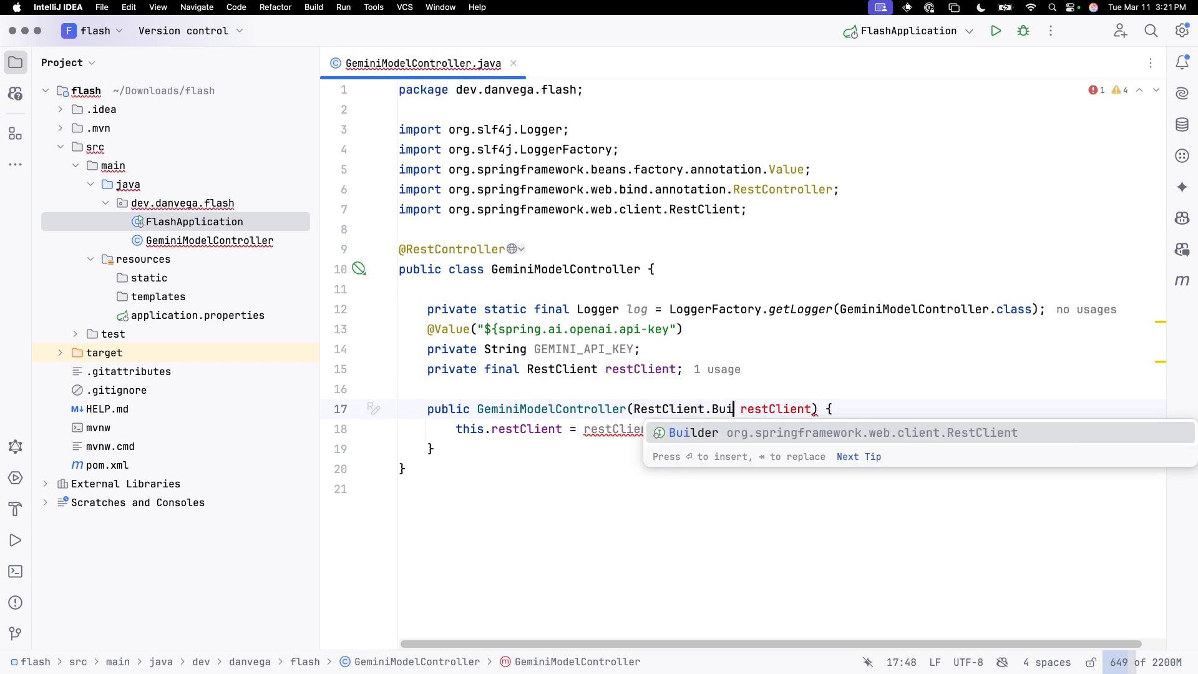
key("Tab")
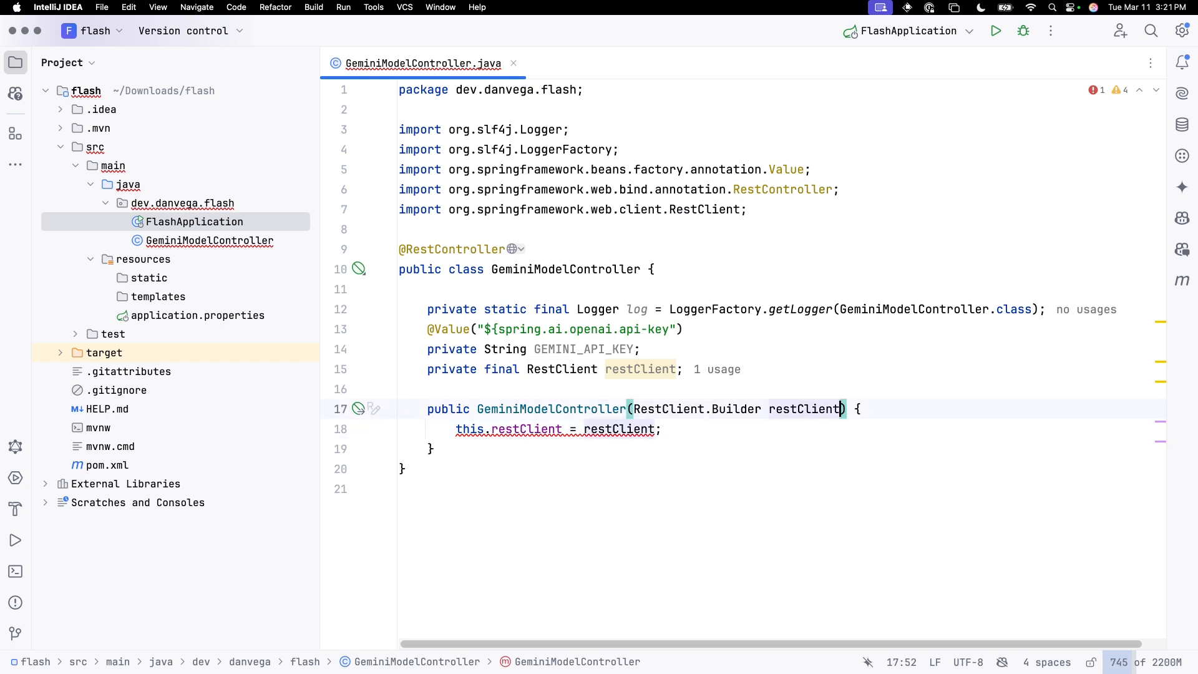
double_click(805, 409)
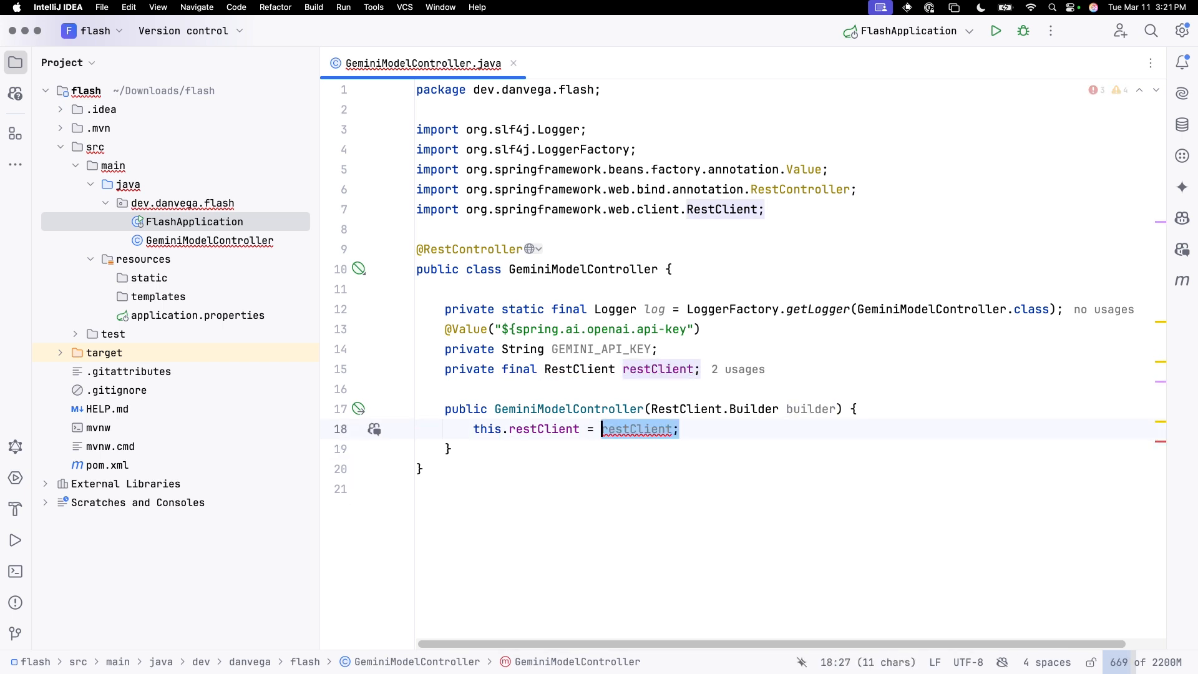
type("builder.")
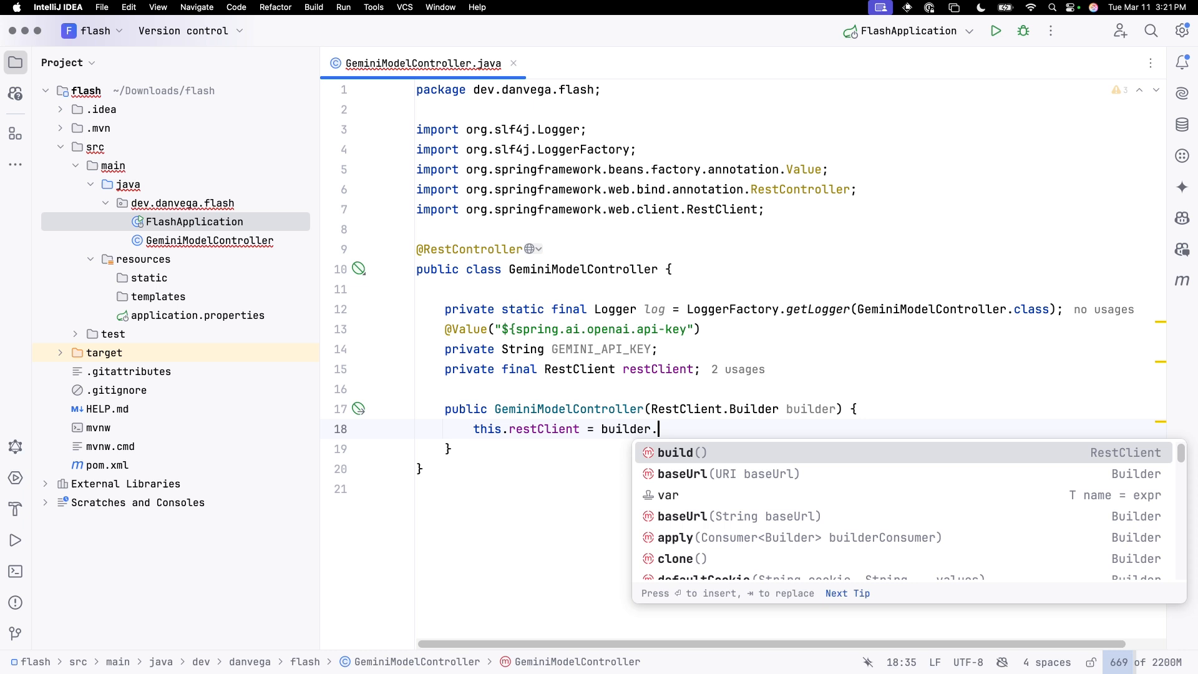
type("build()ba")
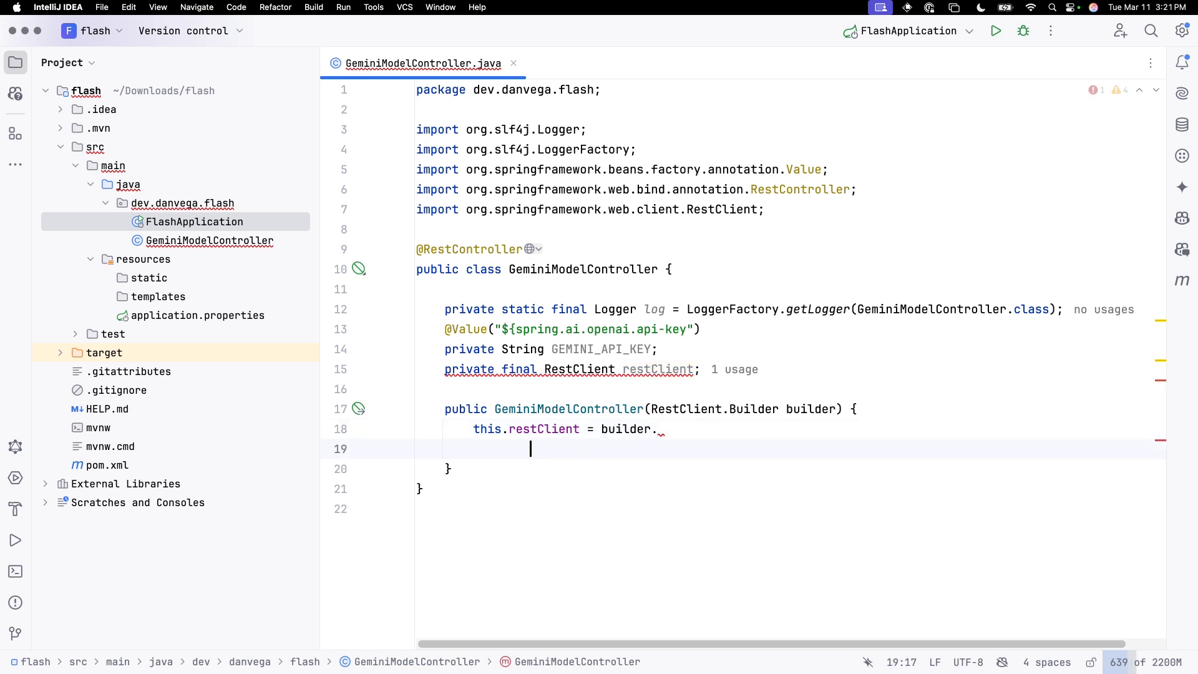
type(".baseUrl()")
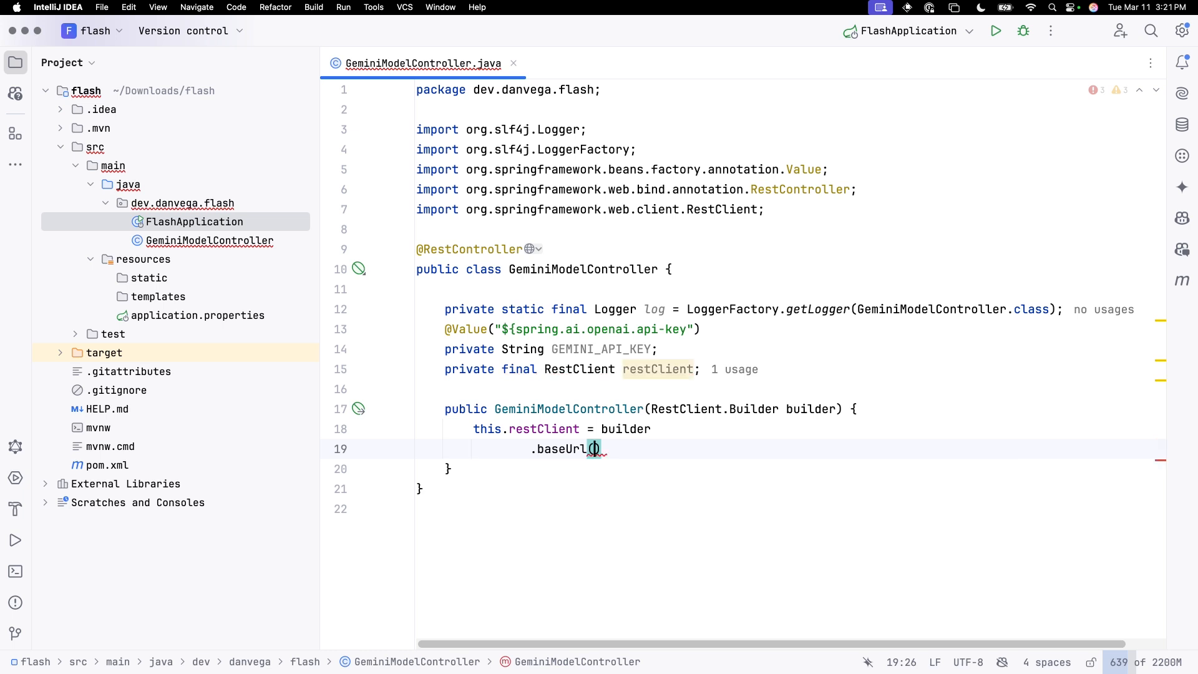
type("\"\"")
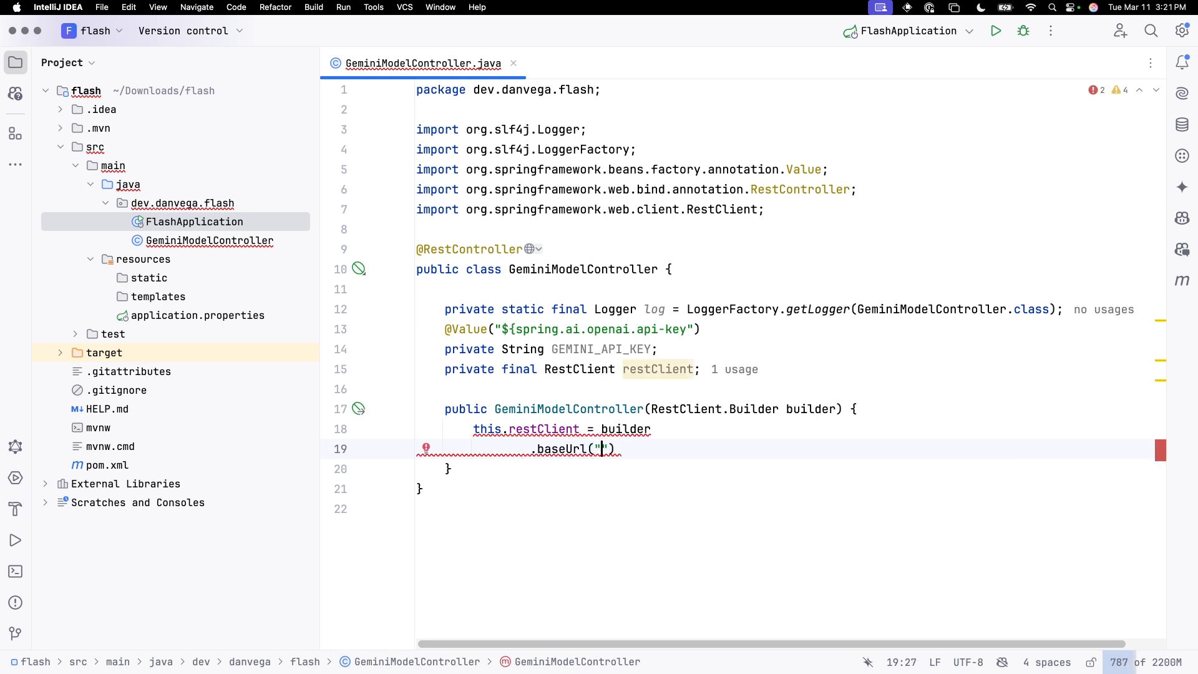
type("https://generativelanguage.")
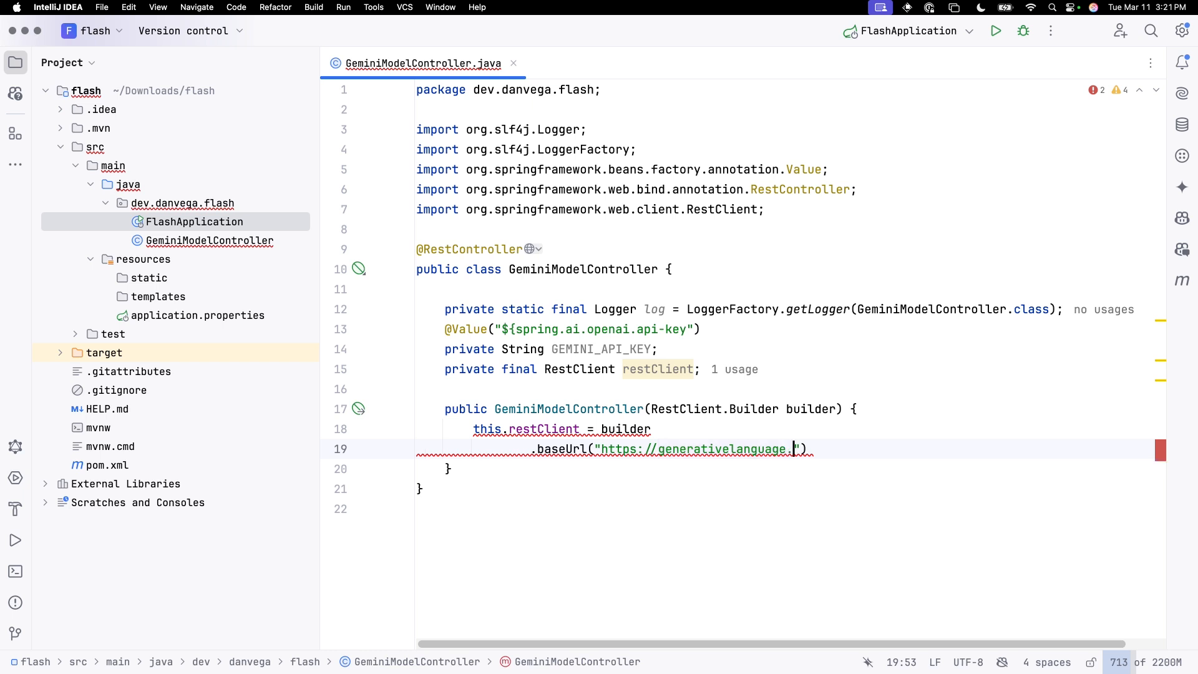
type("googleapis.com")
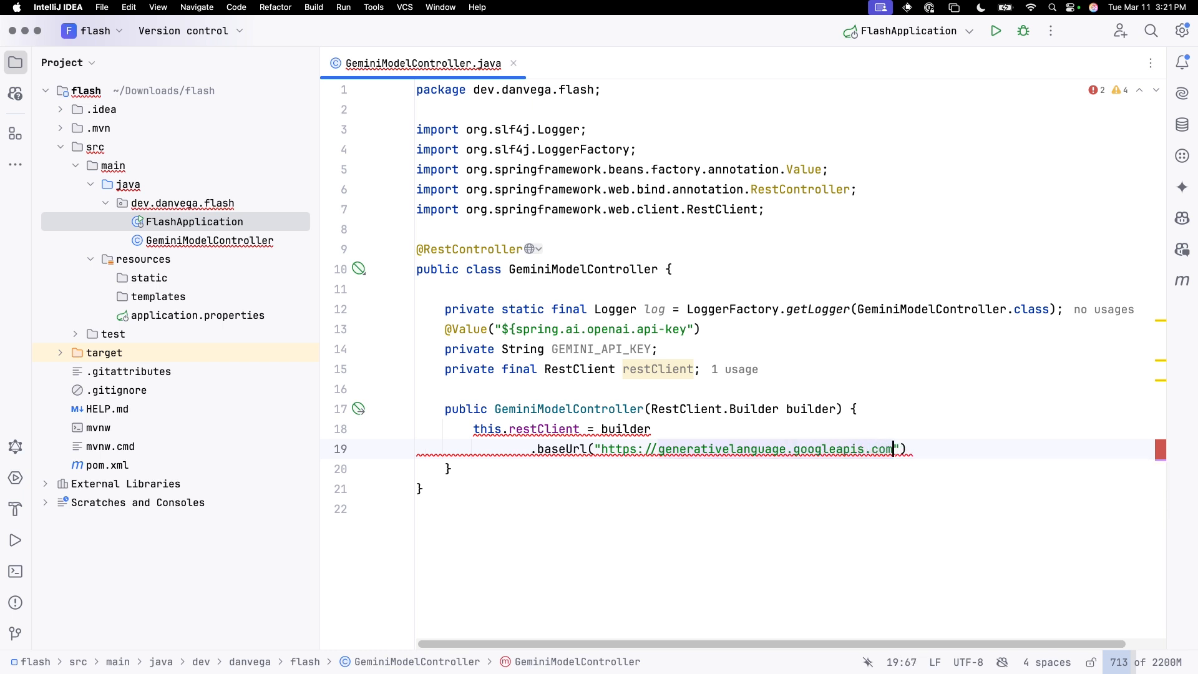
type(".build();")
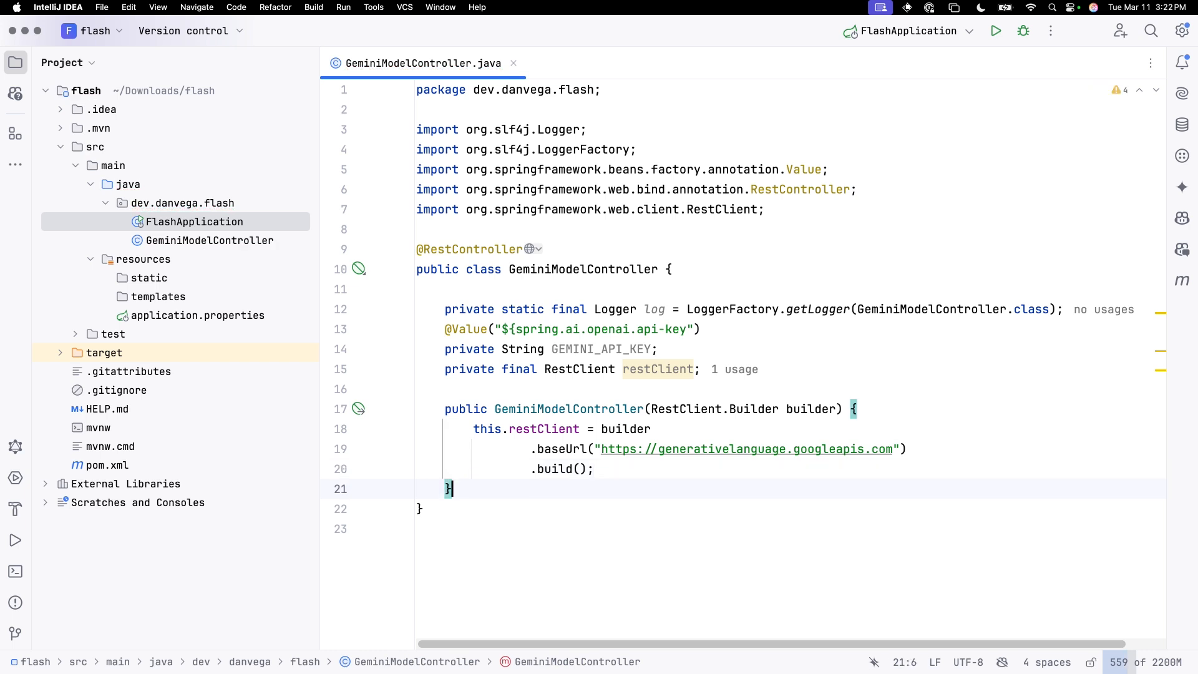
key("Enter")
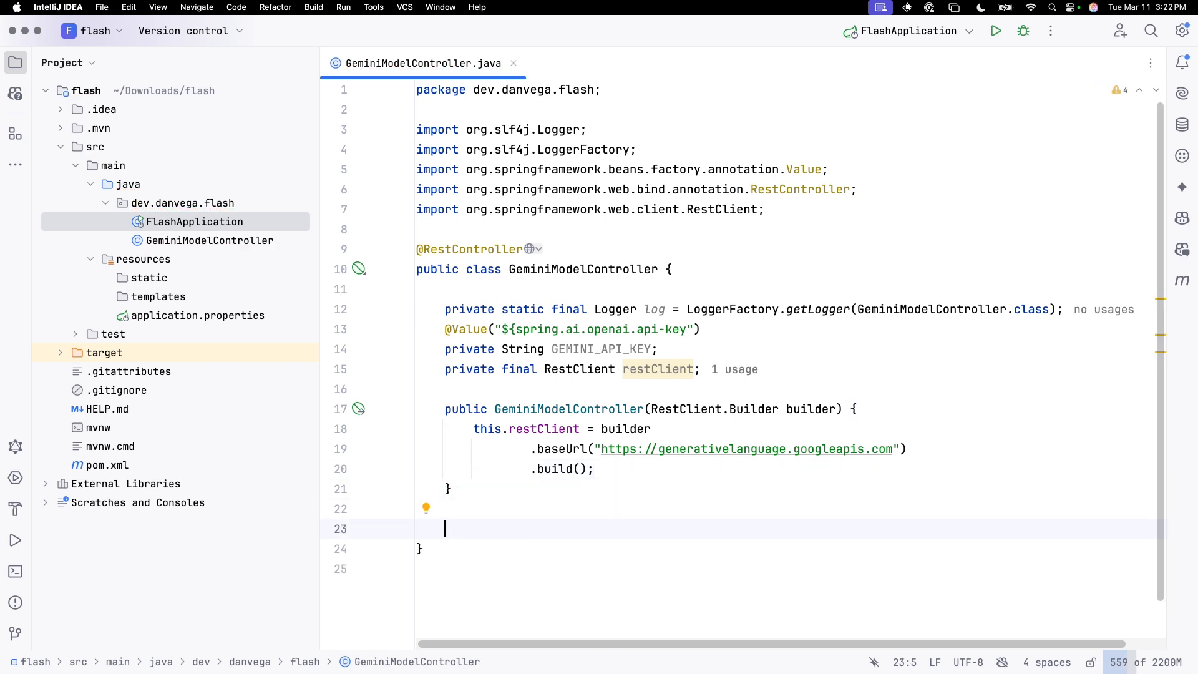
type("@GetMapping")
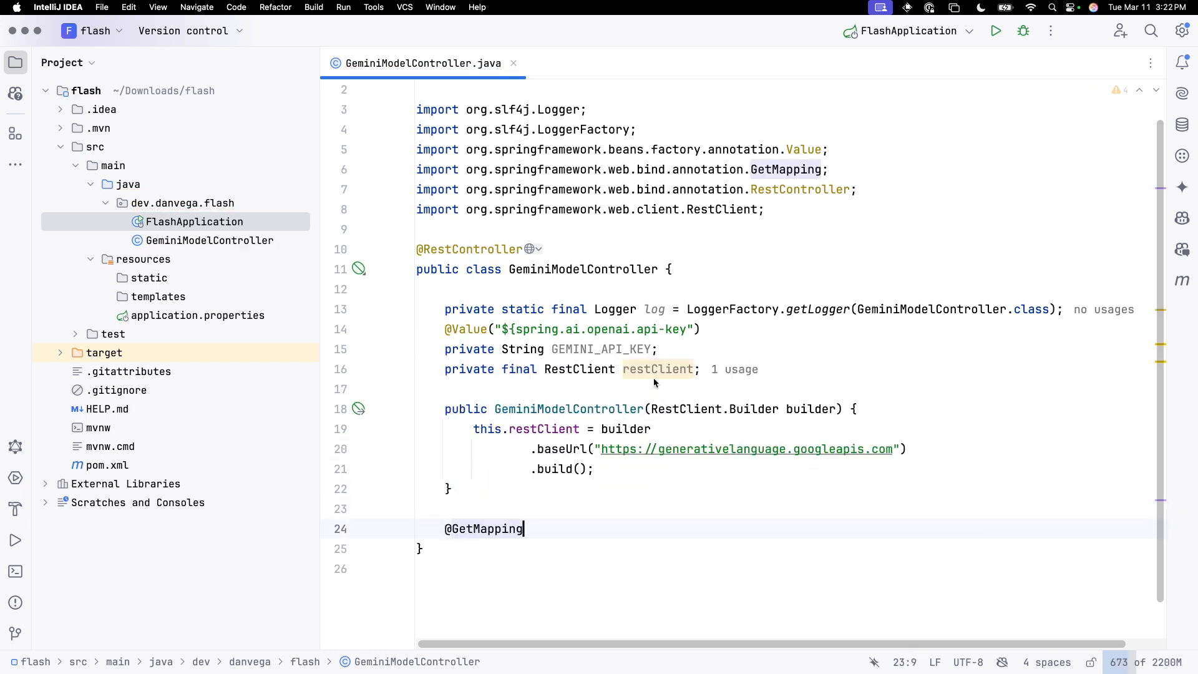
type("(\"\")")
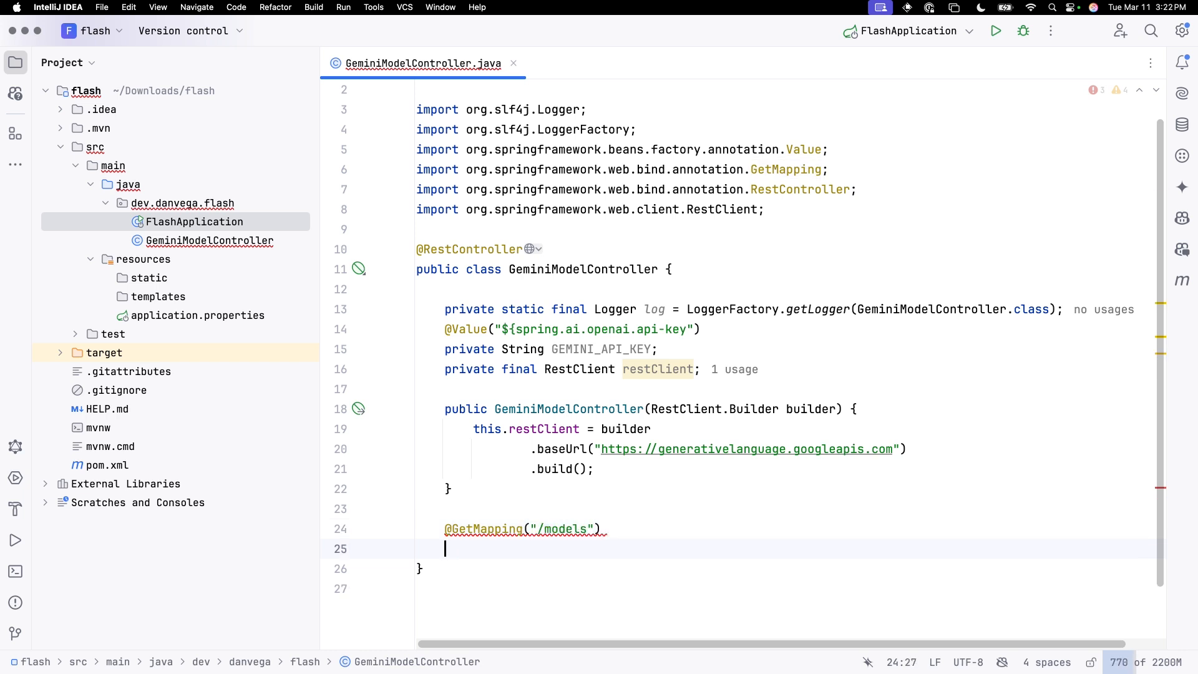
type("public List<")
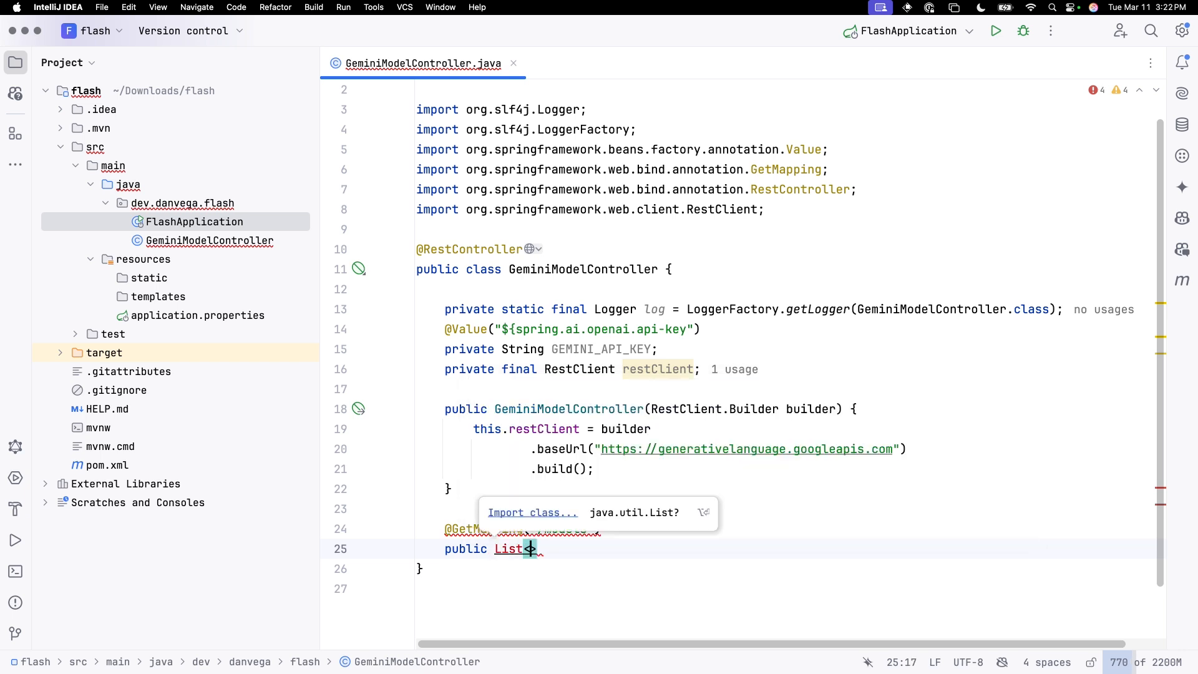
type("GeminiModel> models() {")
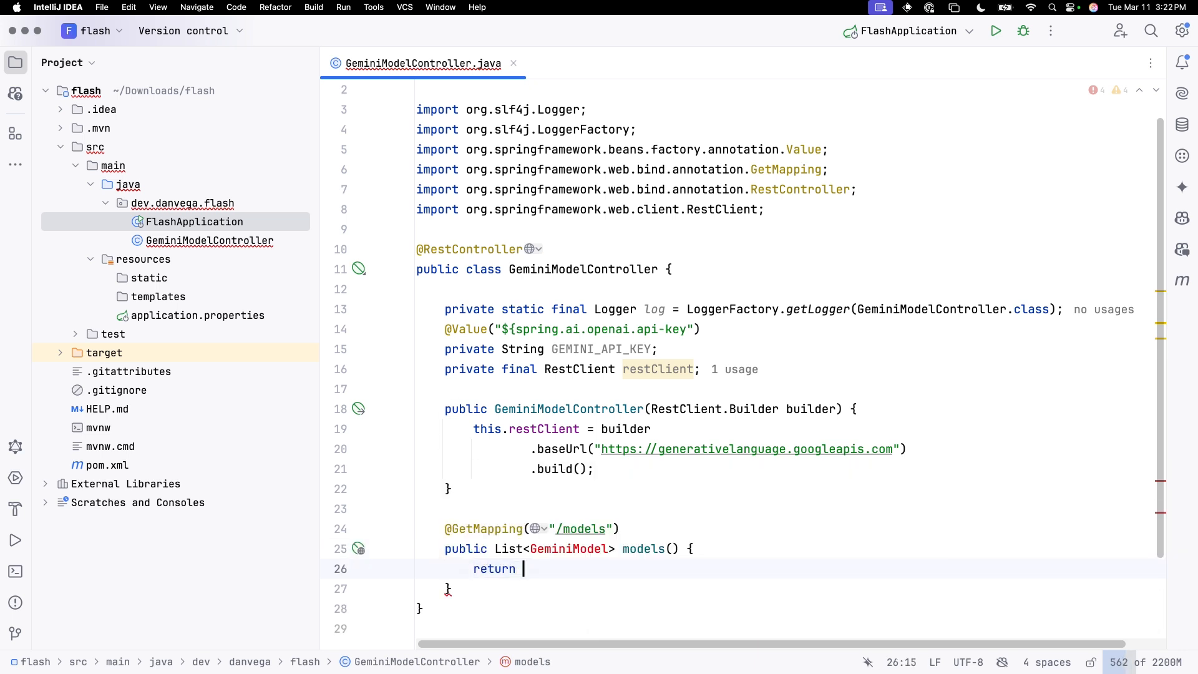
type("null;")
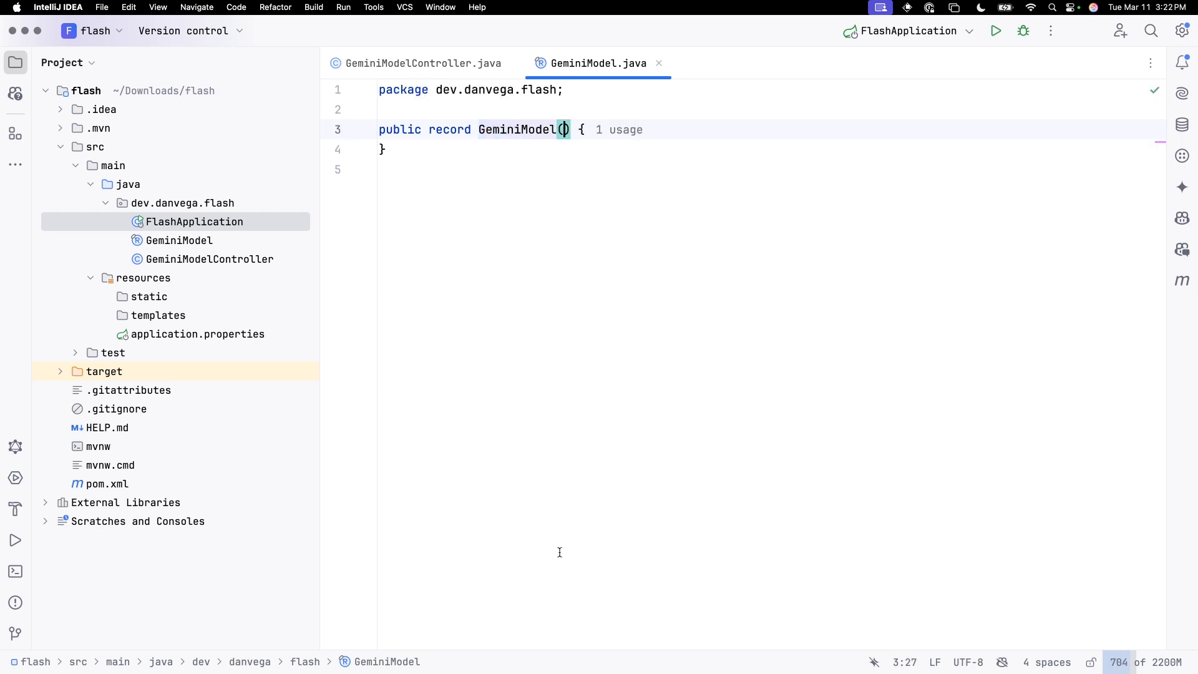
Step: Give the GeminiModel record String id, String object and String ownedBy components
type("String id, string object, String ow")
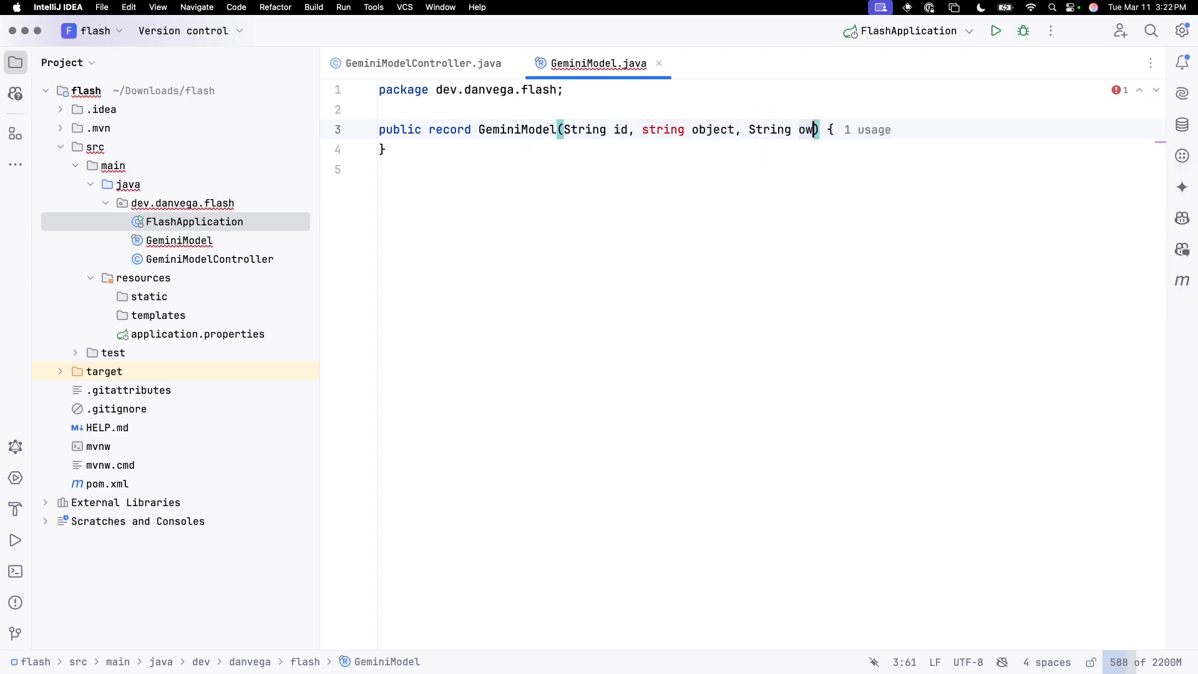
type("nedBy")
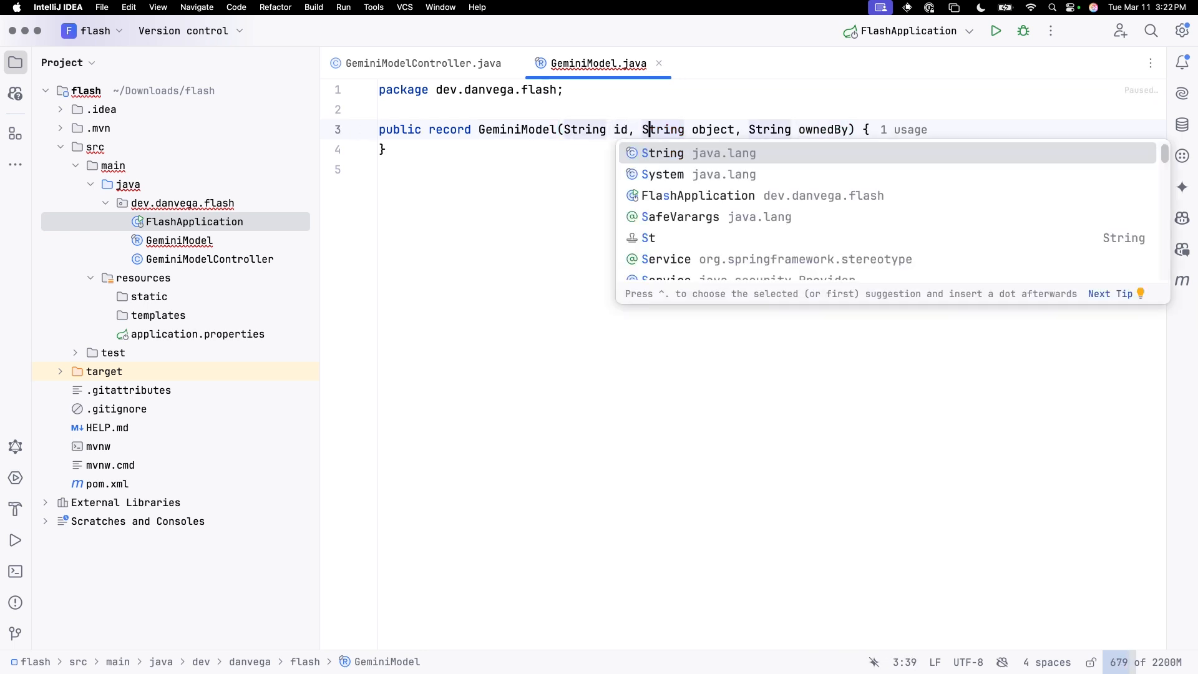
left_click(421, 64)
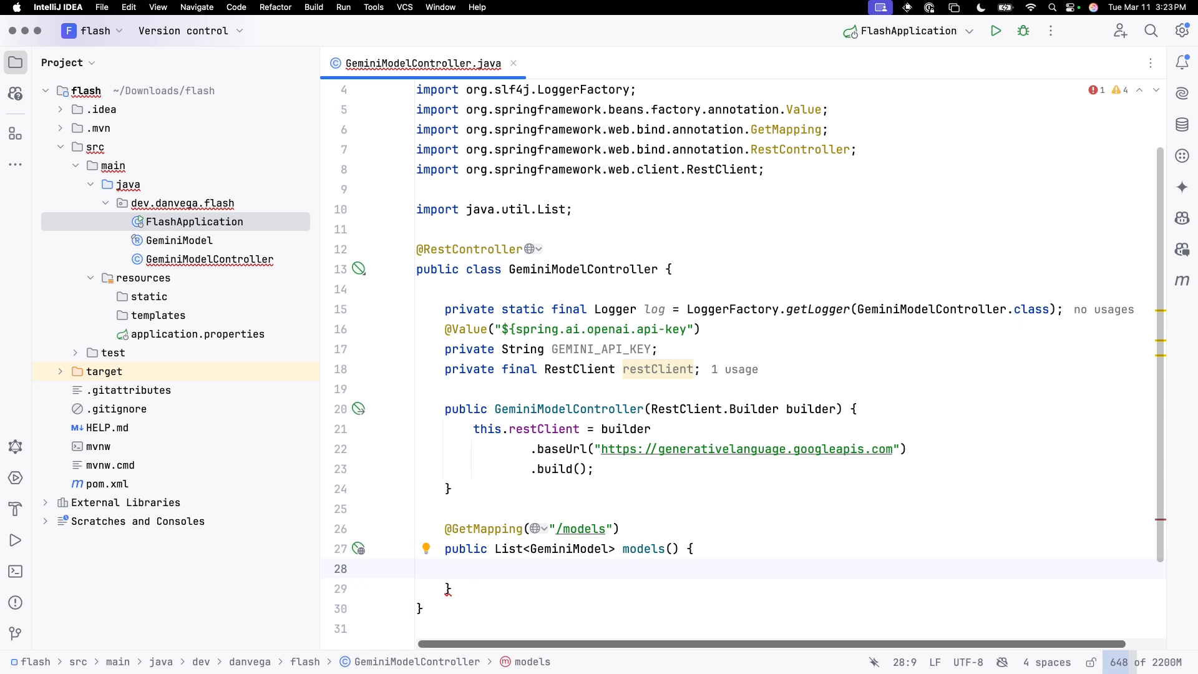
Step: Start models() with restClient.get().uri("/v1beta/openai/models")
type("restClient.get(")
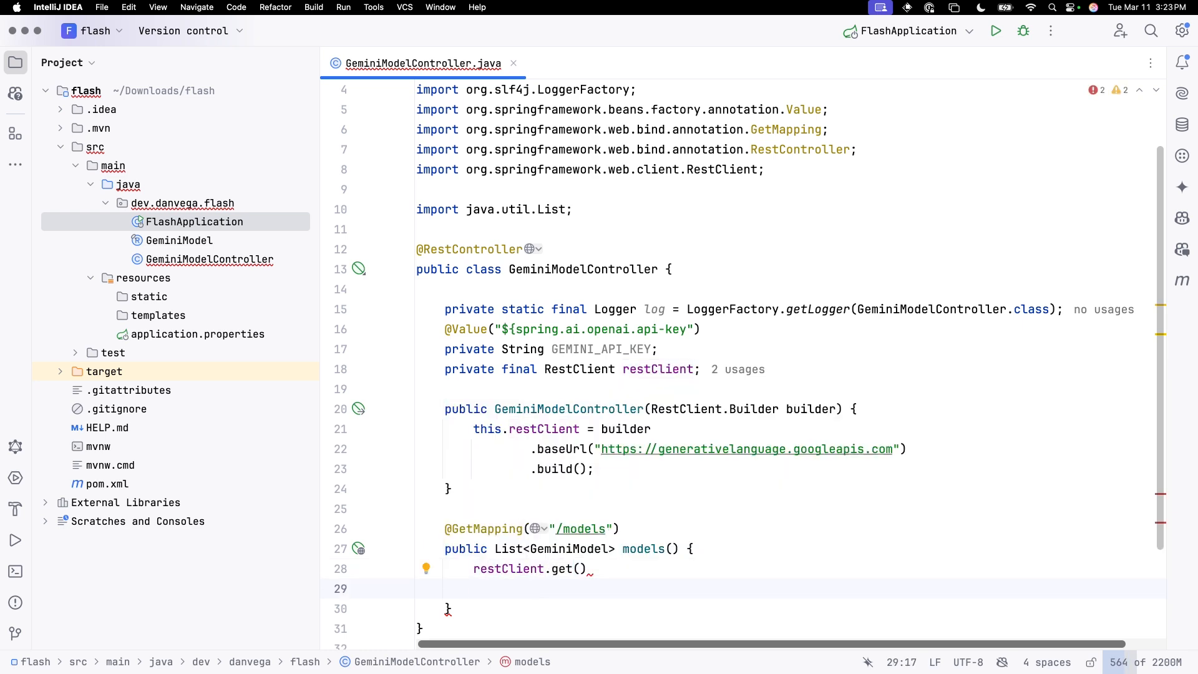
type(".uri()")
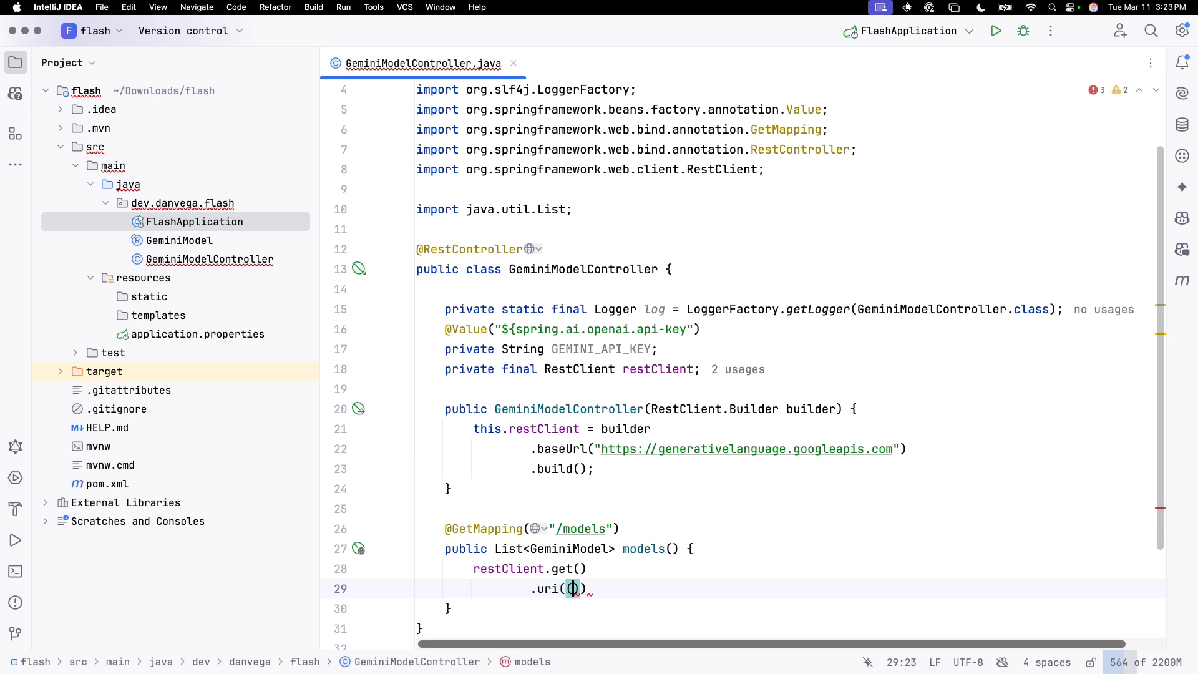
type("\"/v\"")
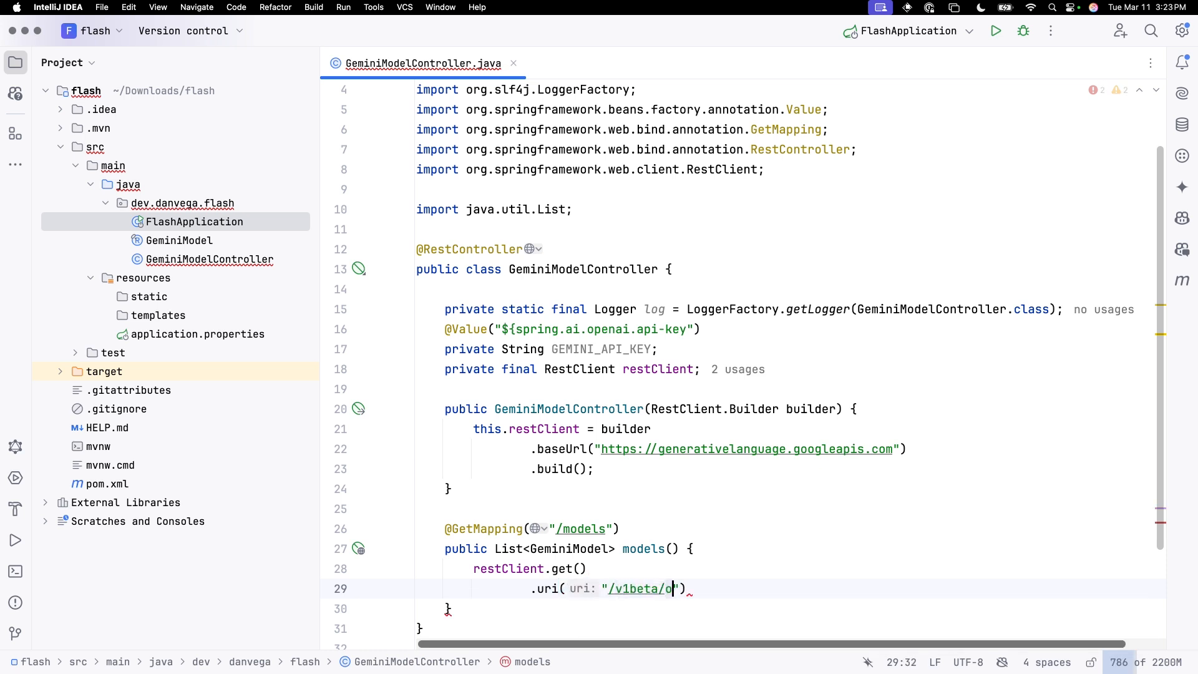
type("penai/b")
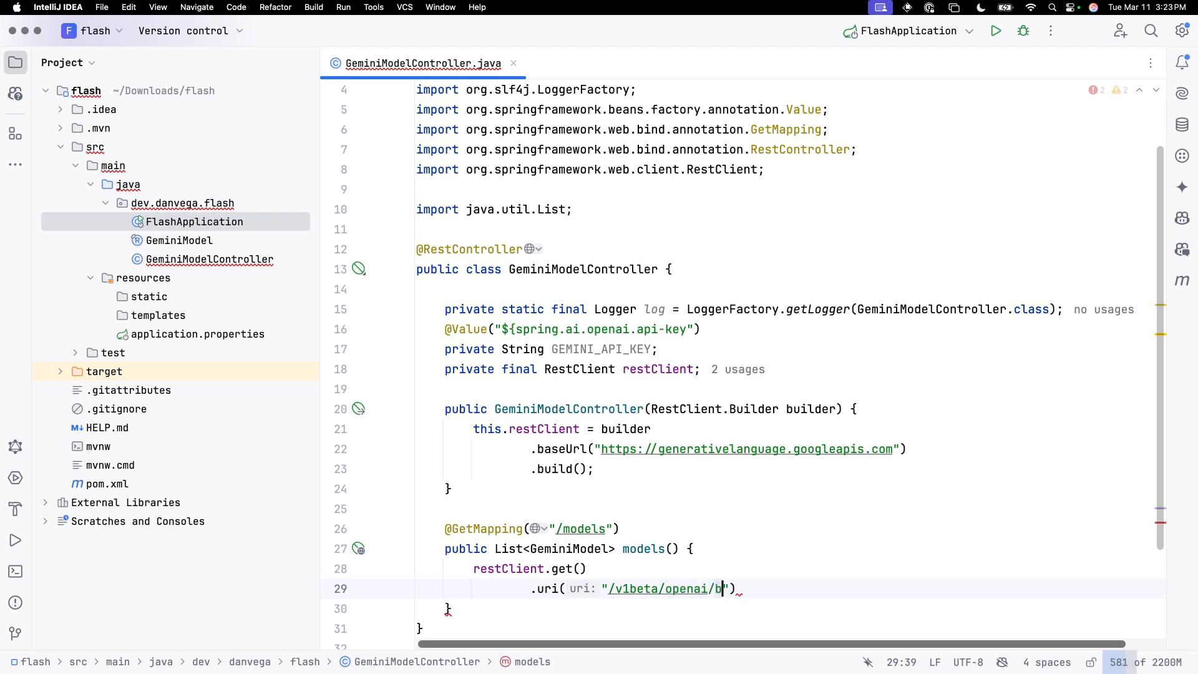
type("odels")
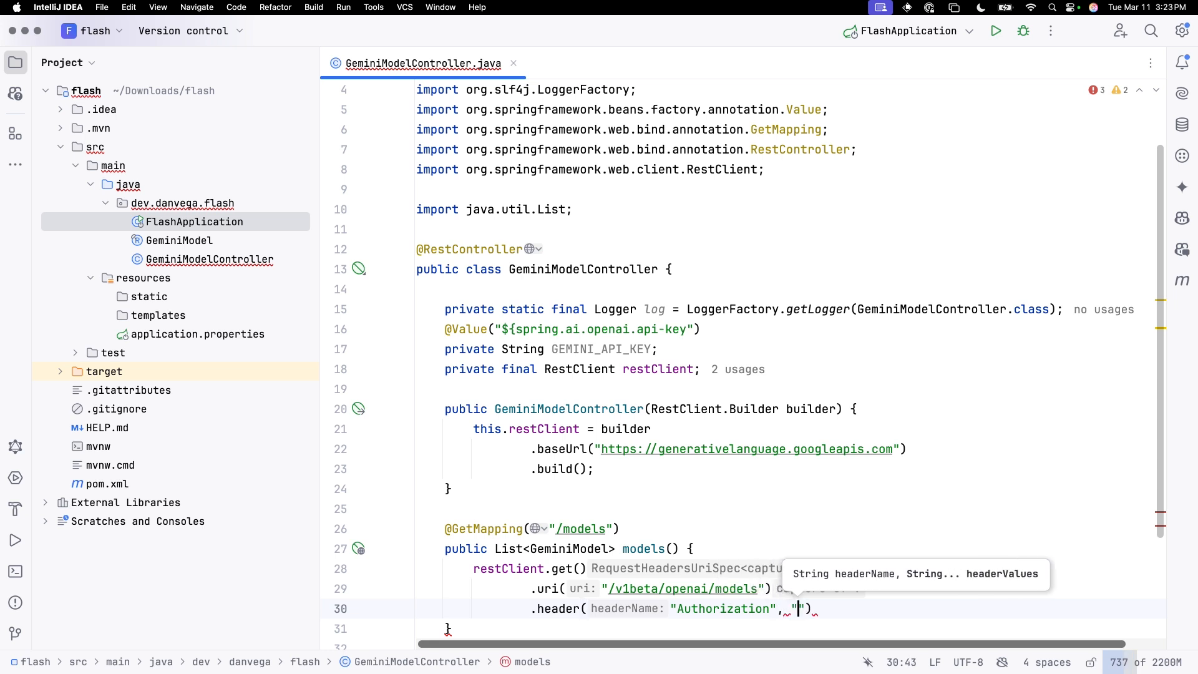
Step: Add the Bearer Authorization header with GEMINI_API_KEY and retrieve toEntity(ModelListResponse.class)
type("Bearer")
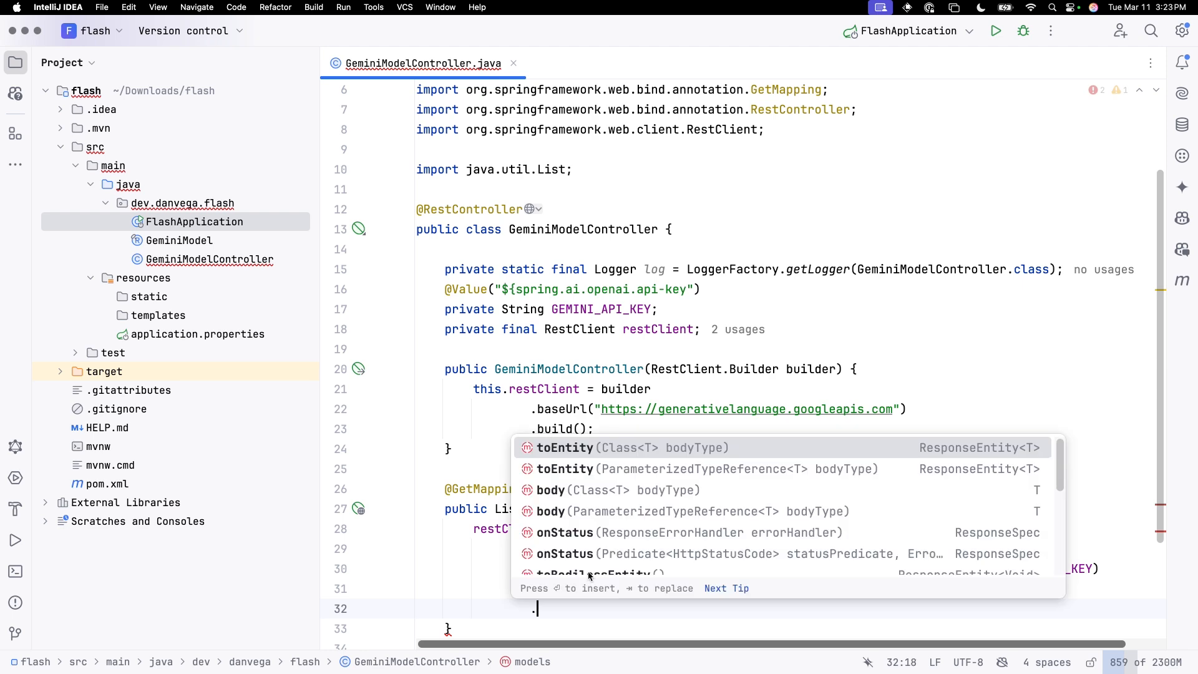
type("toEntity(")
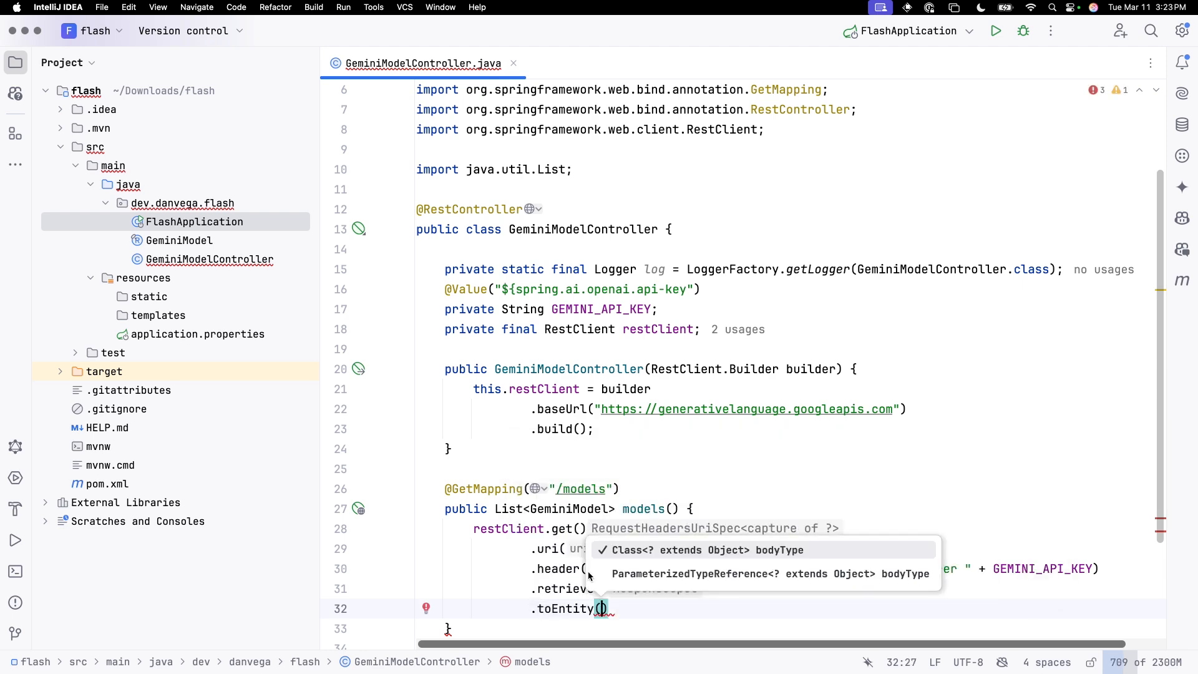
type("ModelListResponse.class")
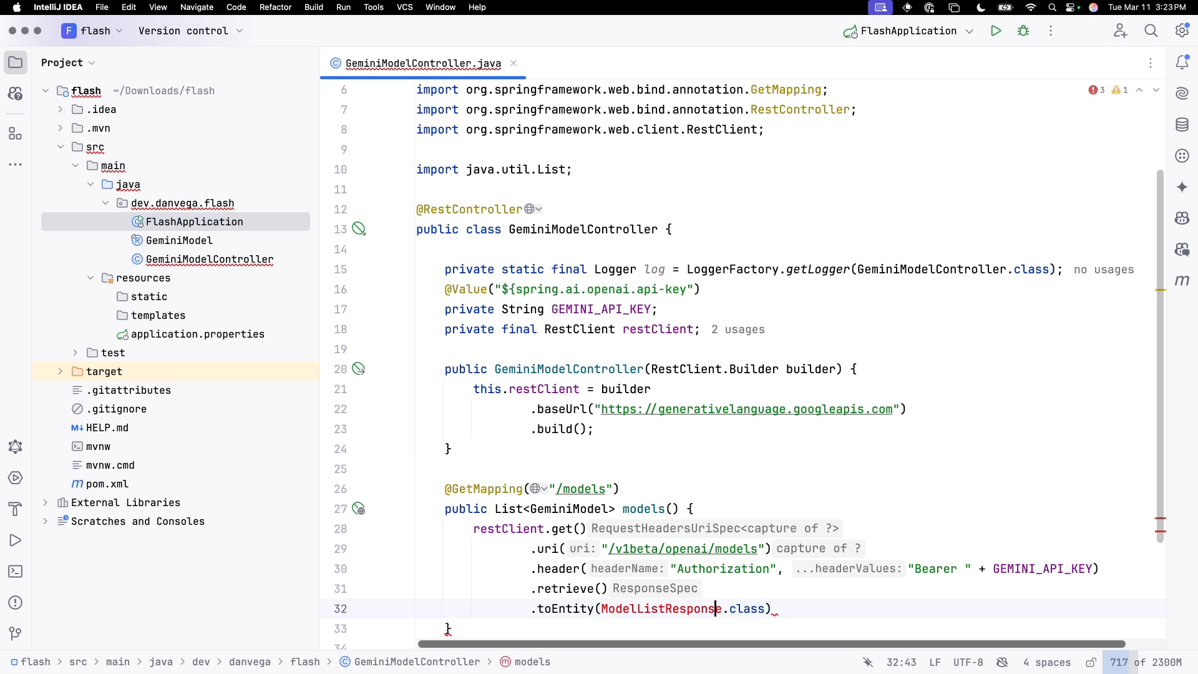
type("/")
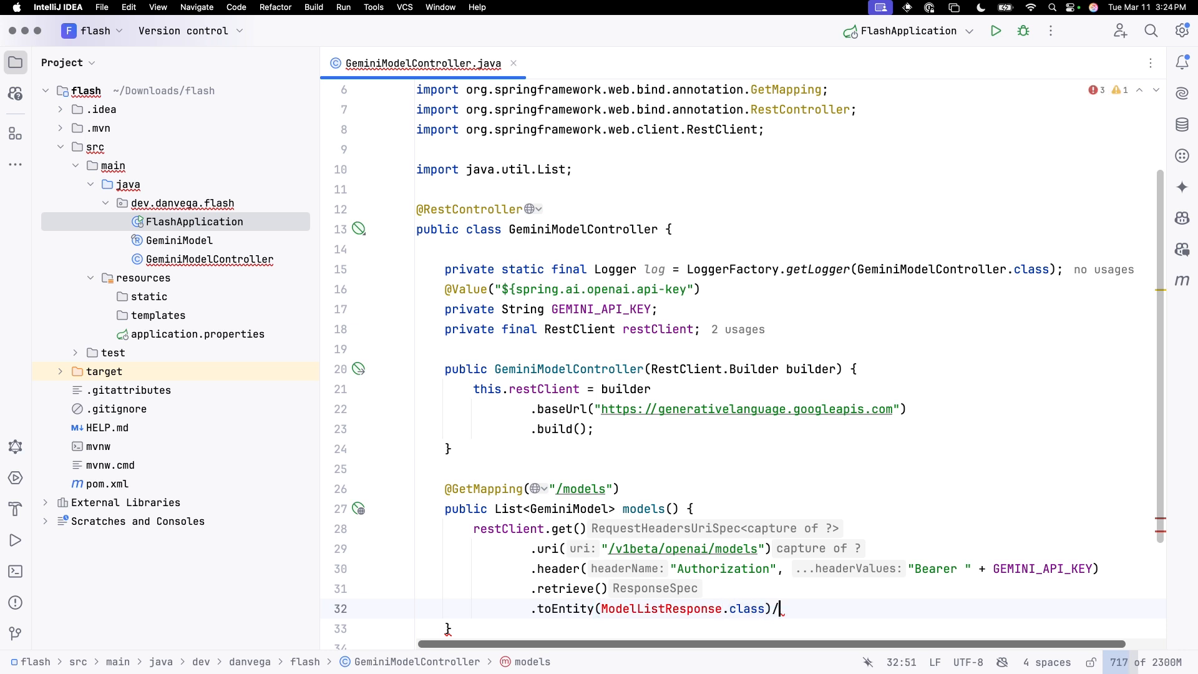
type(".v")
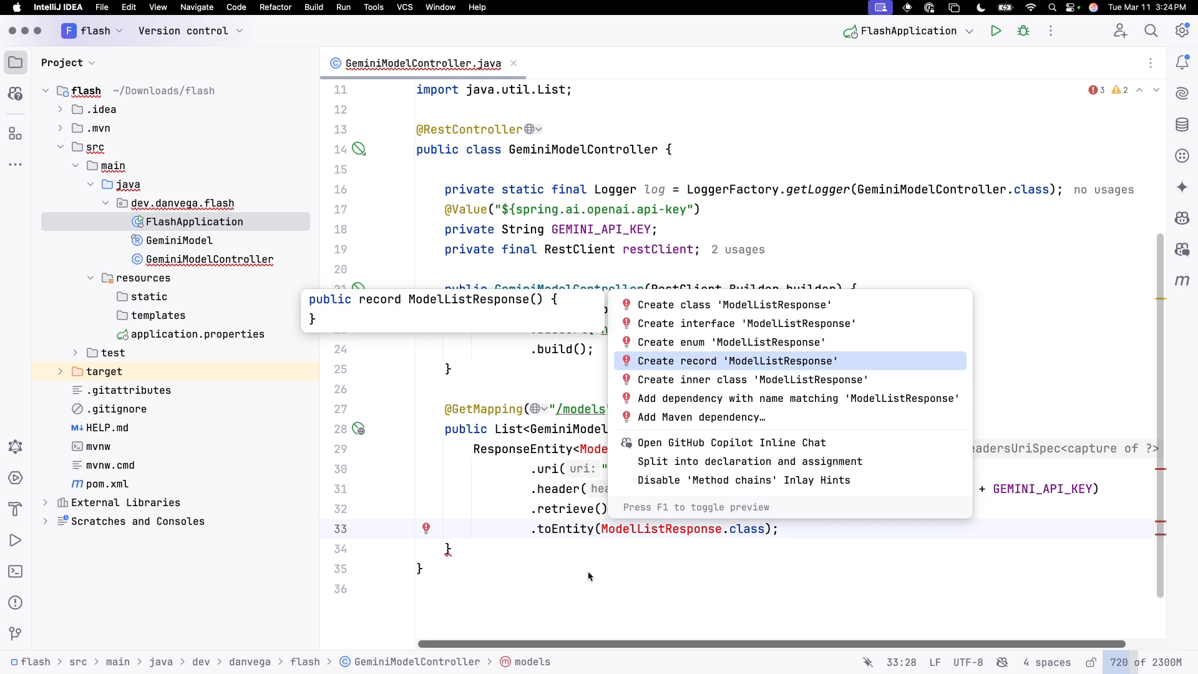
Step: Quick-fix create record ModelListResponse(String object, List<GeminiModel> data) and store the call in response
left_click(736, 361)
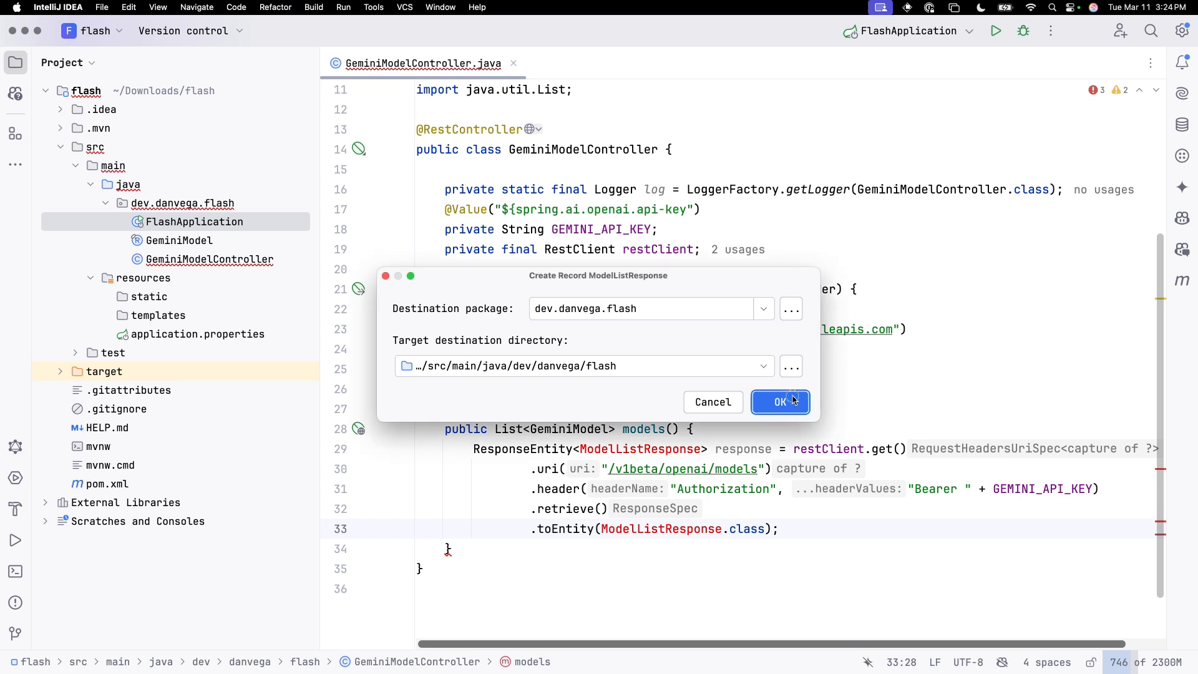
left_click(779, 401)
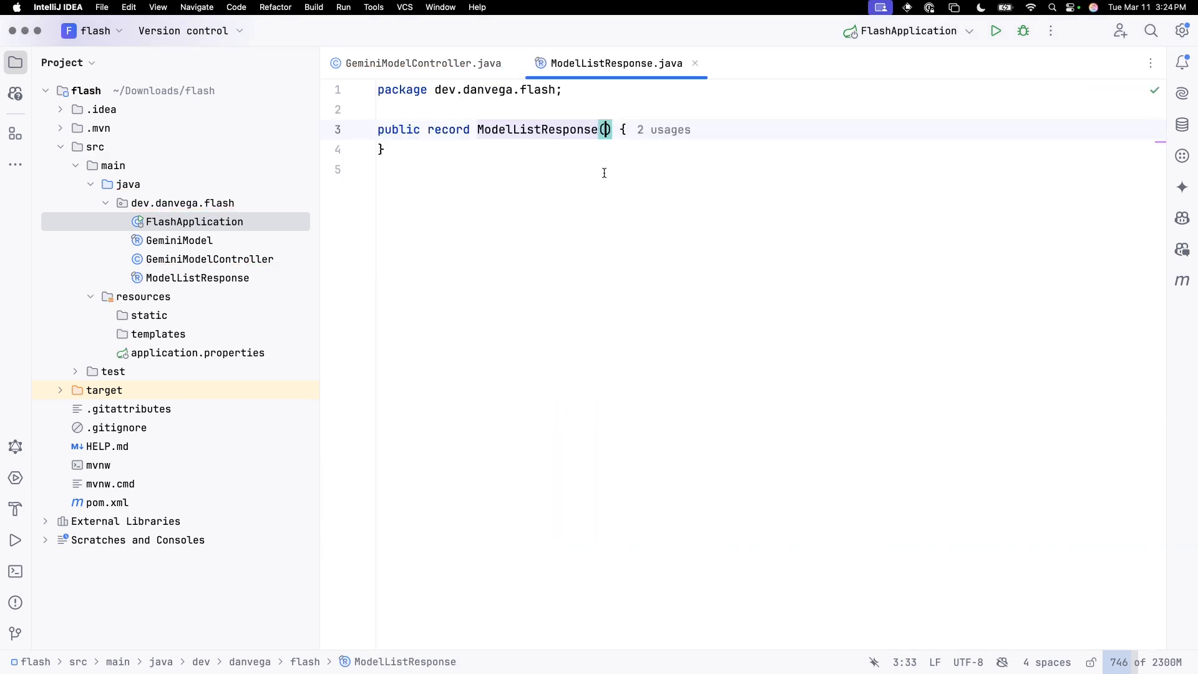
type("String object, List<GeminiModel>")
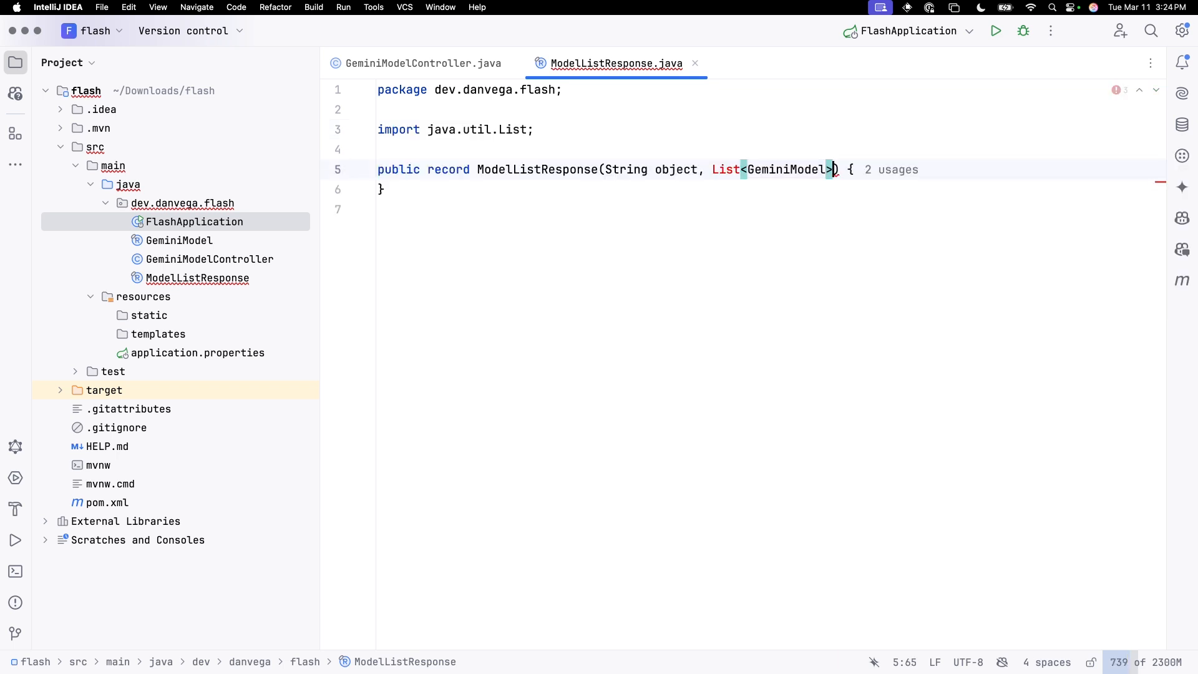
type("d")
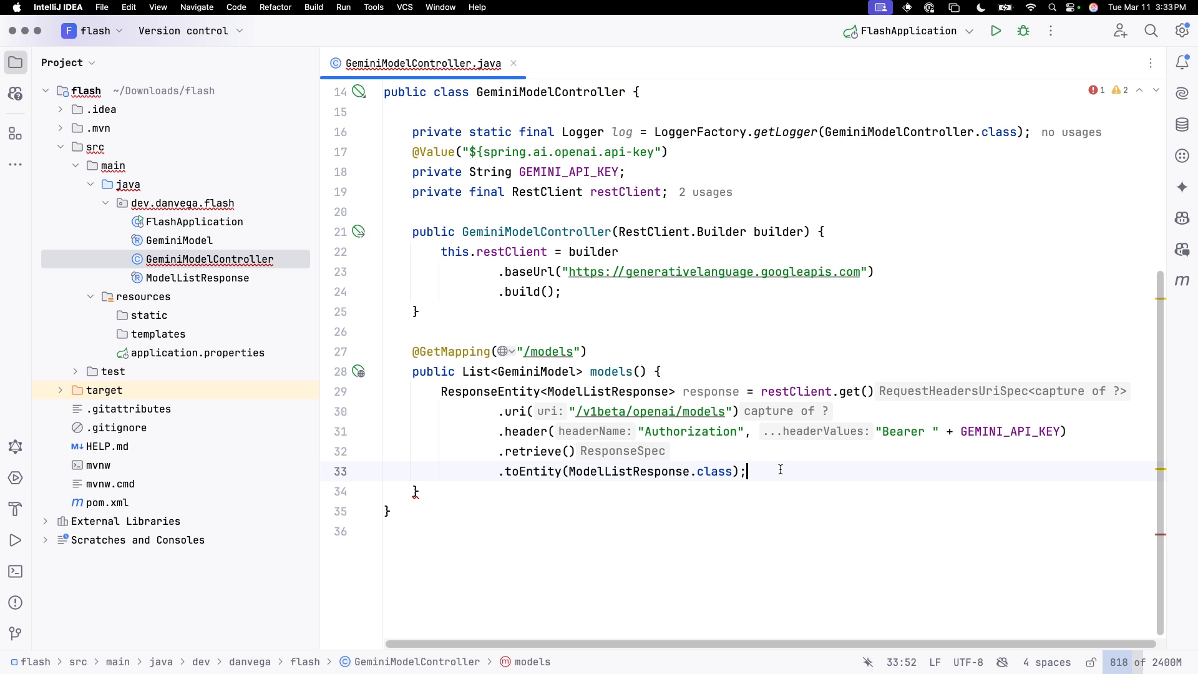
Step: Return response.getBody().data() from models() and run FlashApplication
type("r")
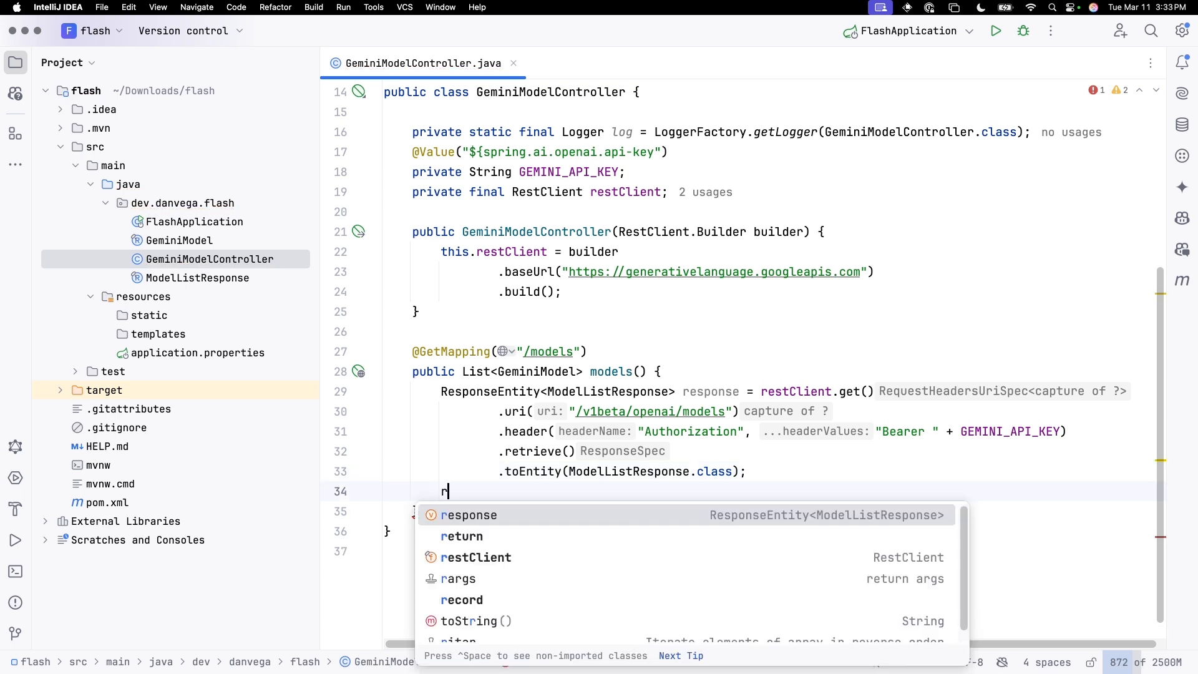
type("eturn response.getBody().data();")
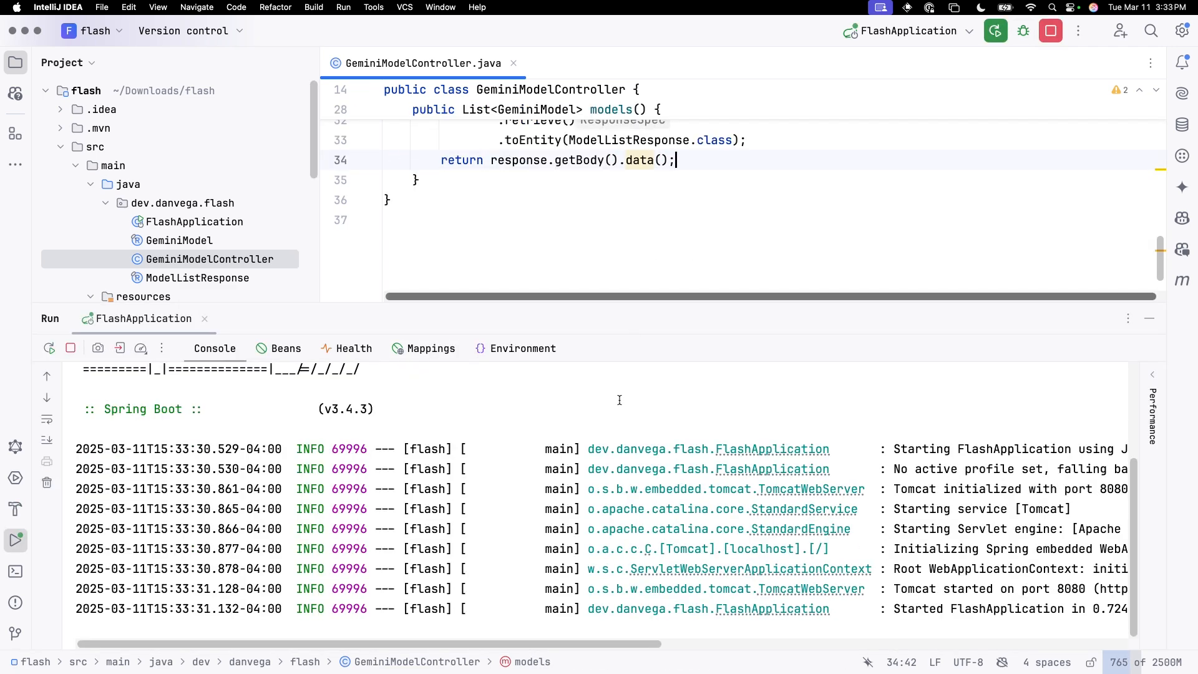
Step: Call http :8080/models from the terminal with httpie, then rerun the application
left_click(15, 572)
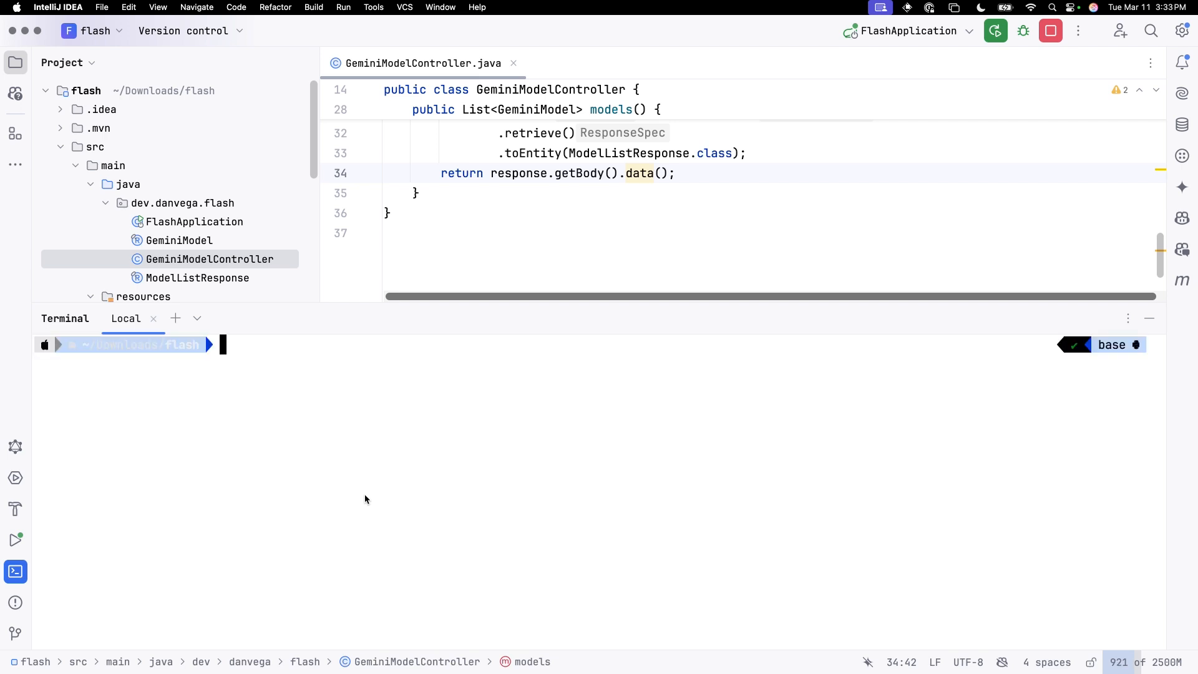
type("hj")
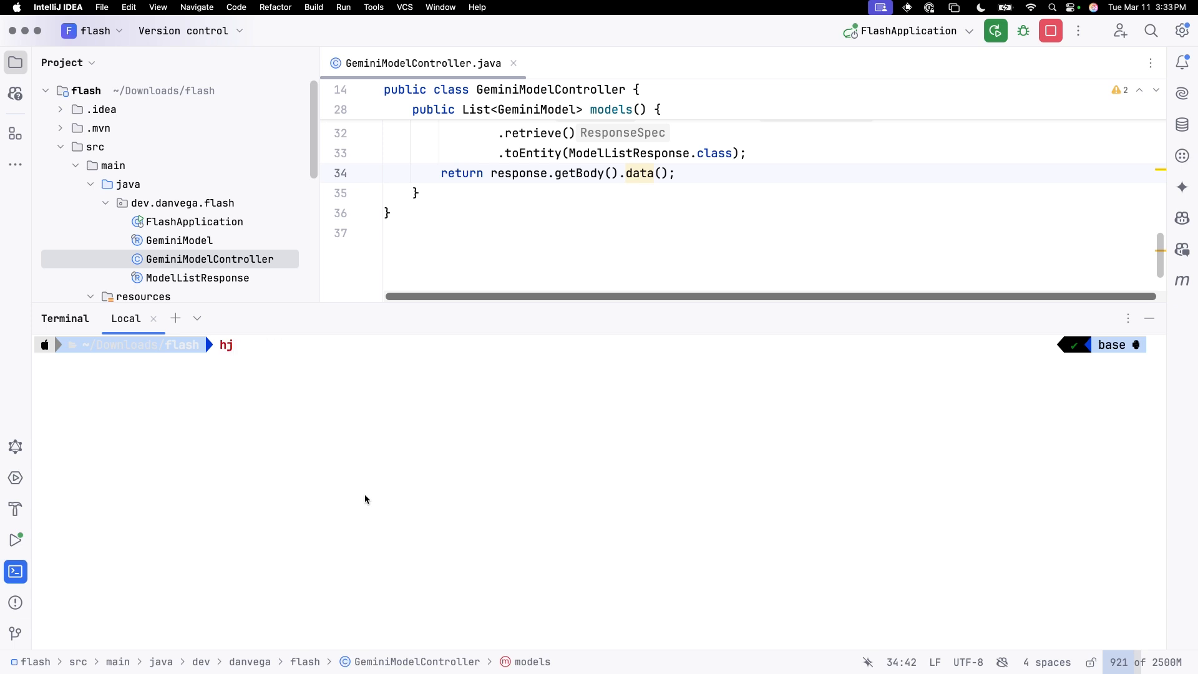
type("http :8080/tools")
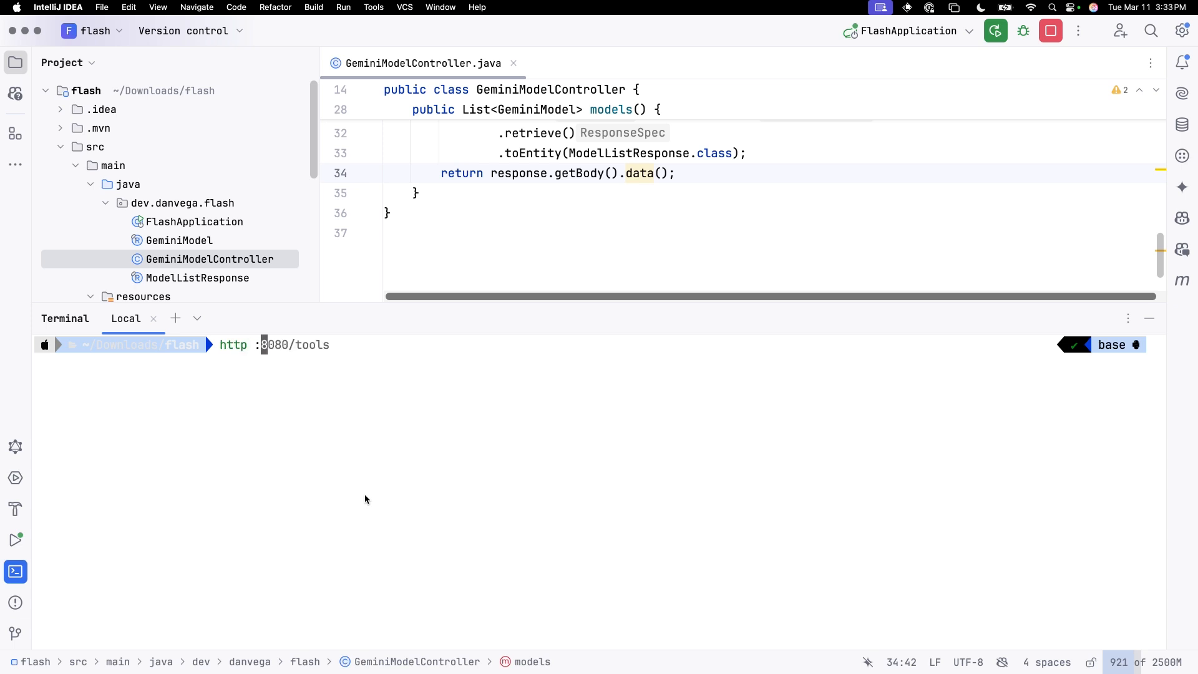
type("models/stuff-the-prompt")
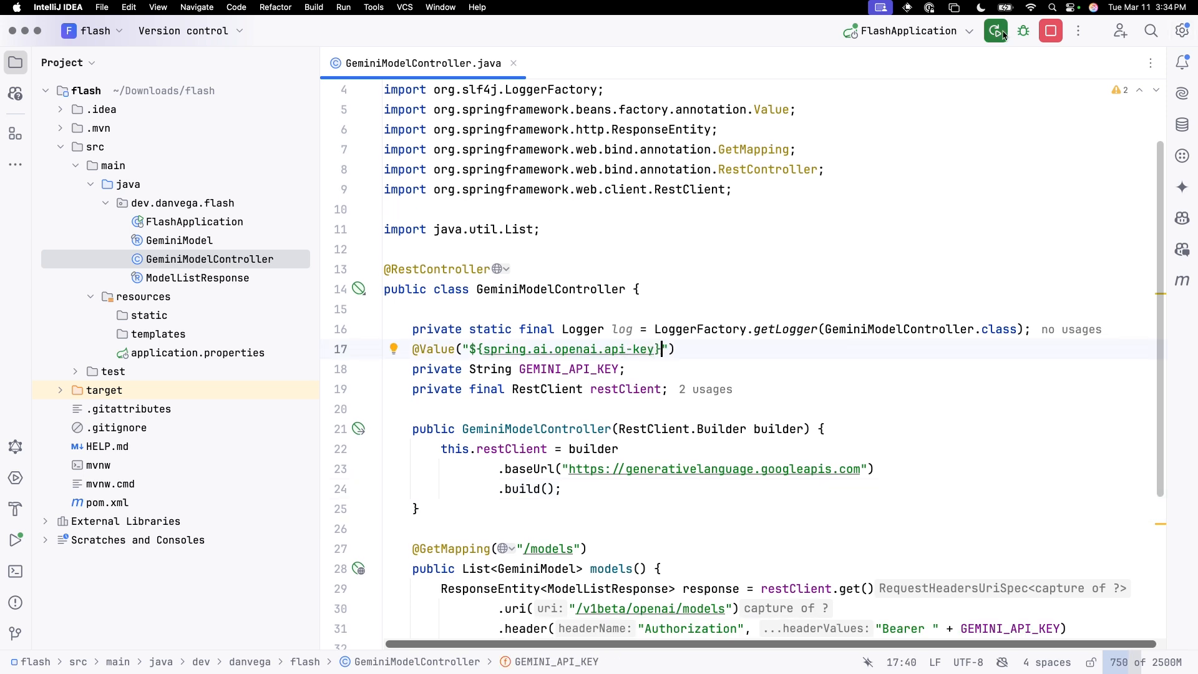
left_click(994, 30)
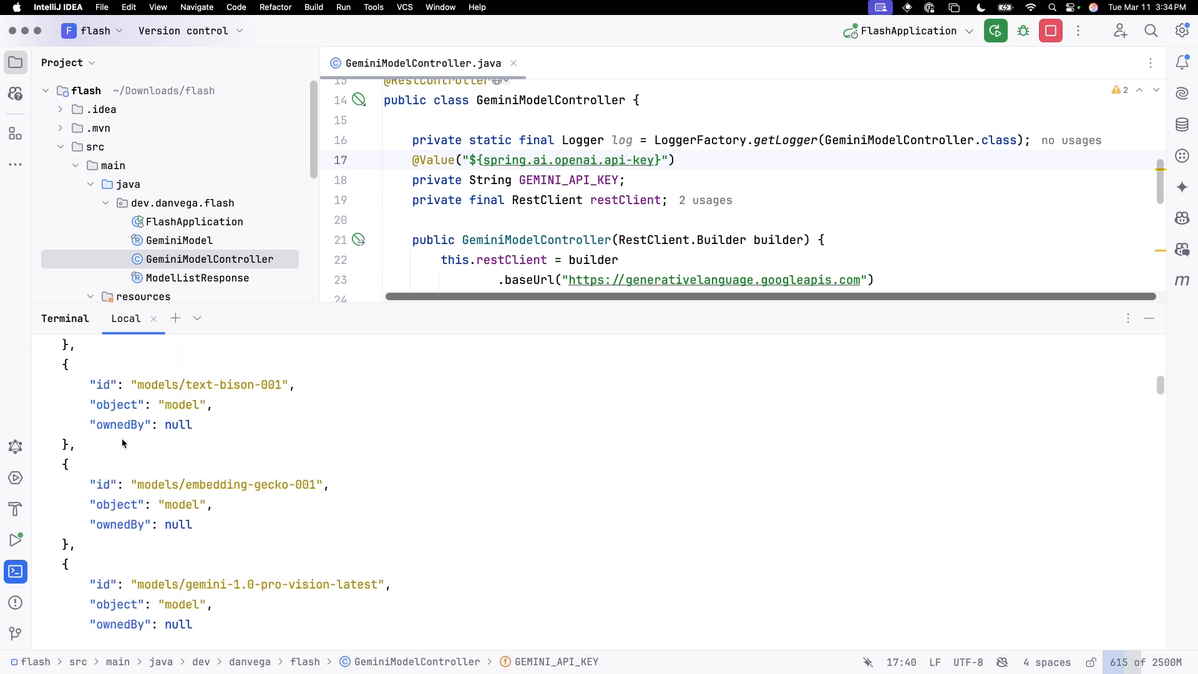
mouse_move(165, 644)
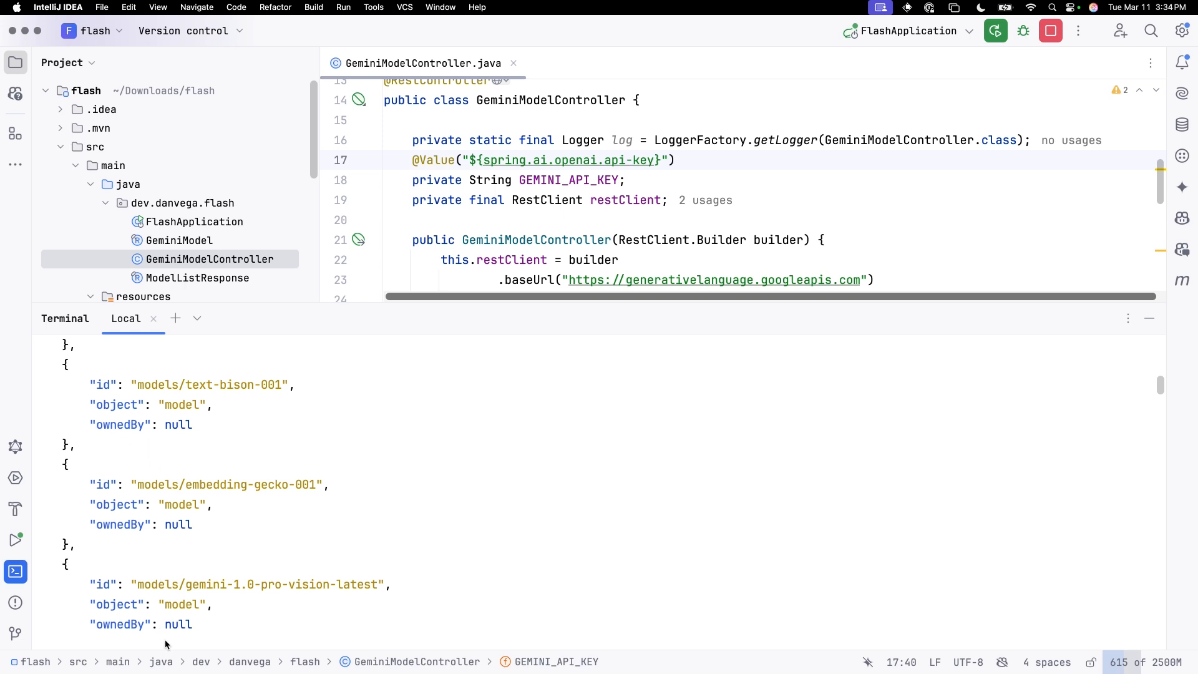
mouse_move(105, 637)
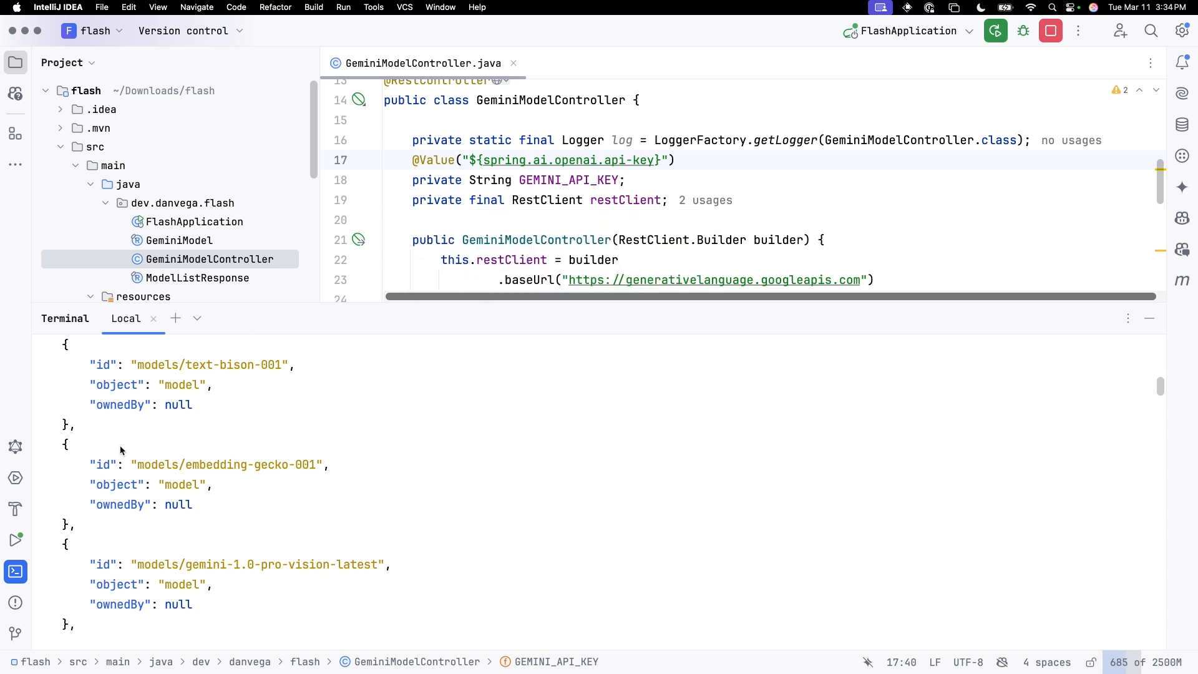
Step: Scroll through the returned JSON model list down to gemini-2.0-flash
scroll("down", 3)
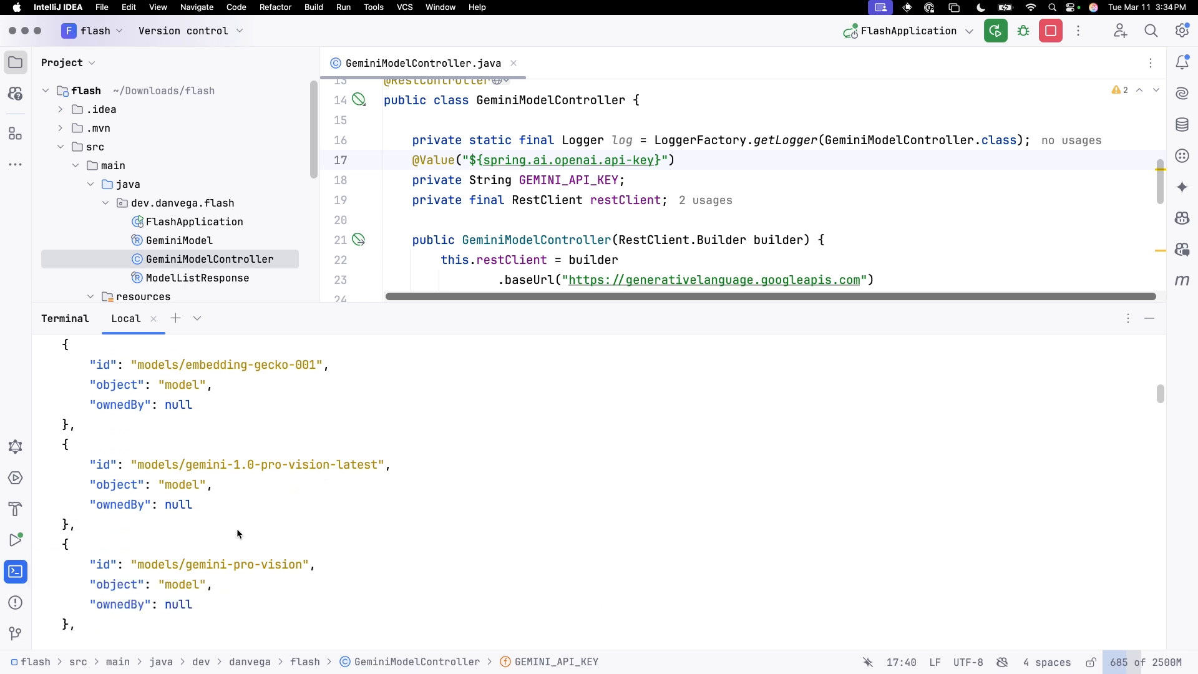
scroll("down", 3)
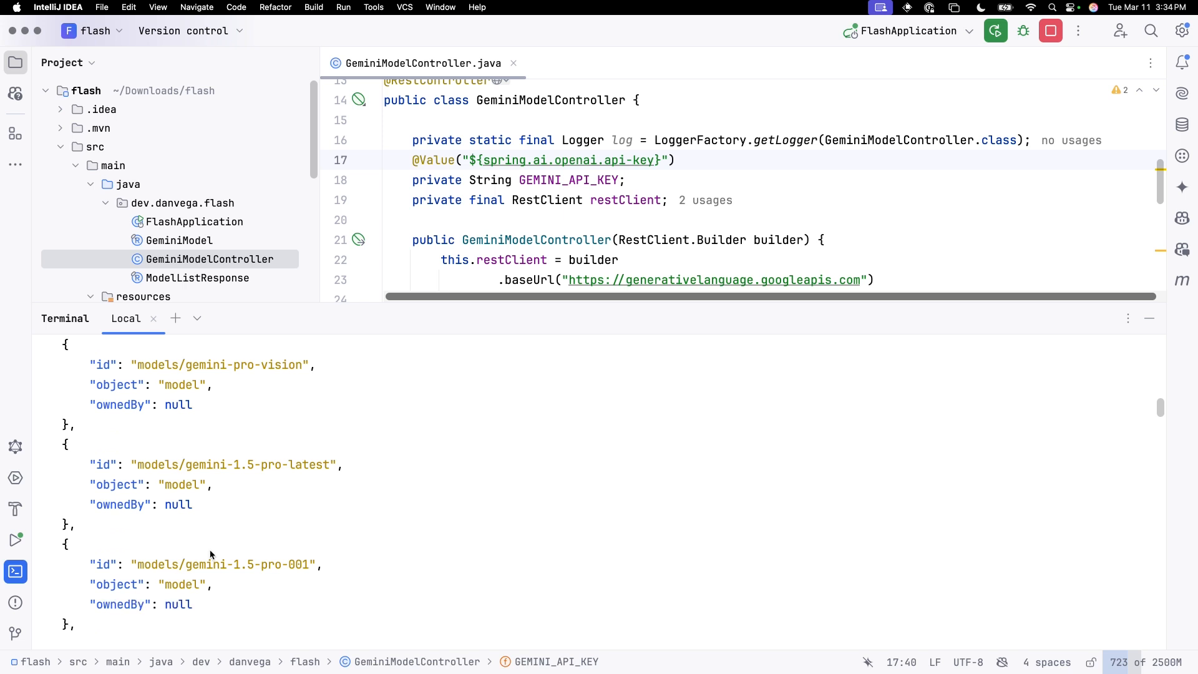
scroll("down", 3)
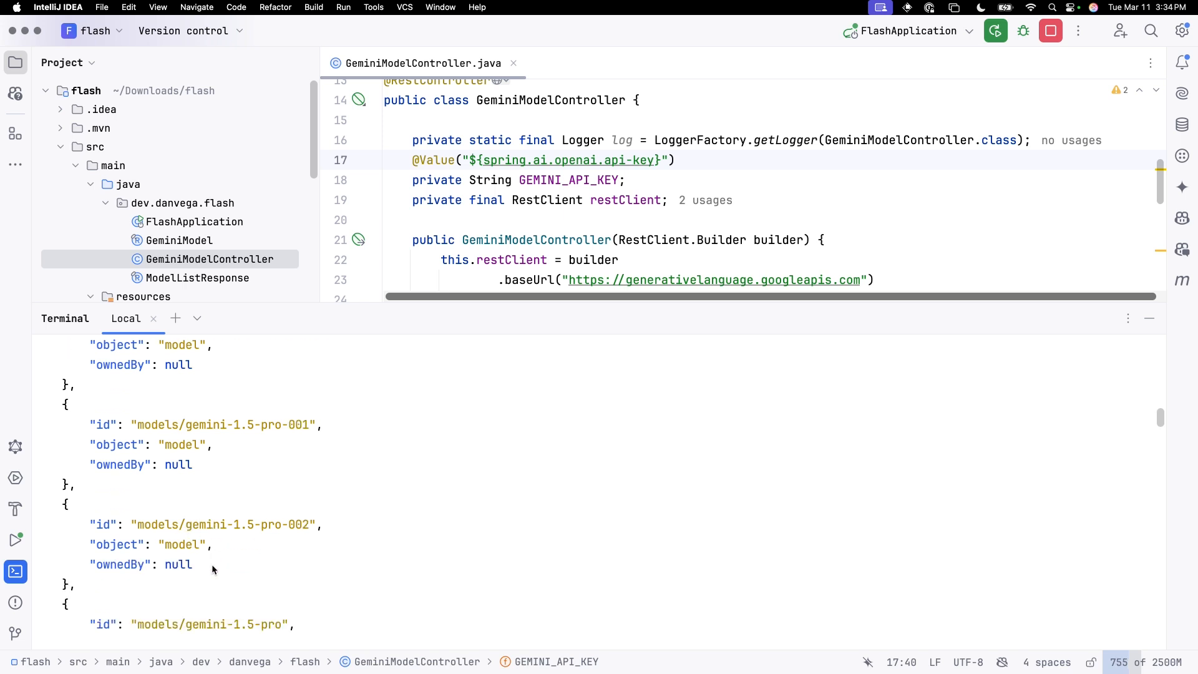
scroll("down", 3)
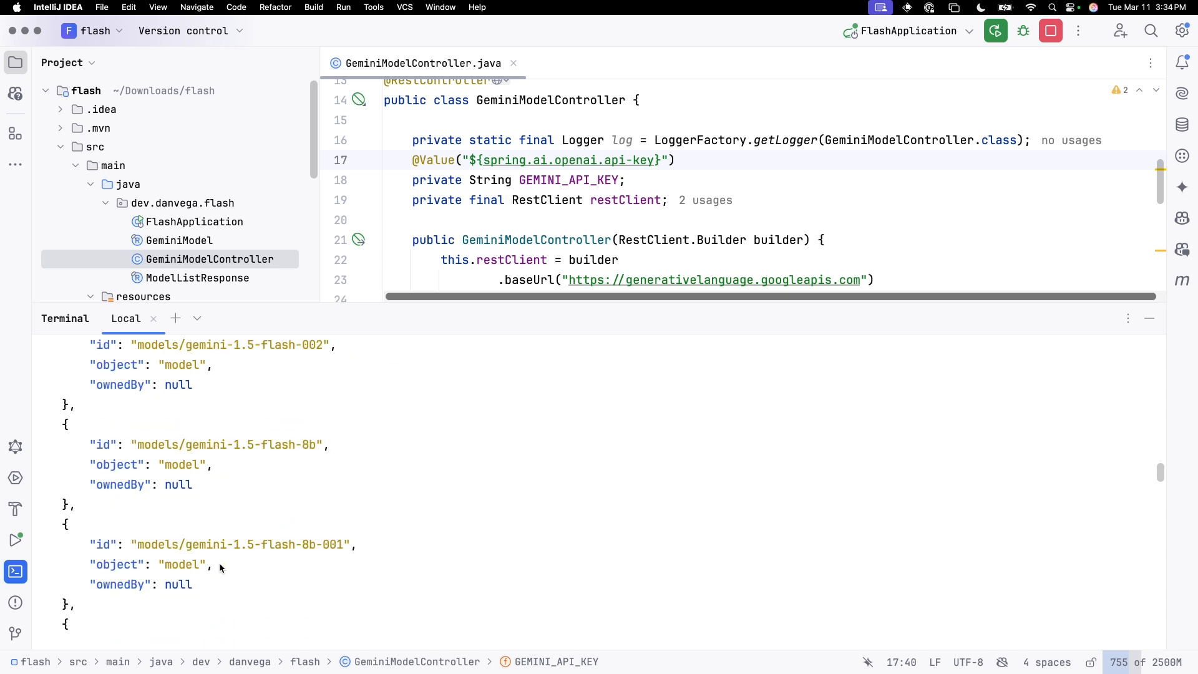
scroll("down", 3)
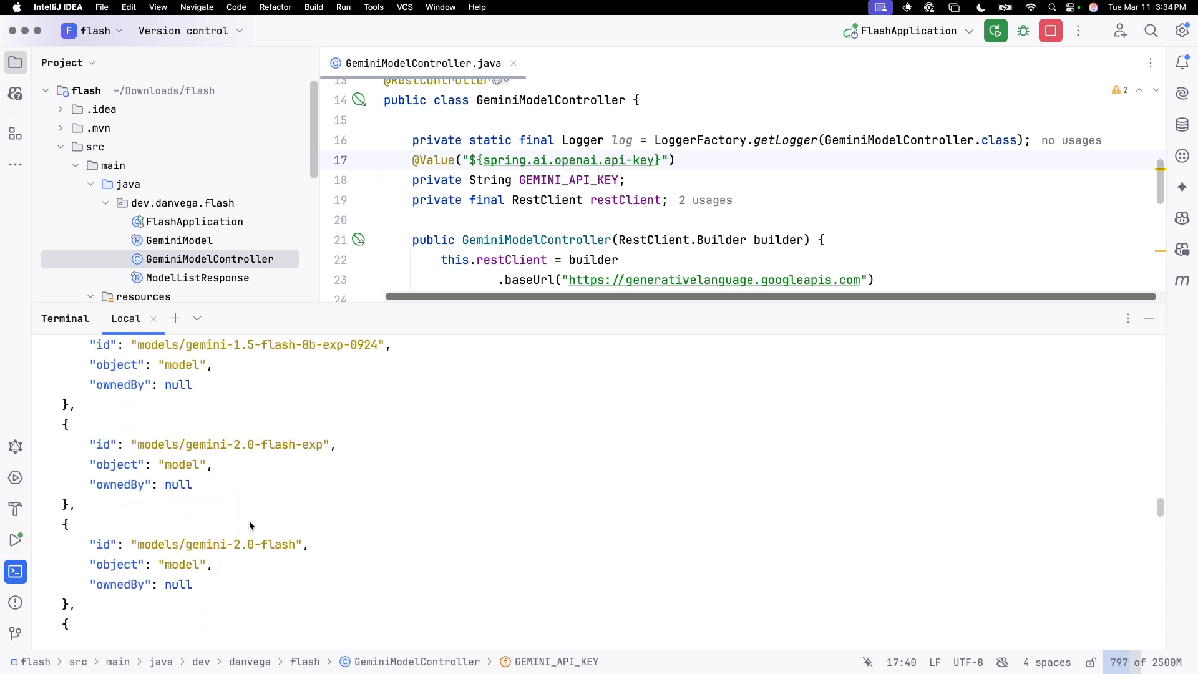
scroll("down", 3)
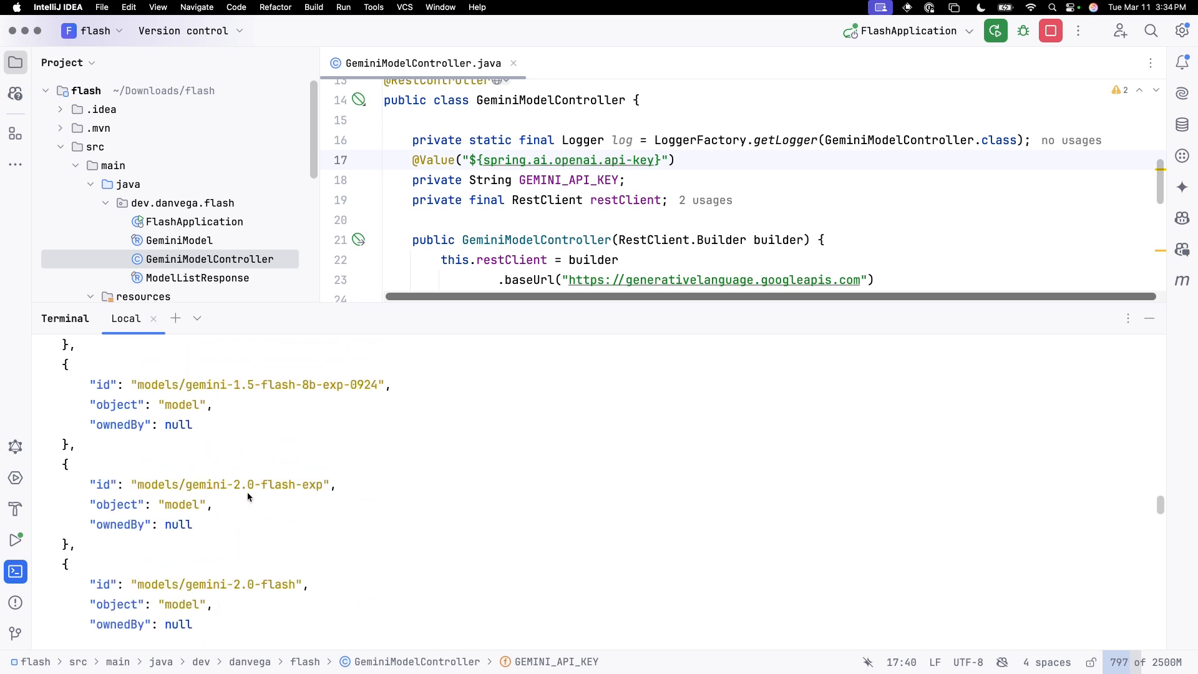
scroll("down", 3)
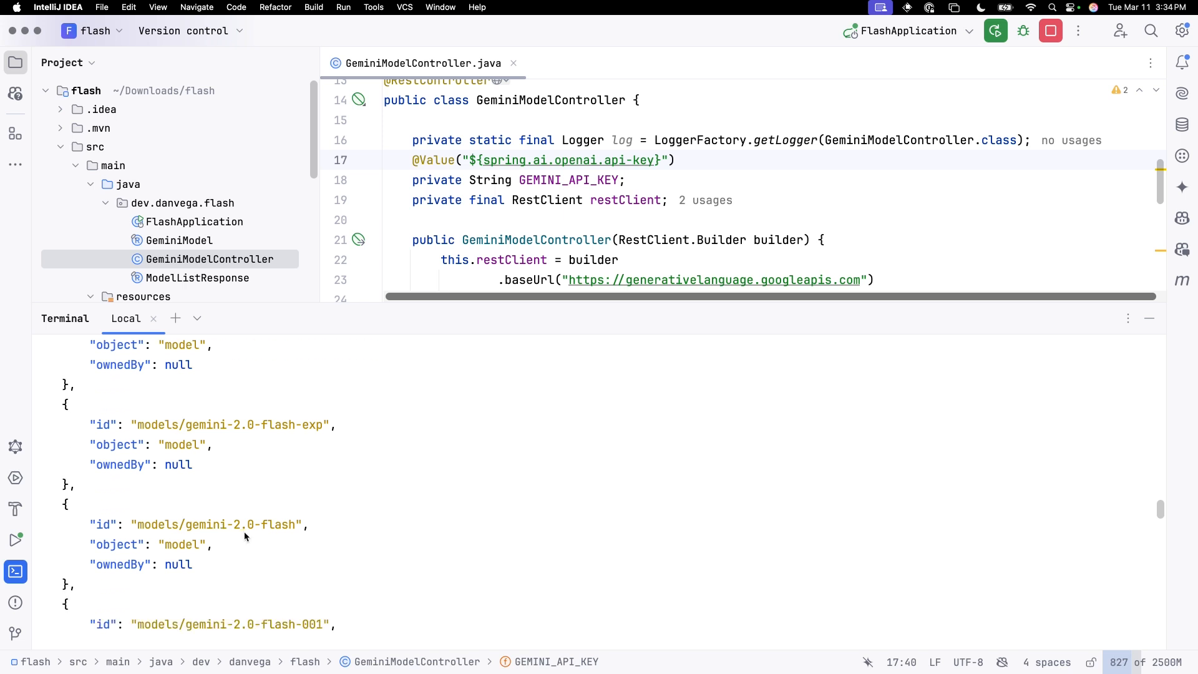
scroll("down", 3)
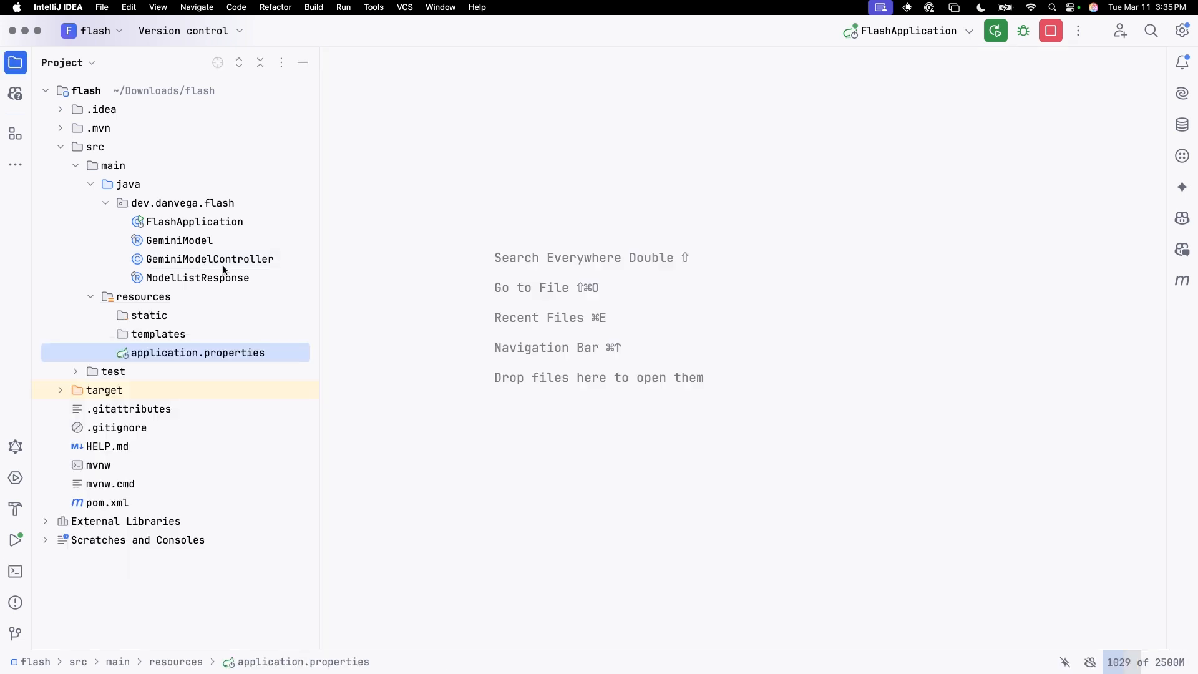
mouse_move(210, 353)
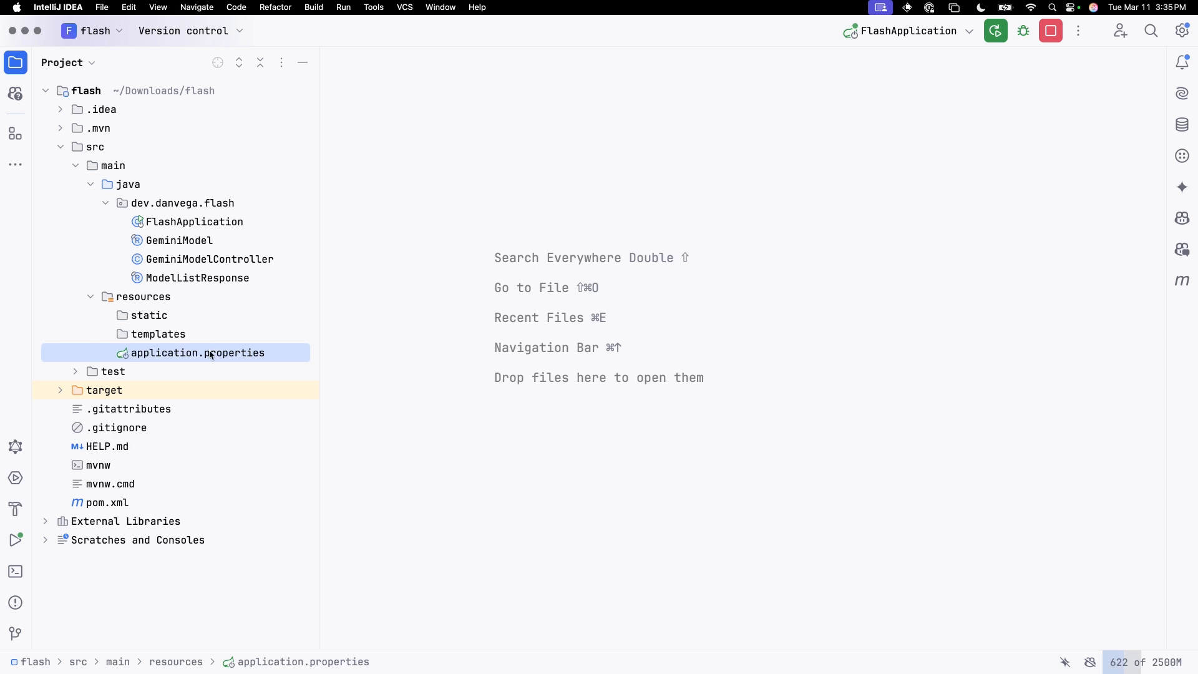